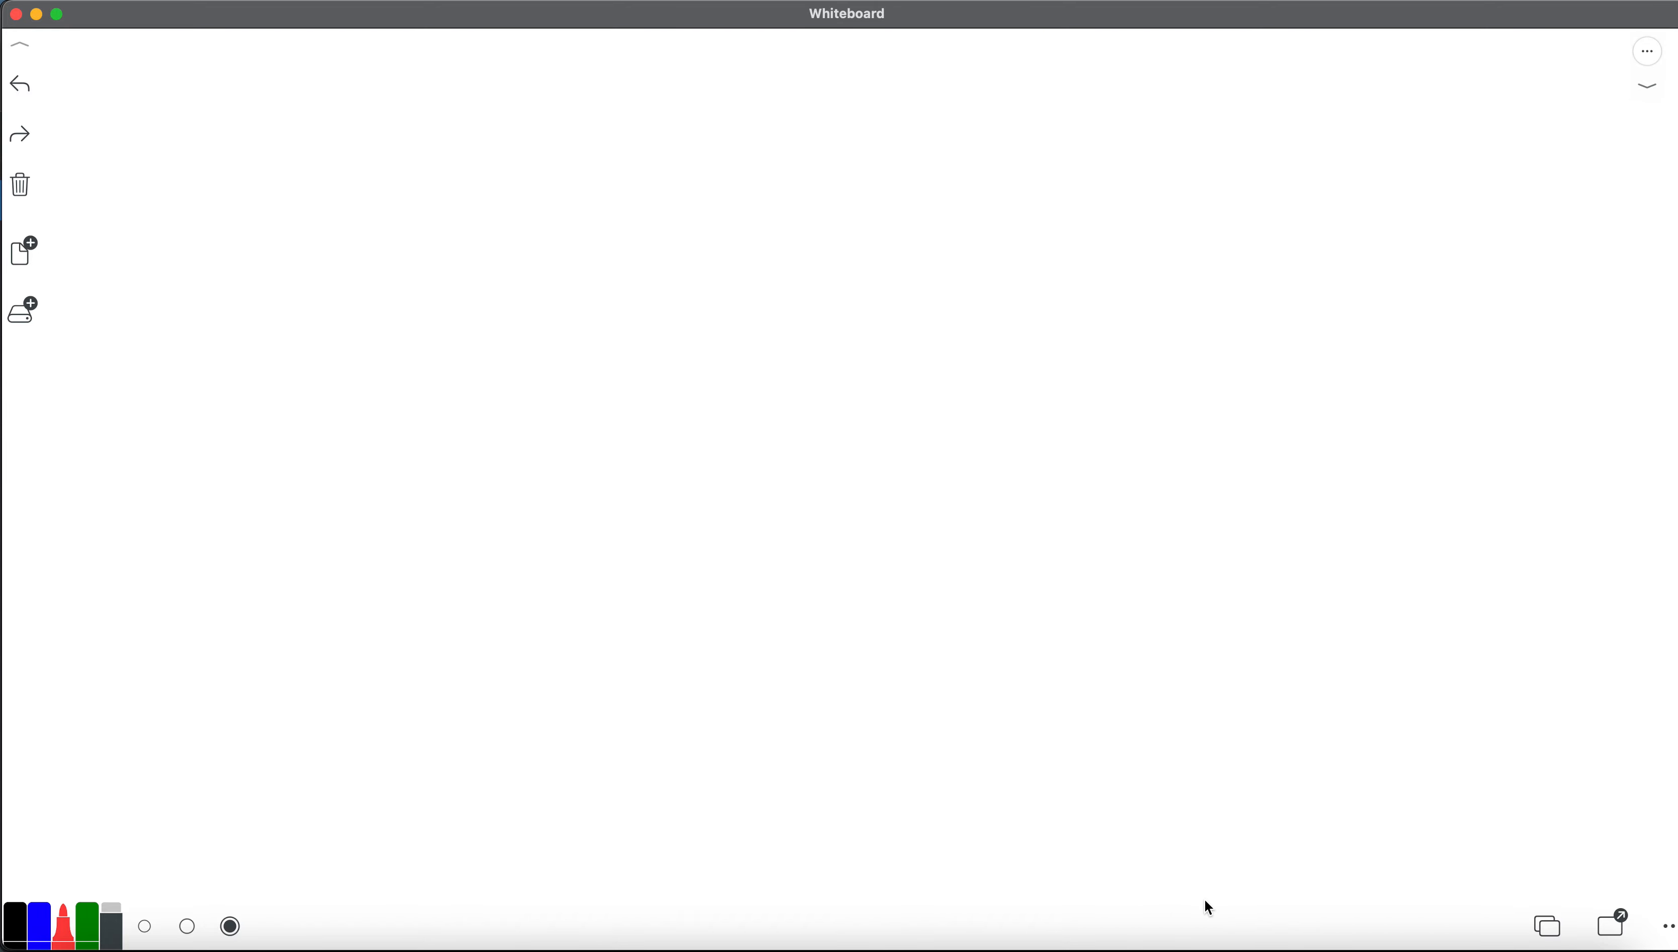
mouse_move(346, 144)
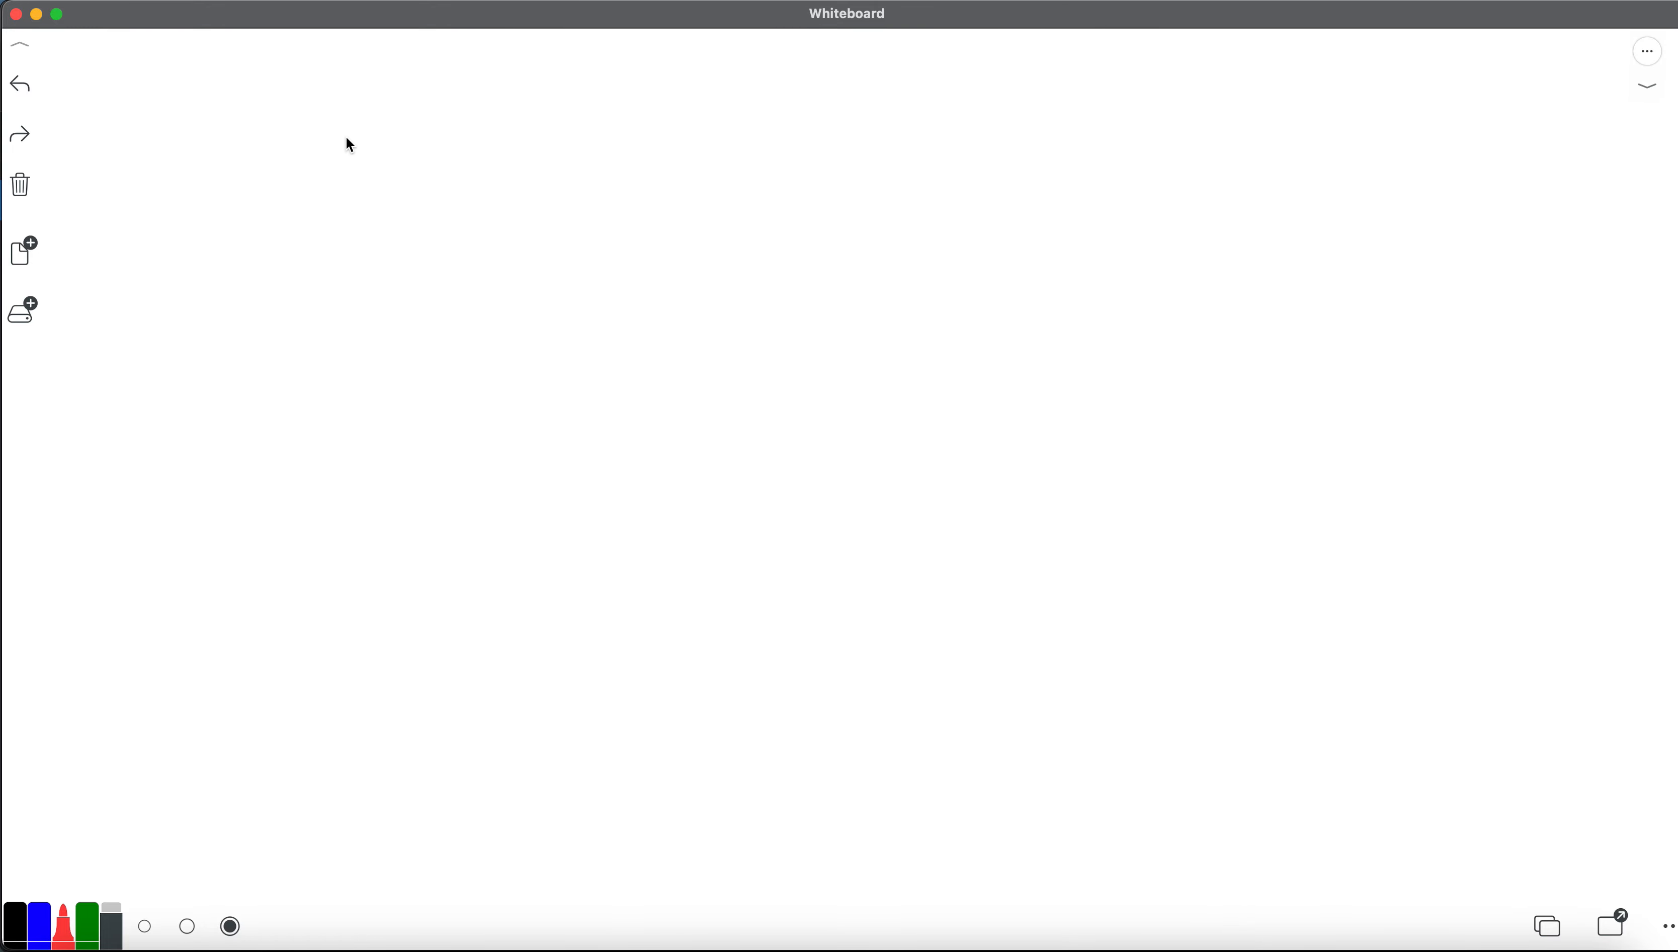
Handwrite the red heading 'Import' at the top of the board.
drag(303, 80, 337, 144)
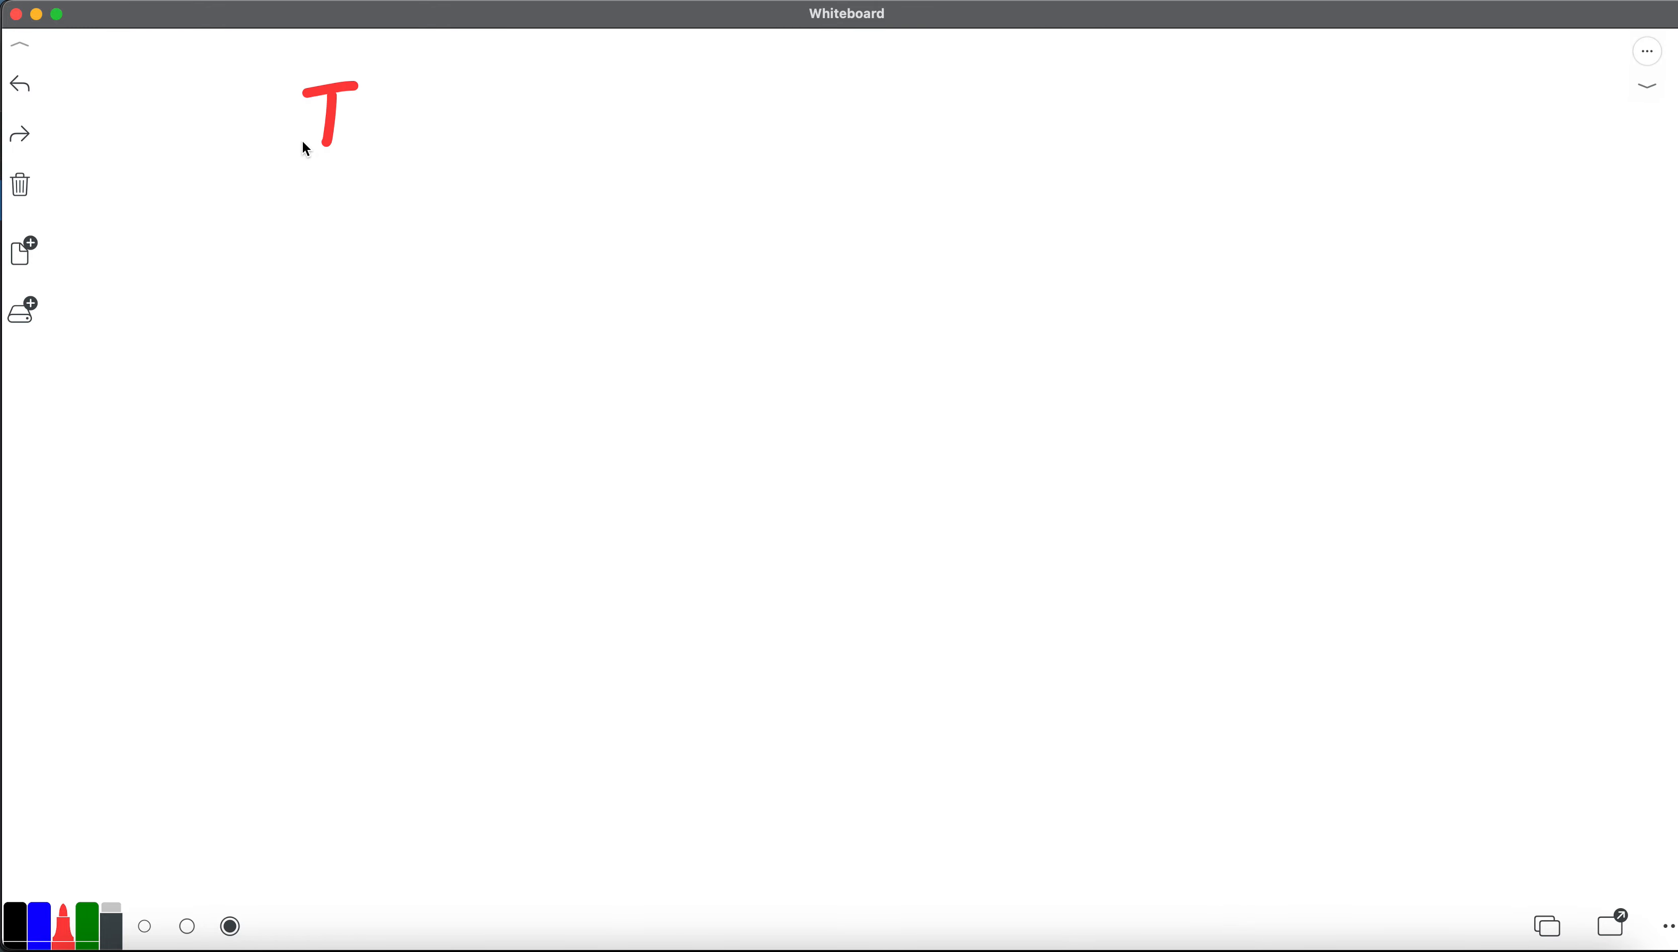
drag(375, 117, 429, 161)
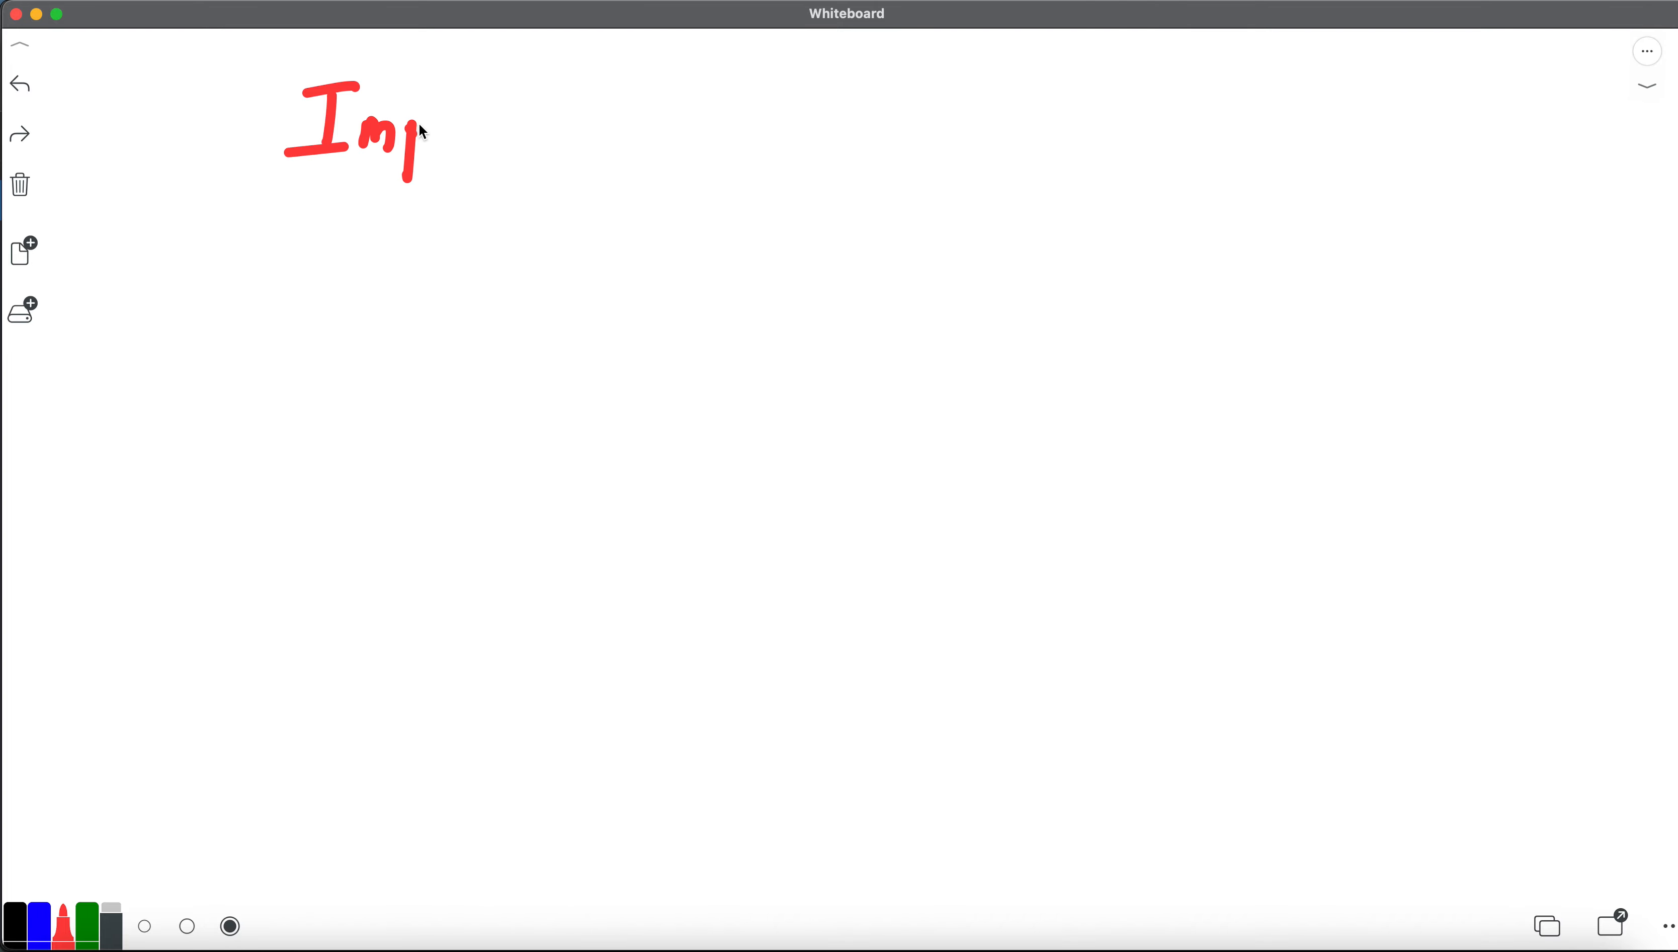
drag(428, 134, 514, 134)
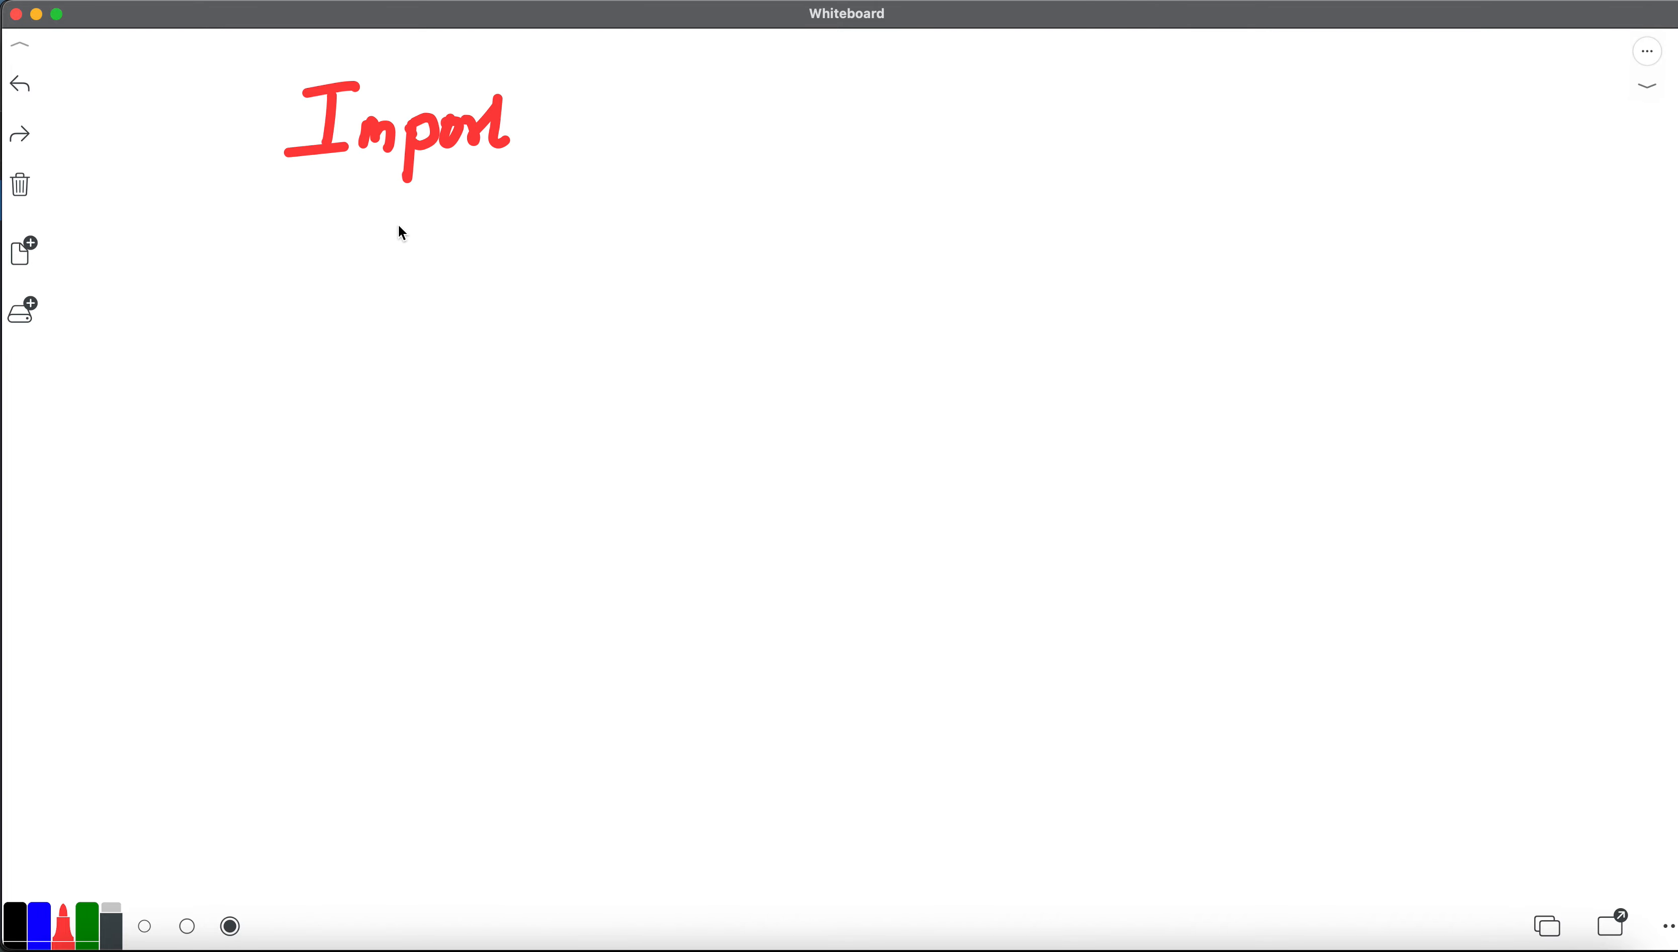
Write 'Git hub → AzDO' below the heading with an arrow between them.
drag(358, 251, 439, 316)
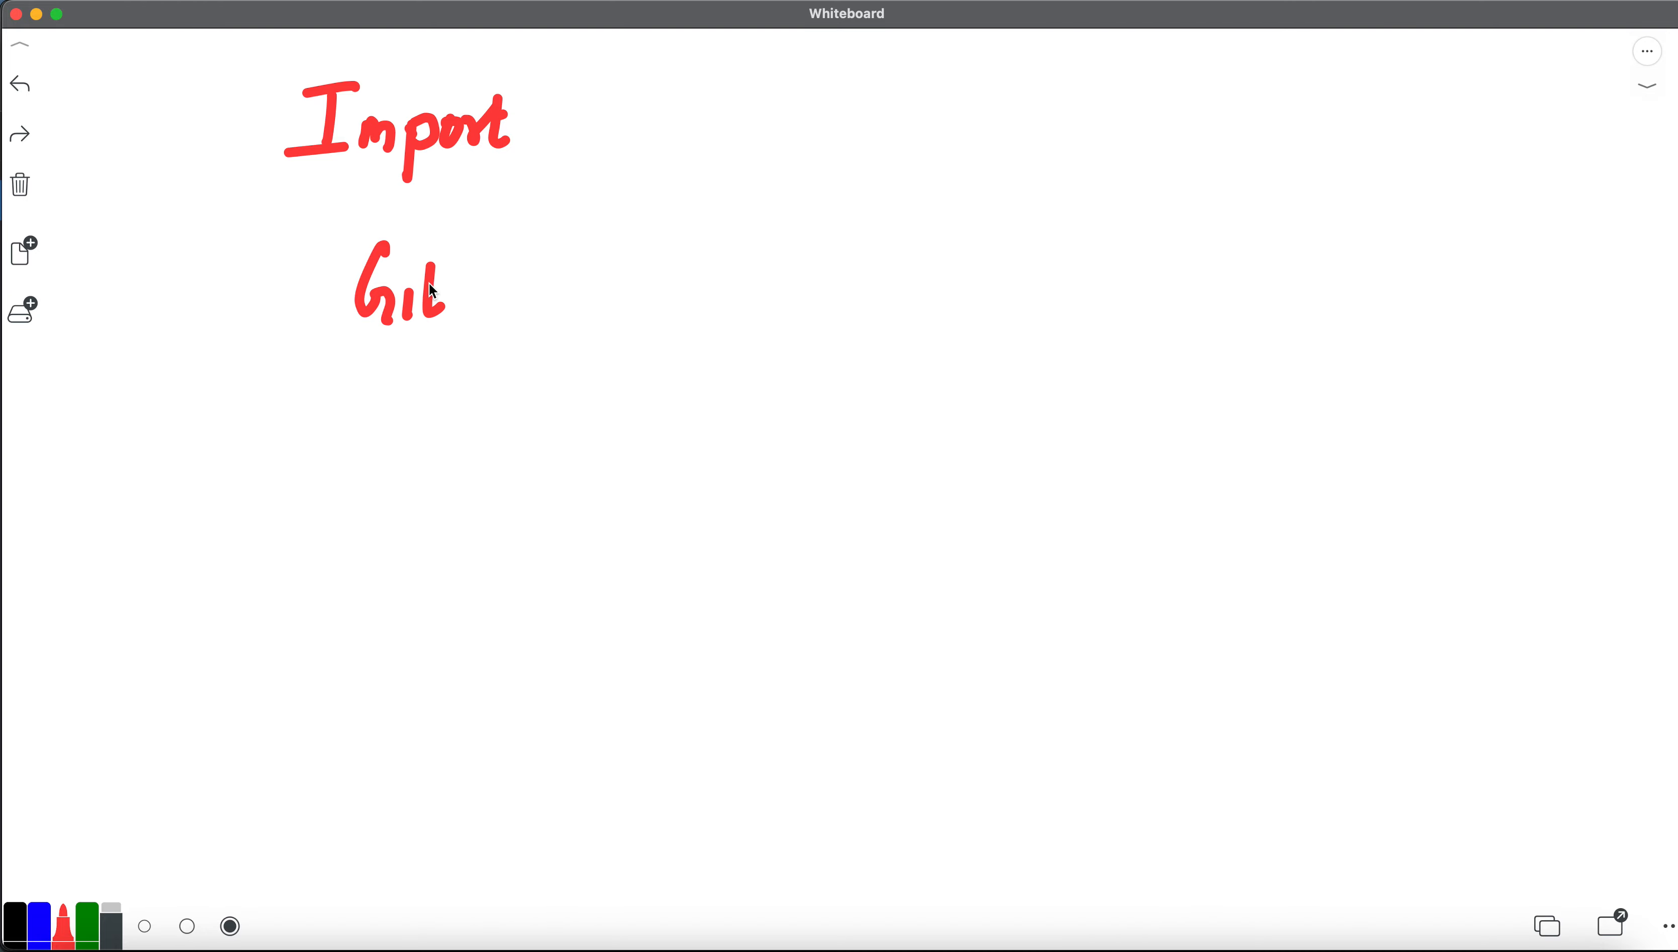
drag(471, 268, 551, 300)
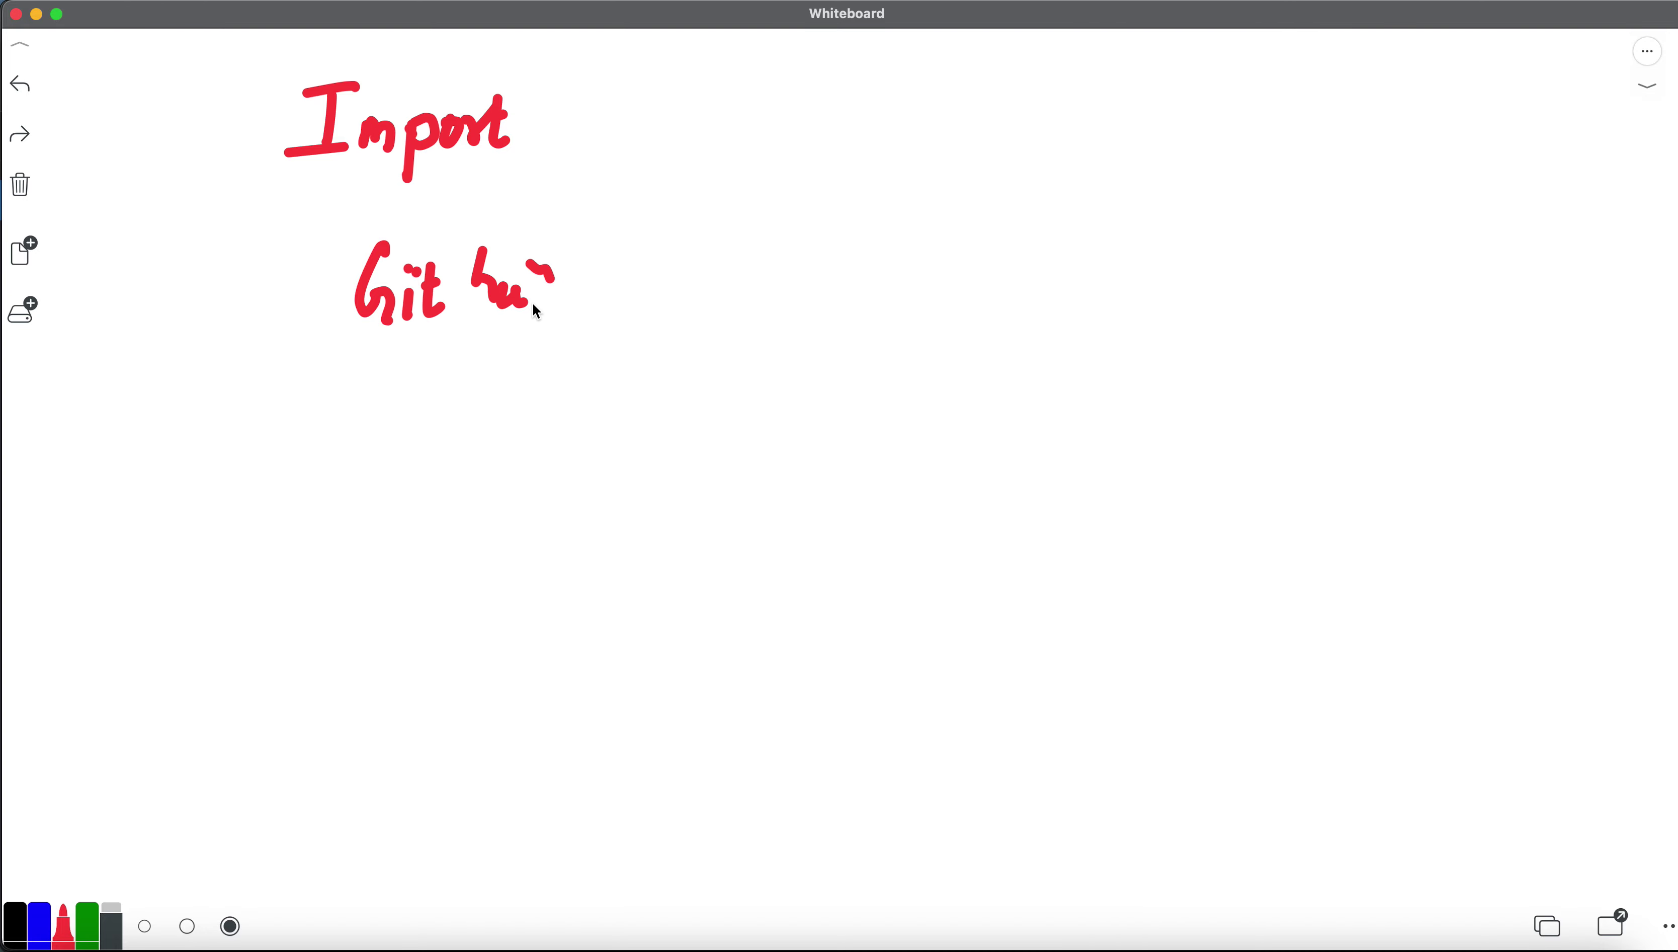
drag(546, 279, 653, 272)
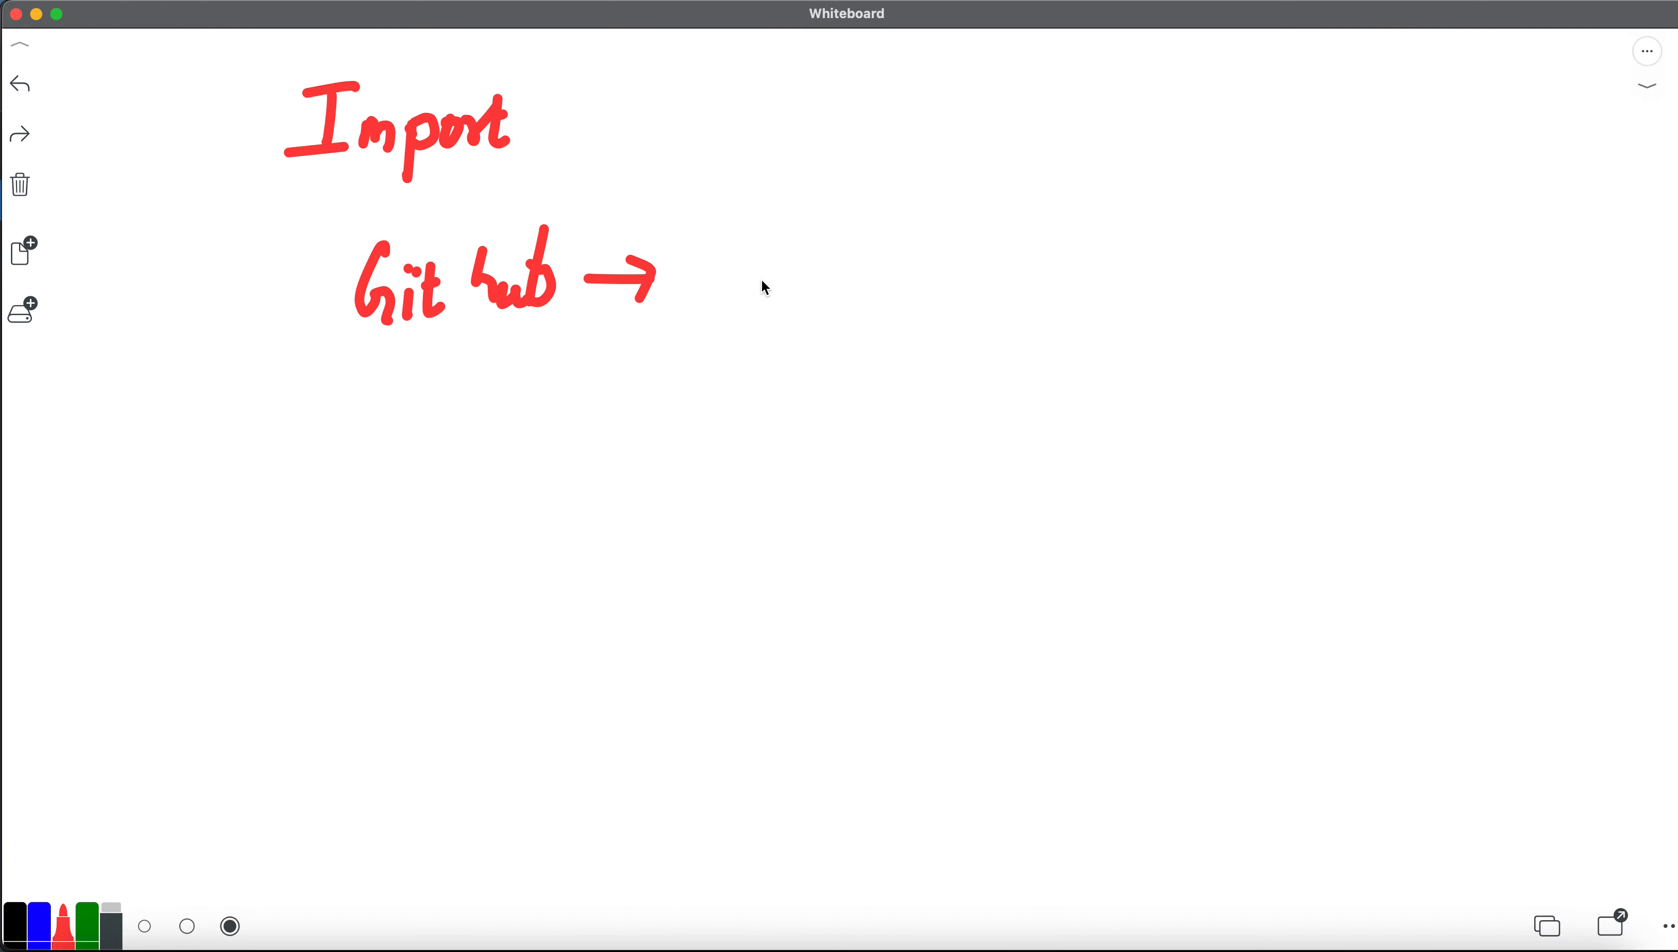
drag(727, 267, 819, 288)
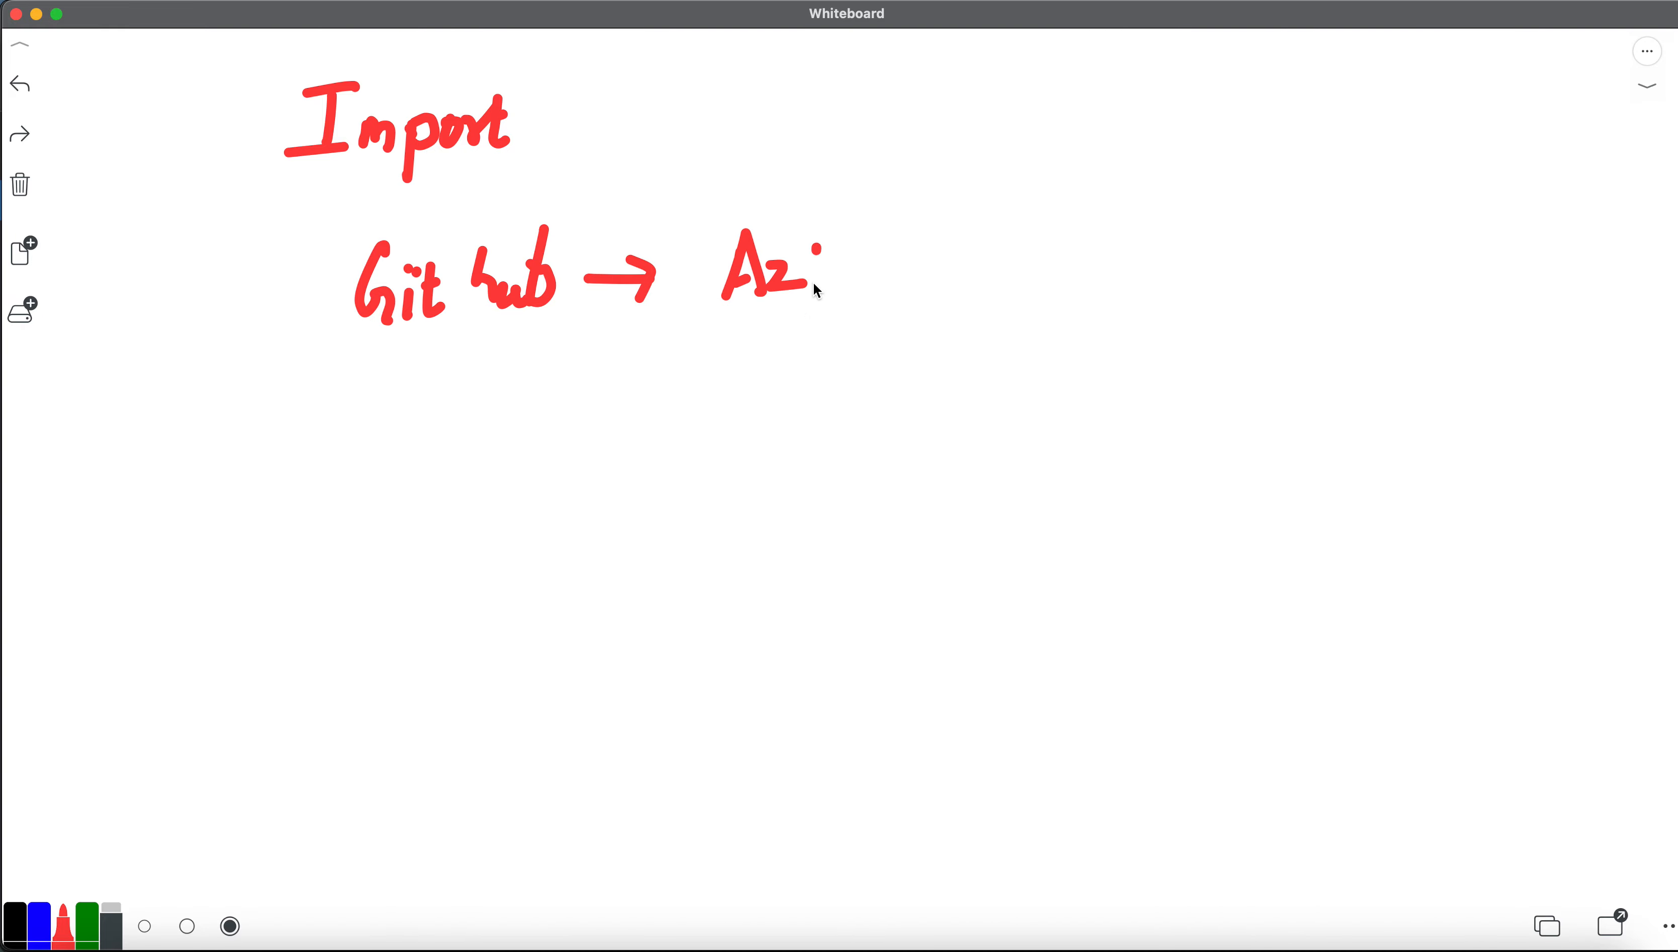
drag(819, 268, 873, 278)
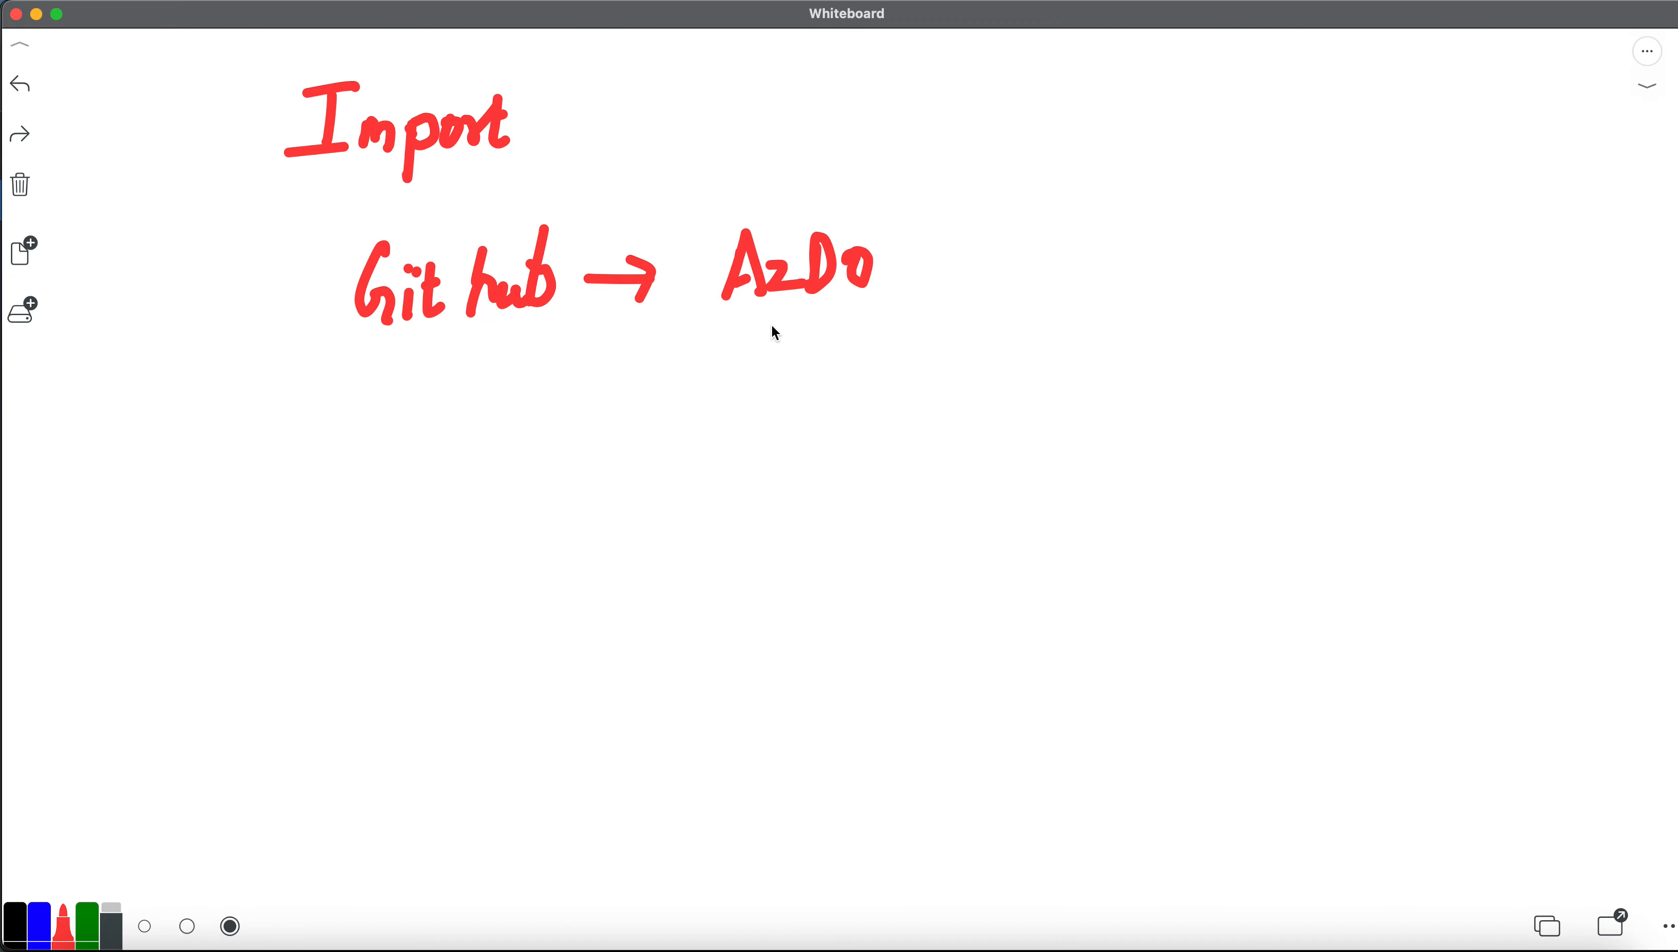
Write 'ADO' beneath AzDO and bracket the two abbreviations together.
drag(759, 380, 782, 343)
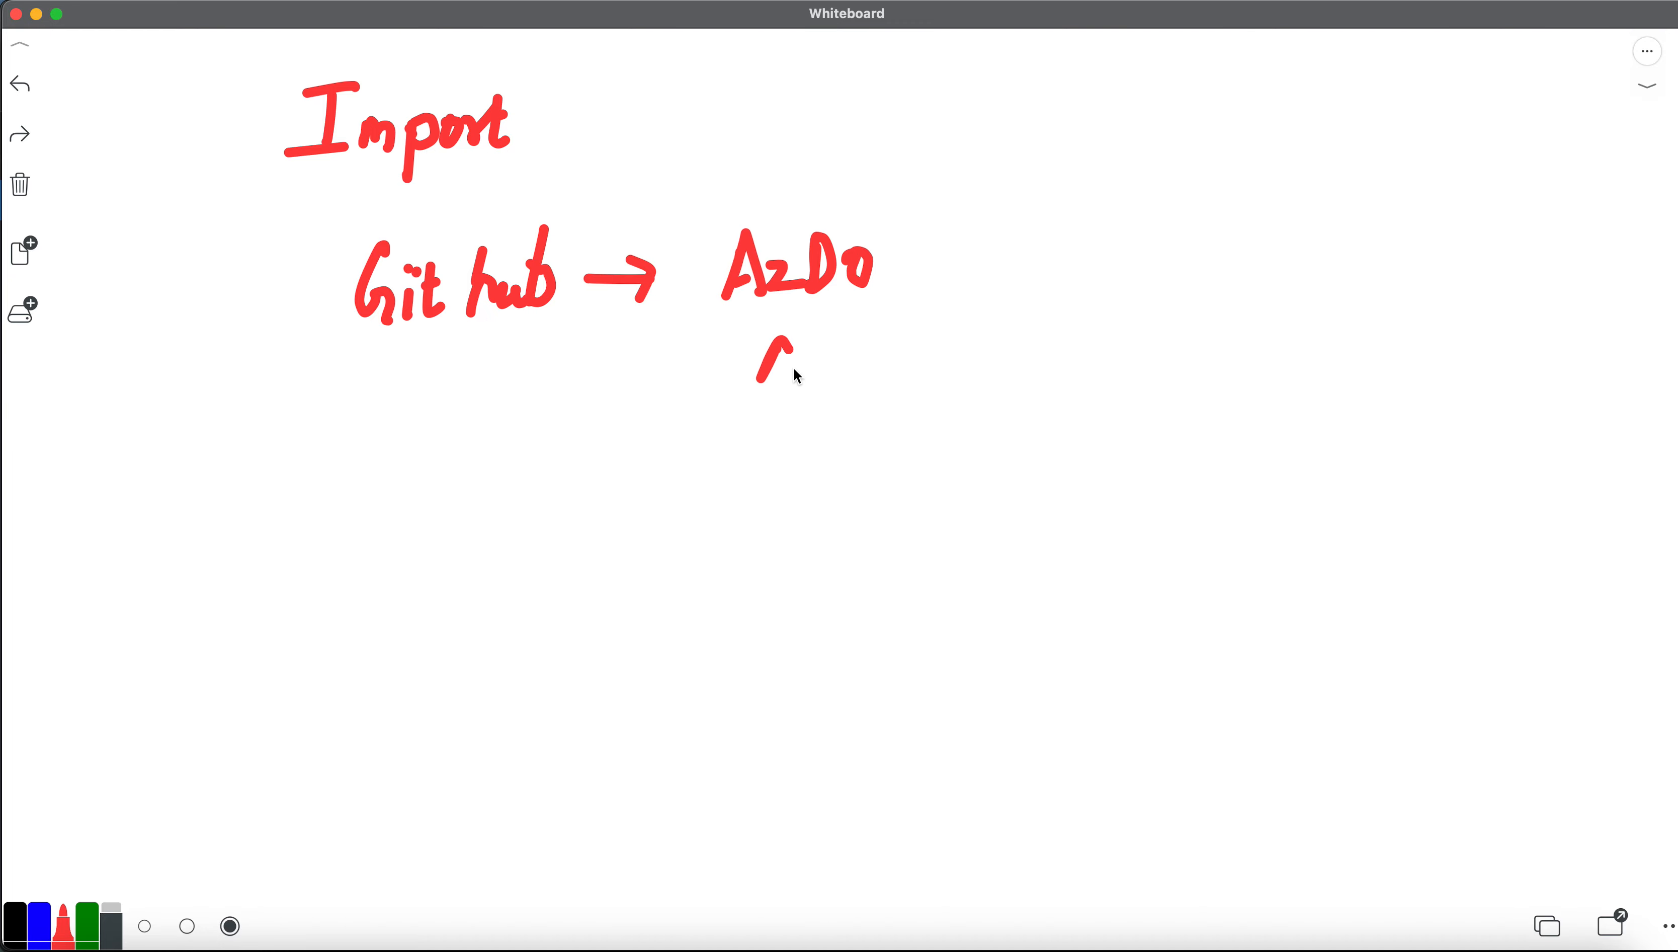
drag(760, 375, 872, 353)
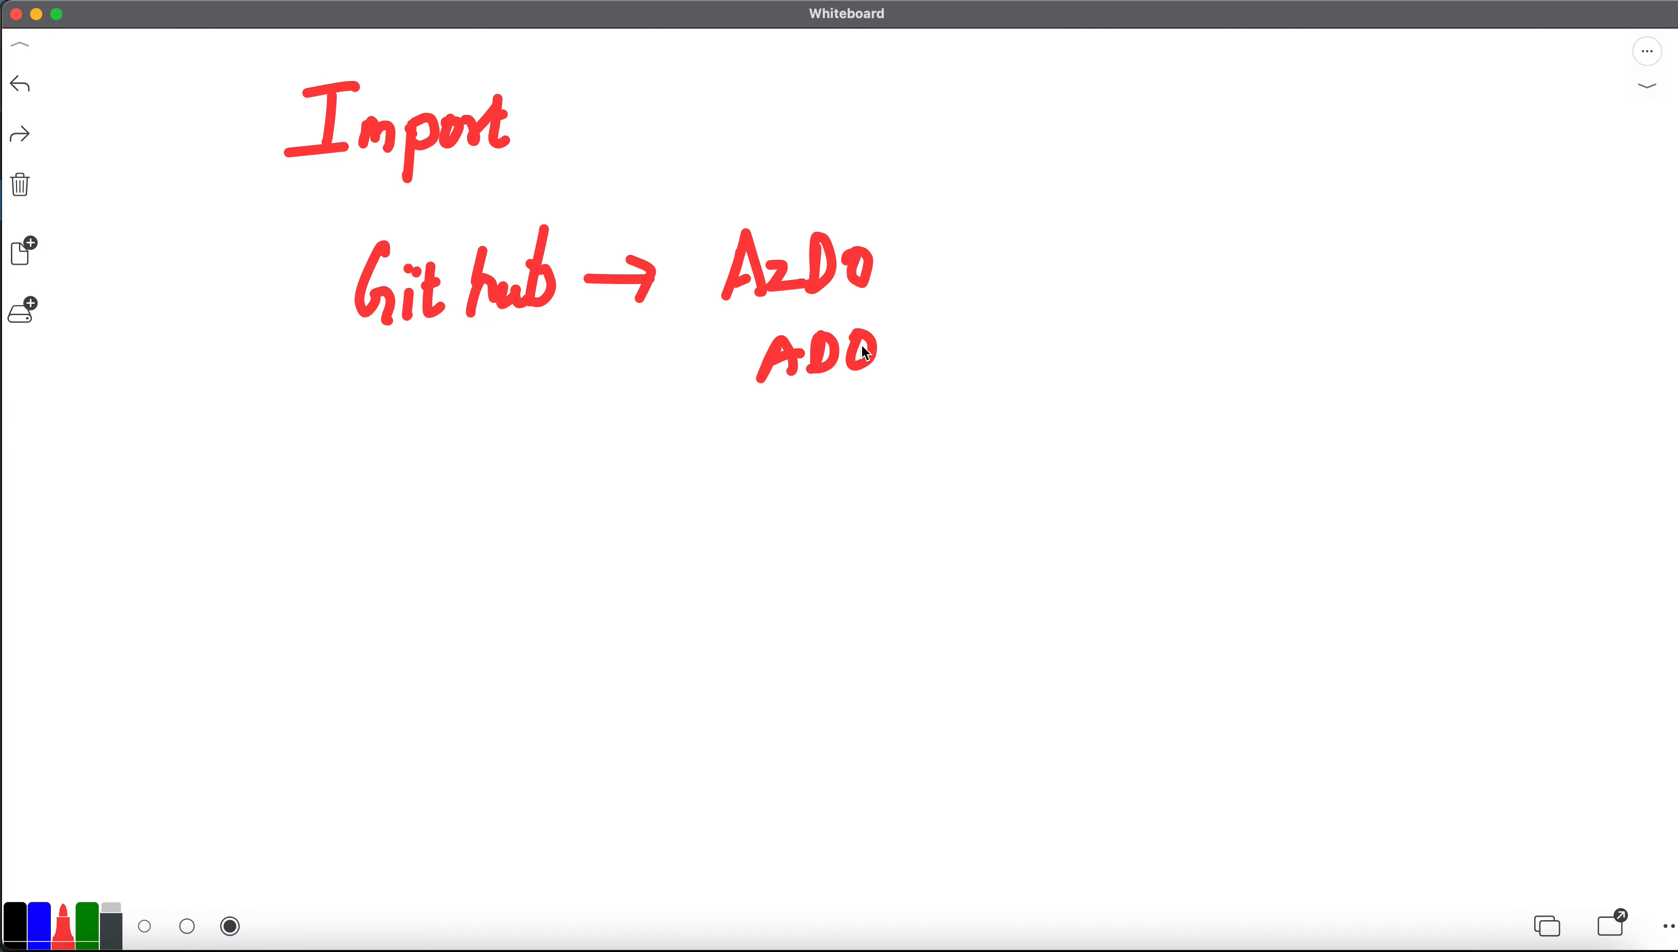
mouse_move(908, 231)
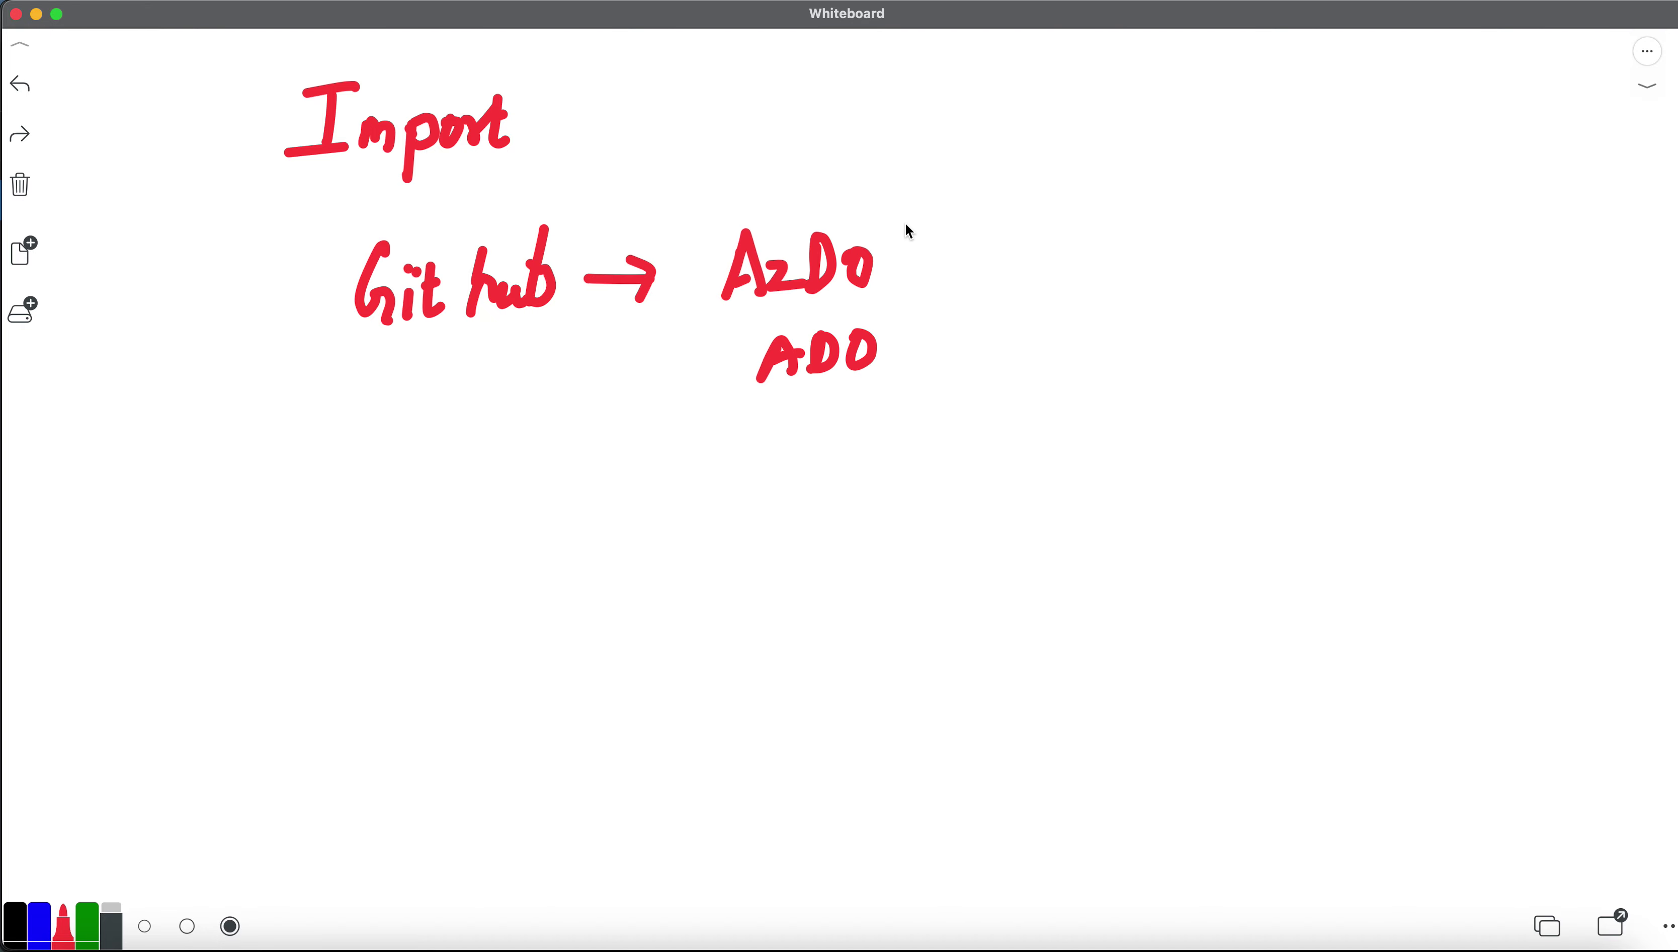
drag(899, 225, 893, 369)
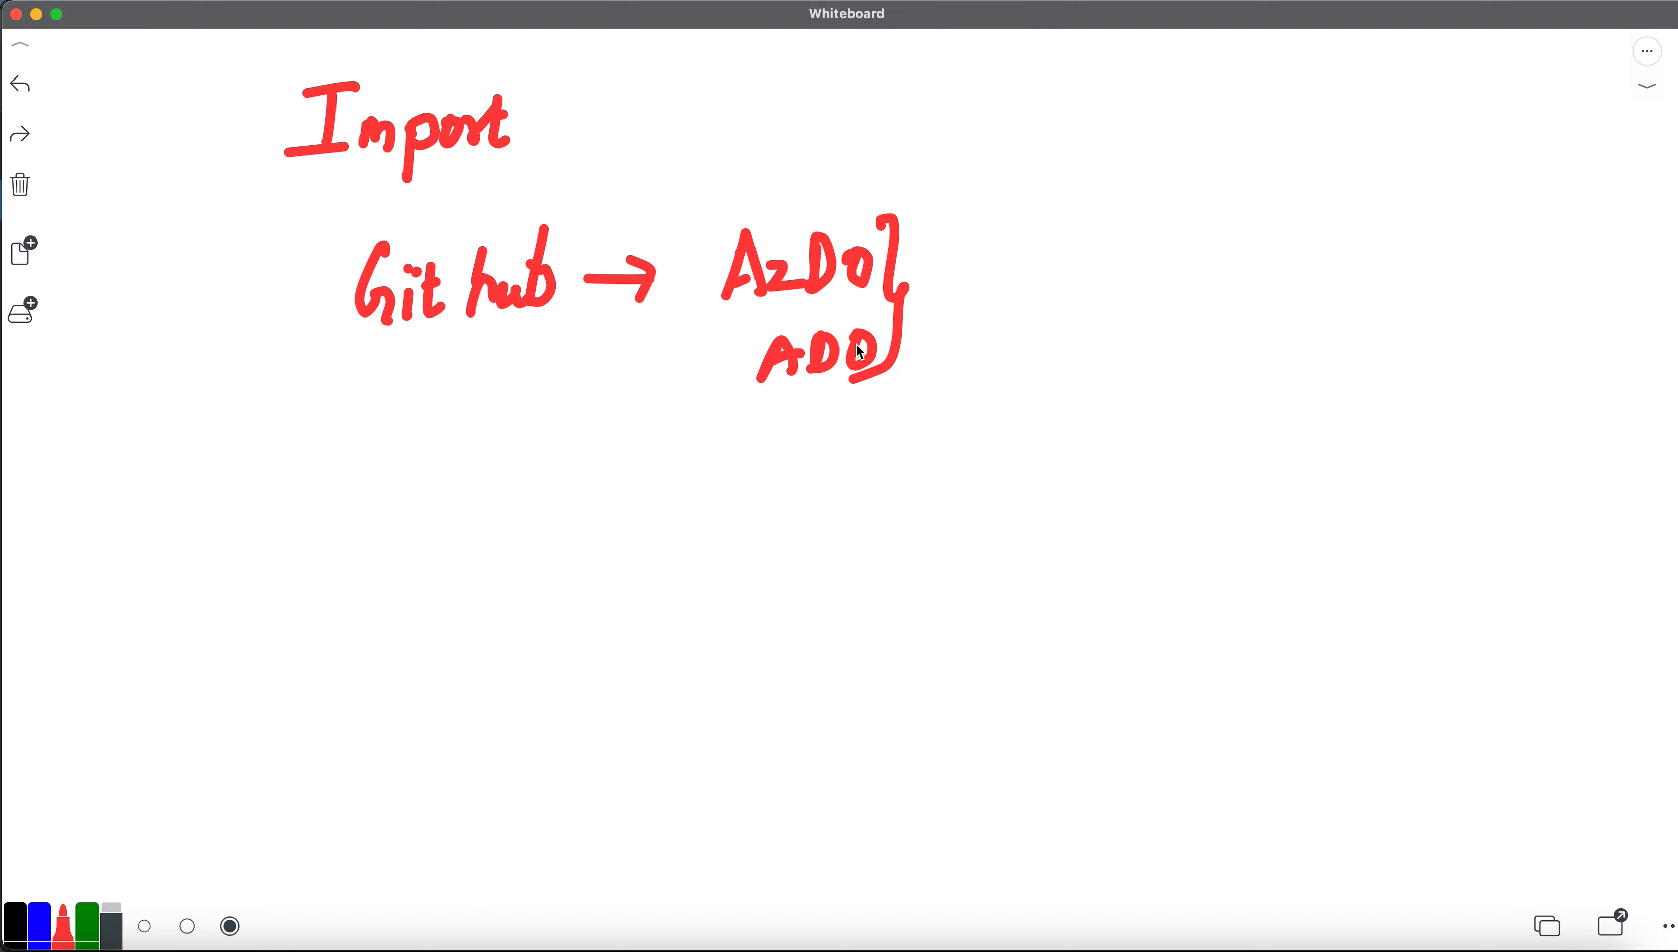
Sketch the GitHub repository cylinder and label it GH.
drag(171, 390, 225, 426)
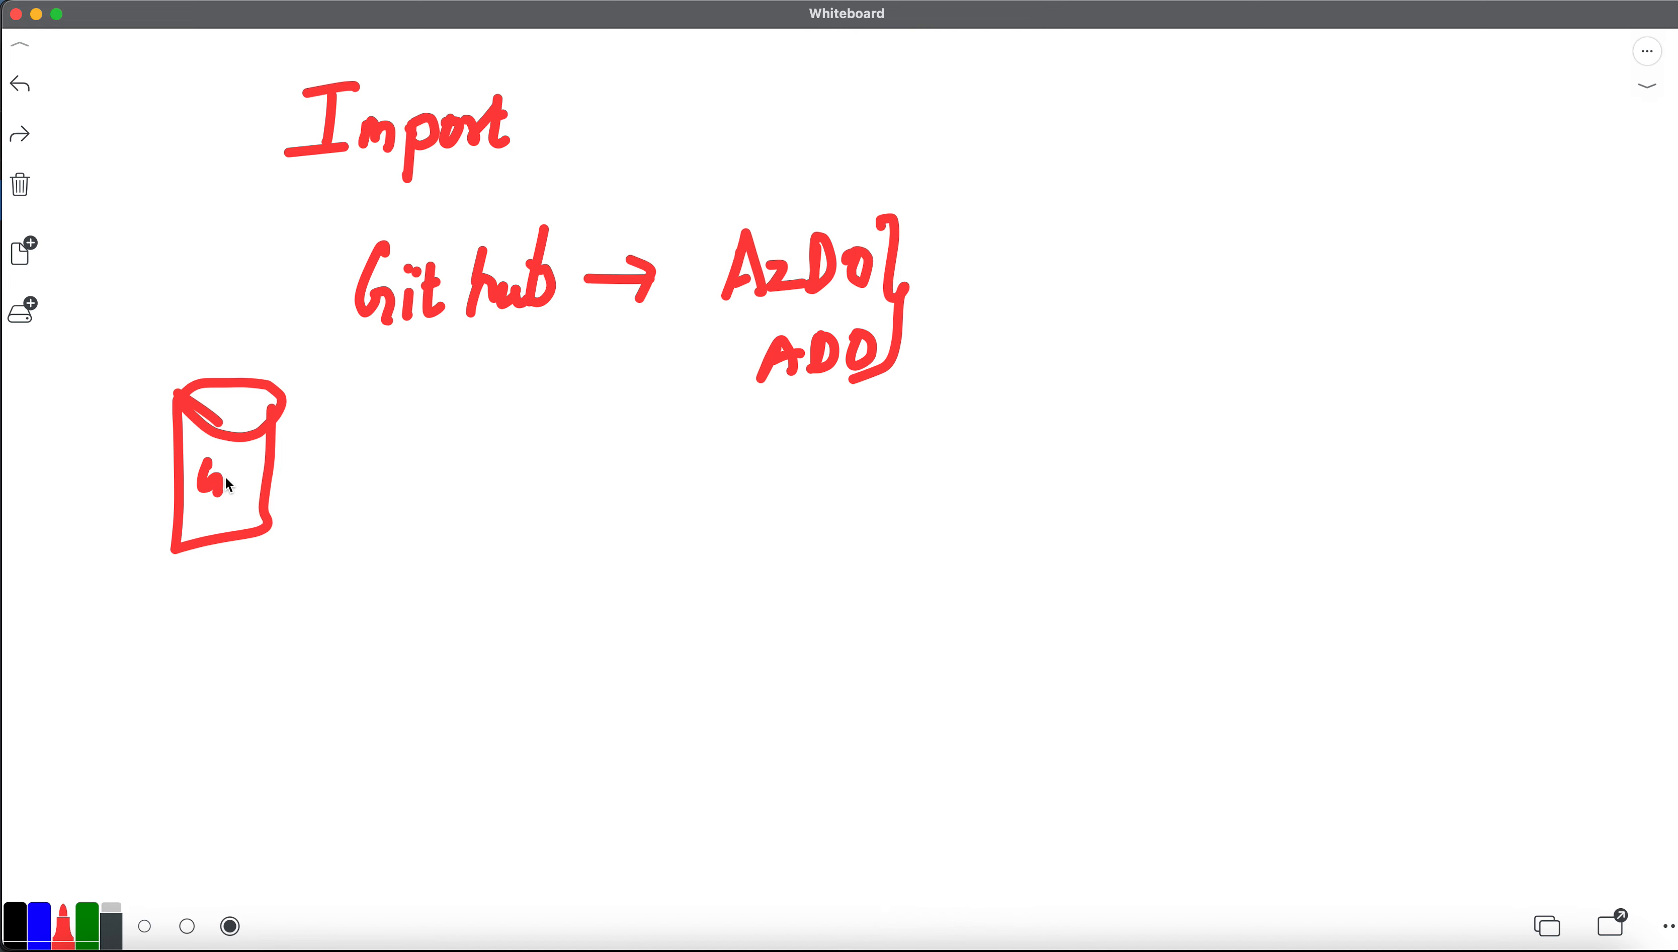
drag(288, 466, 369, 466)
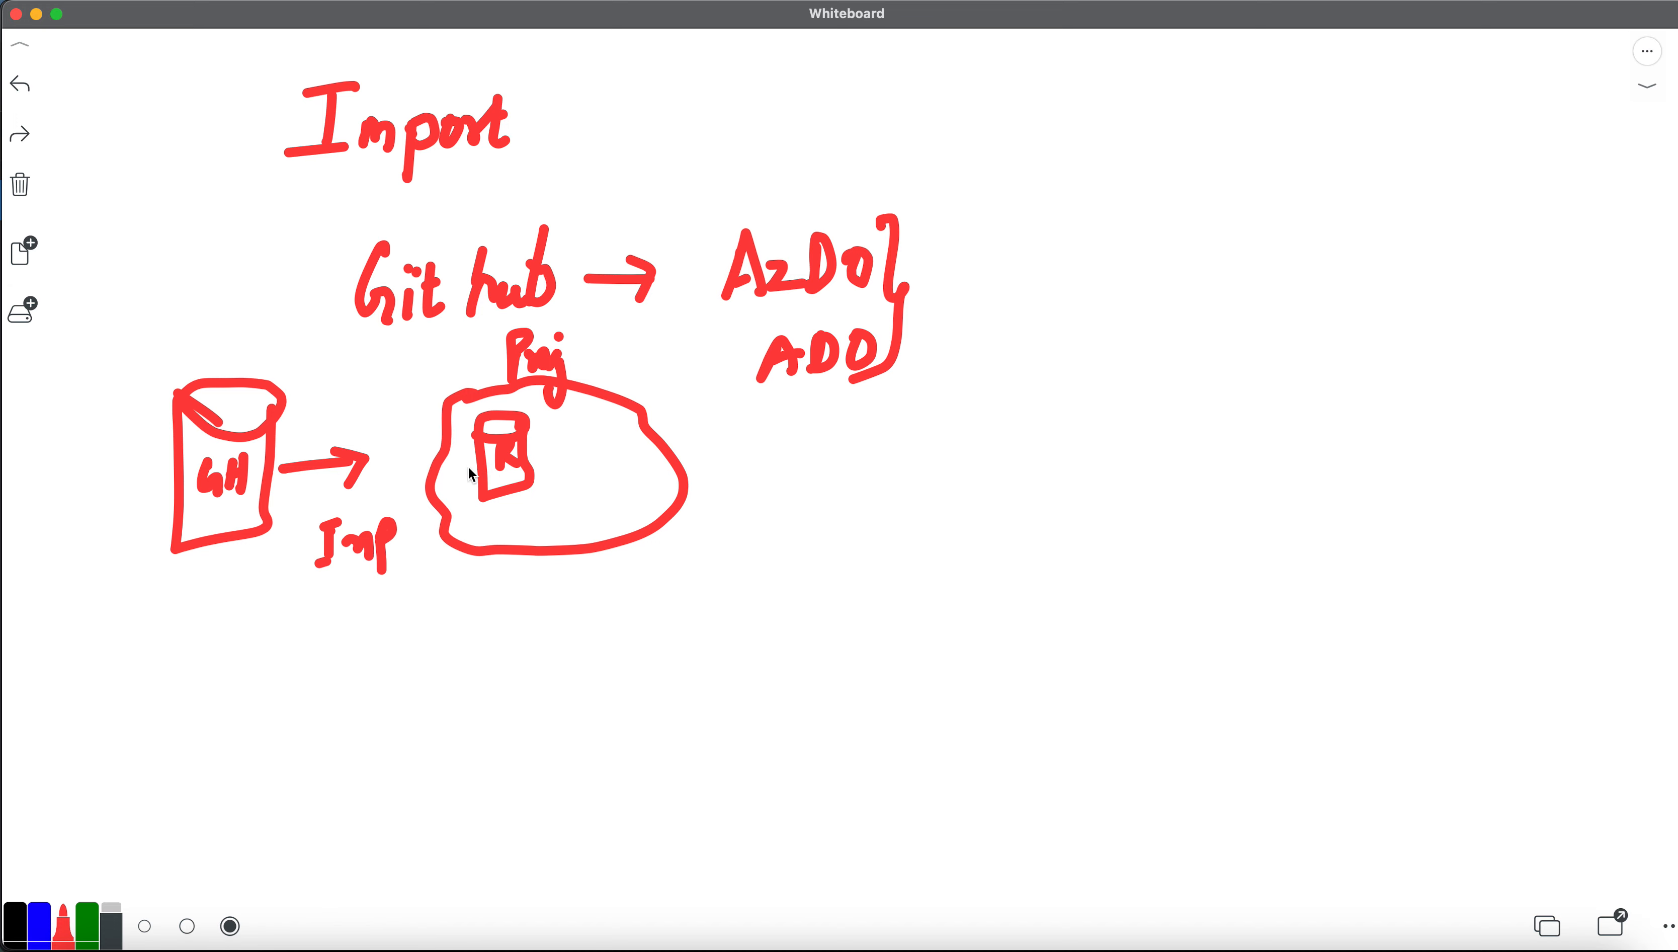
mouse_move(441, 483)
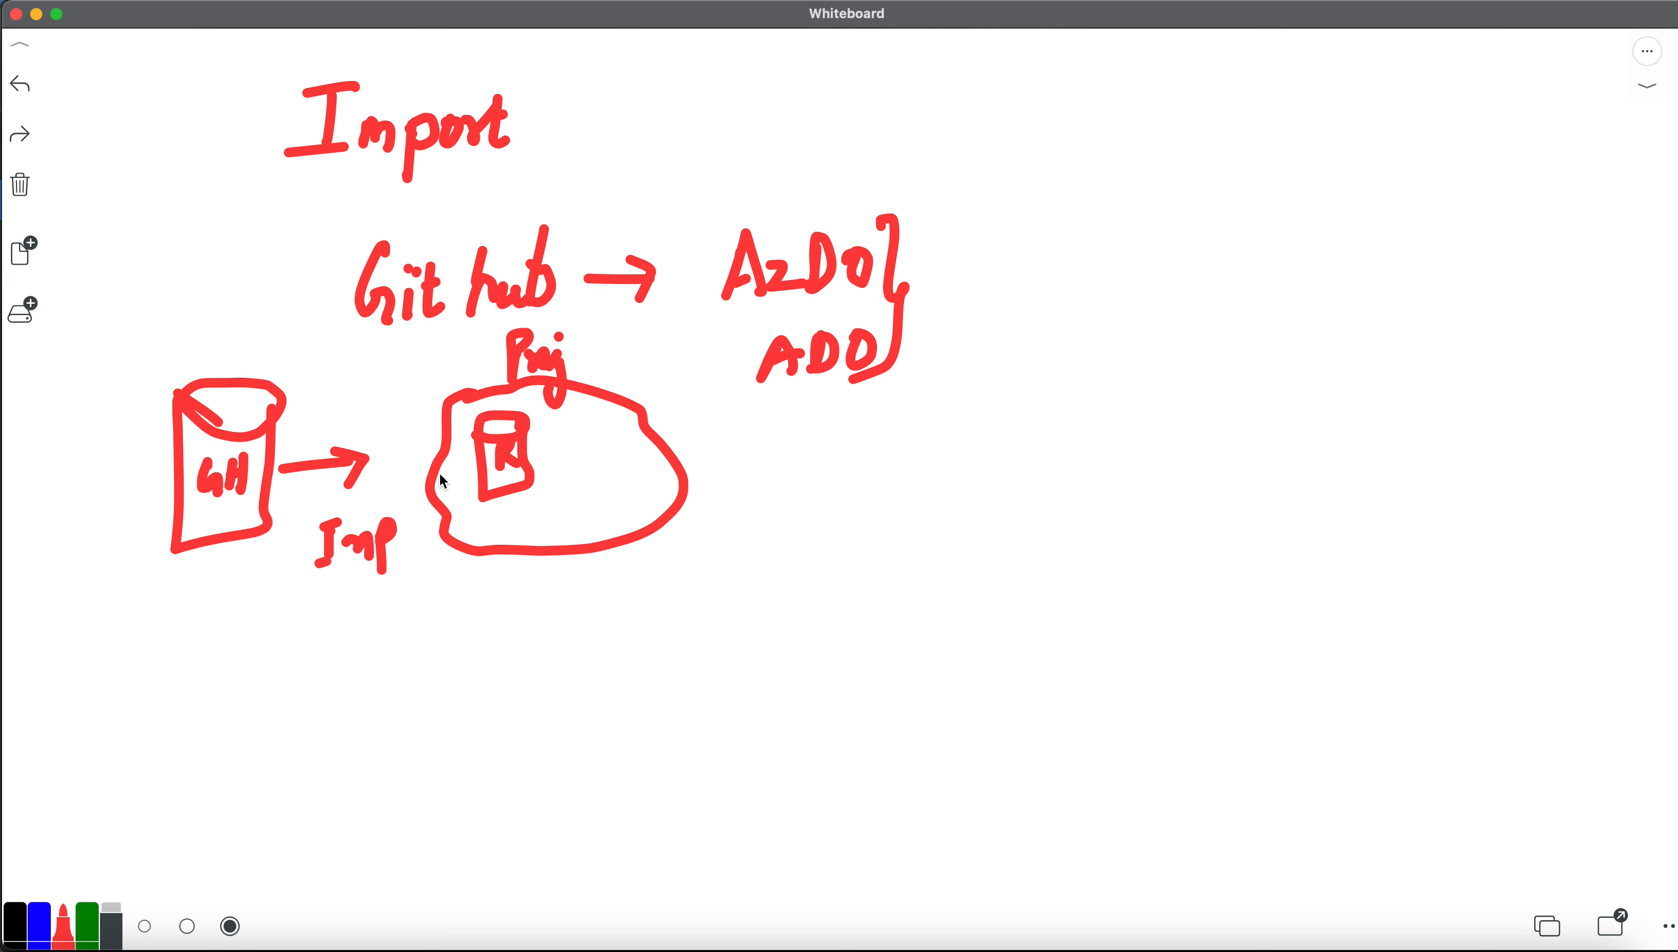
mouse_move(446, 469)
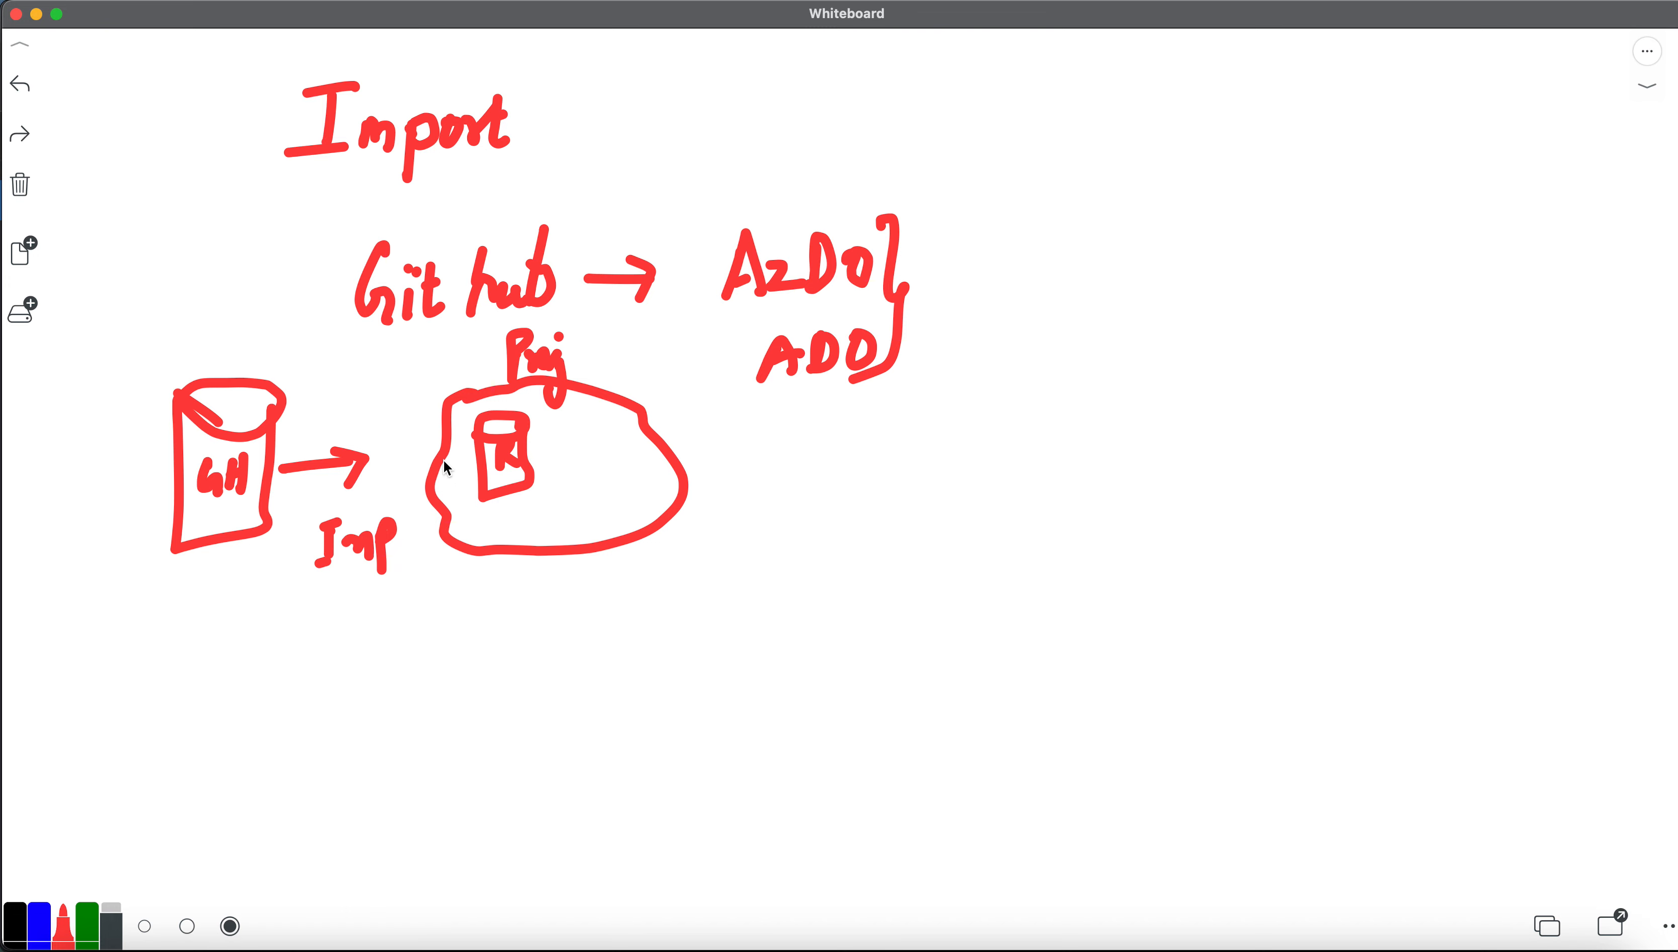
mouse_move(468, 458)
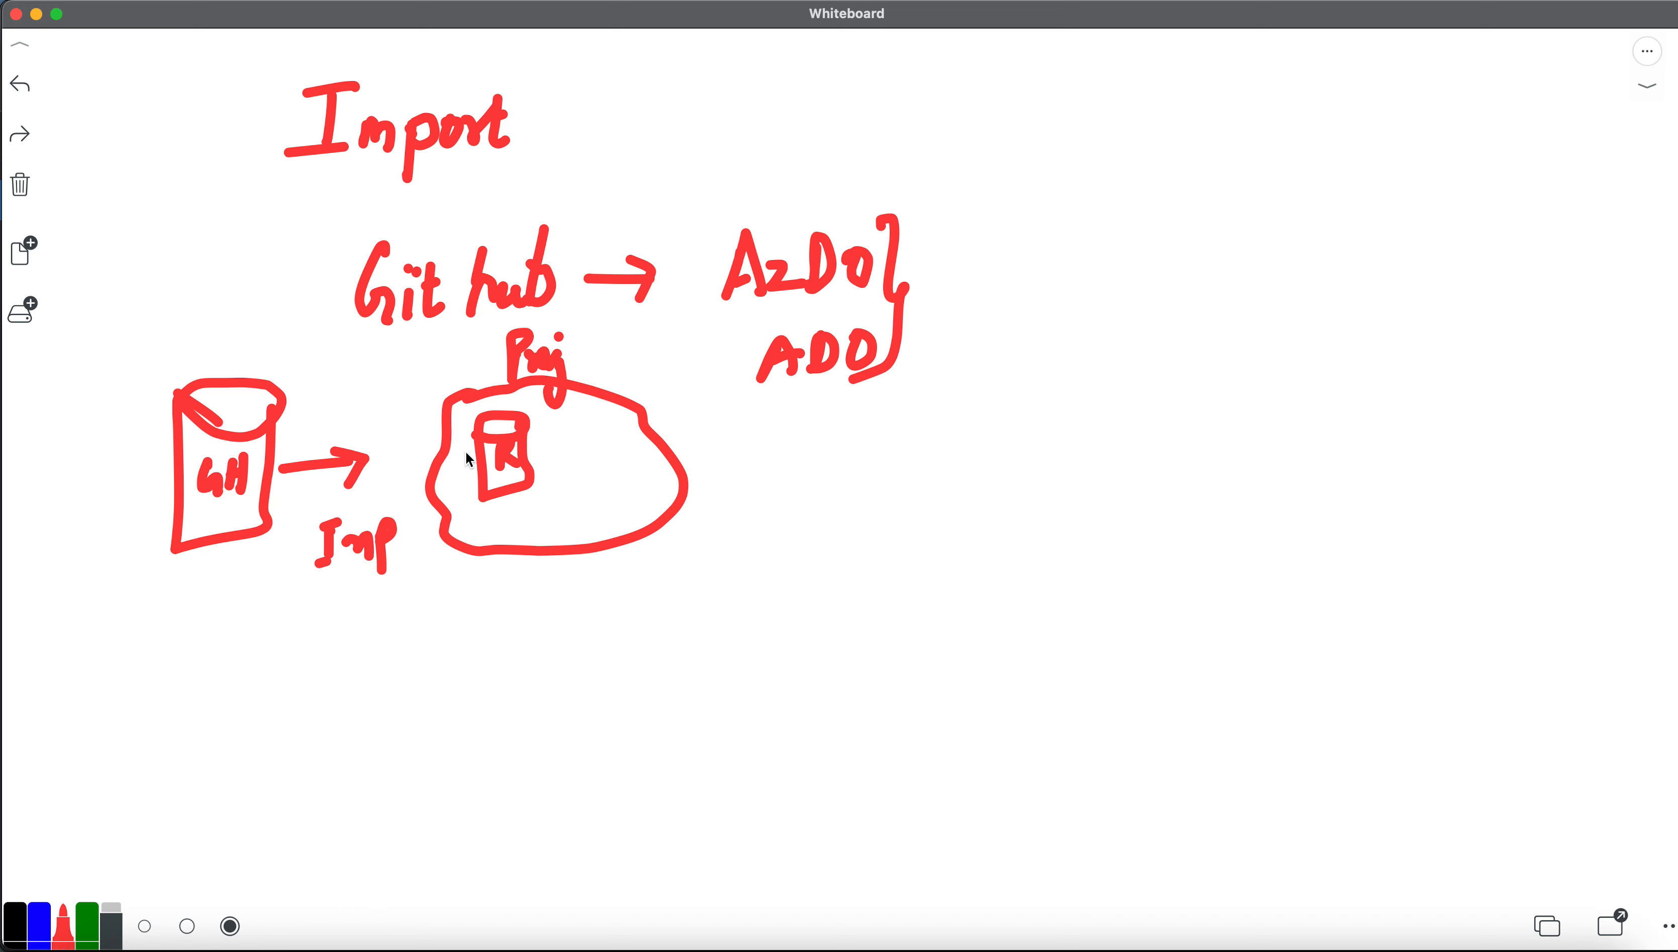
mouse_move(476, 452)
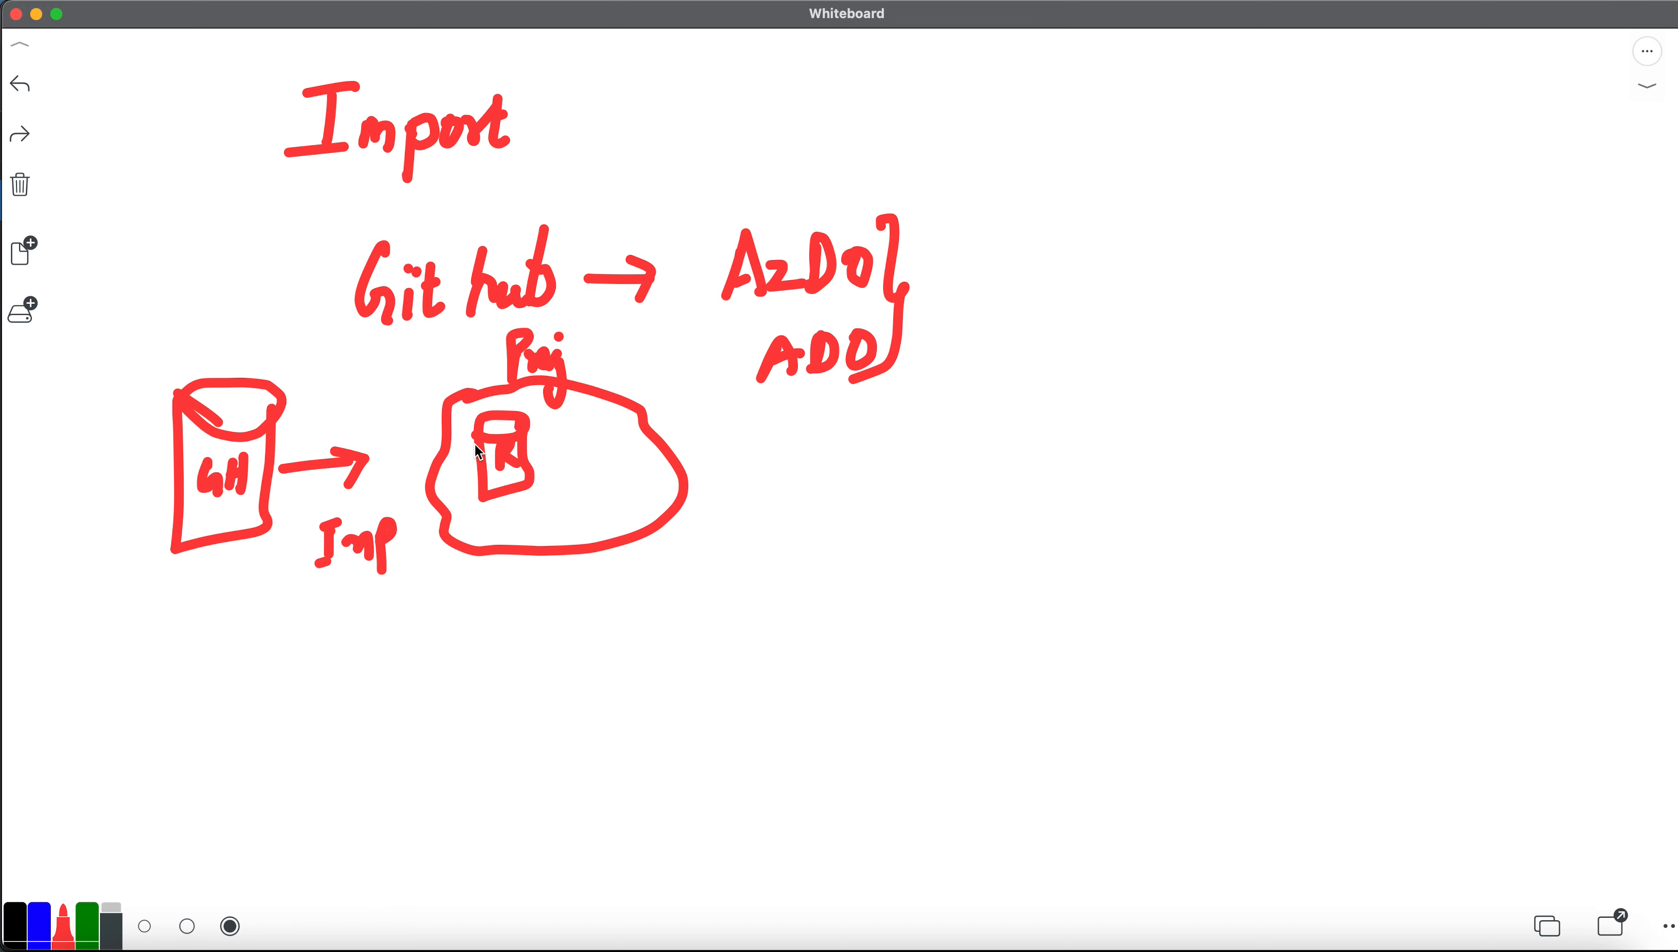
mouse_move(665, 350)
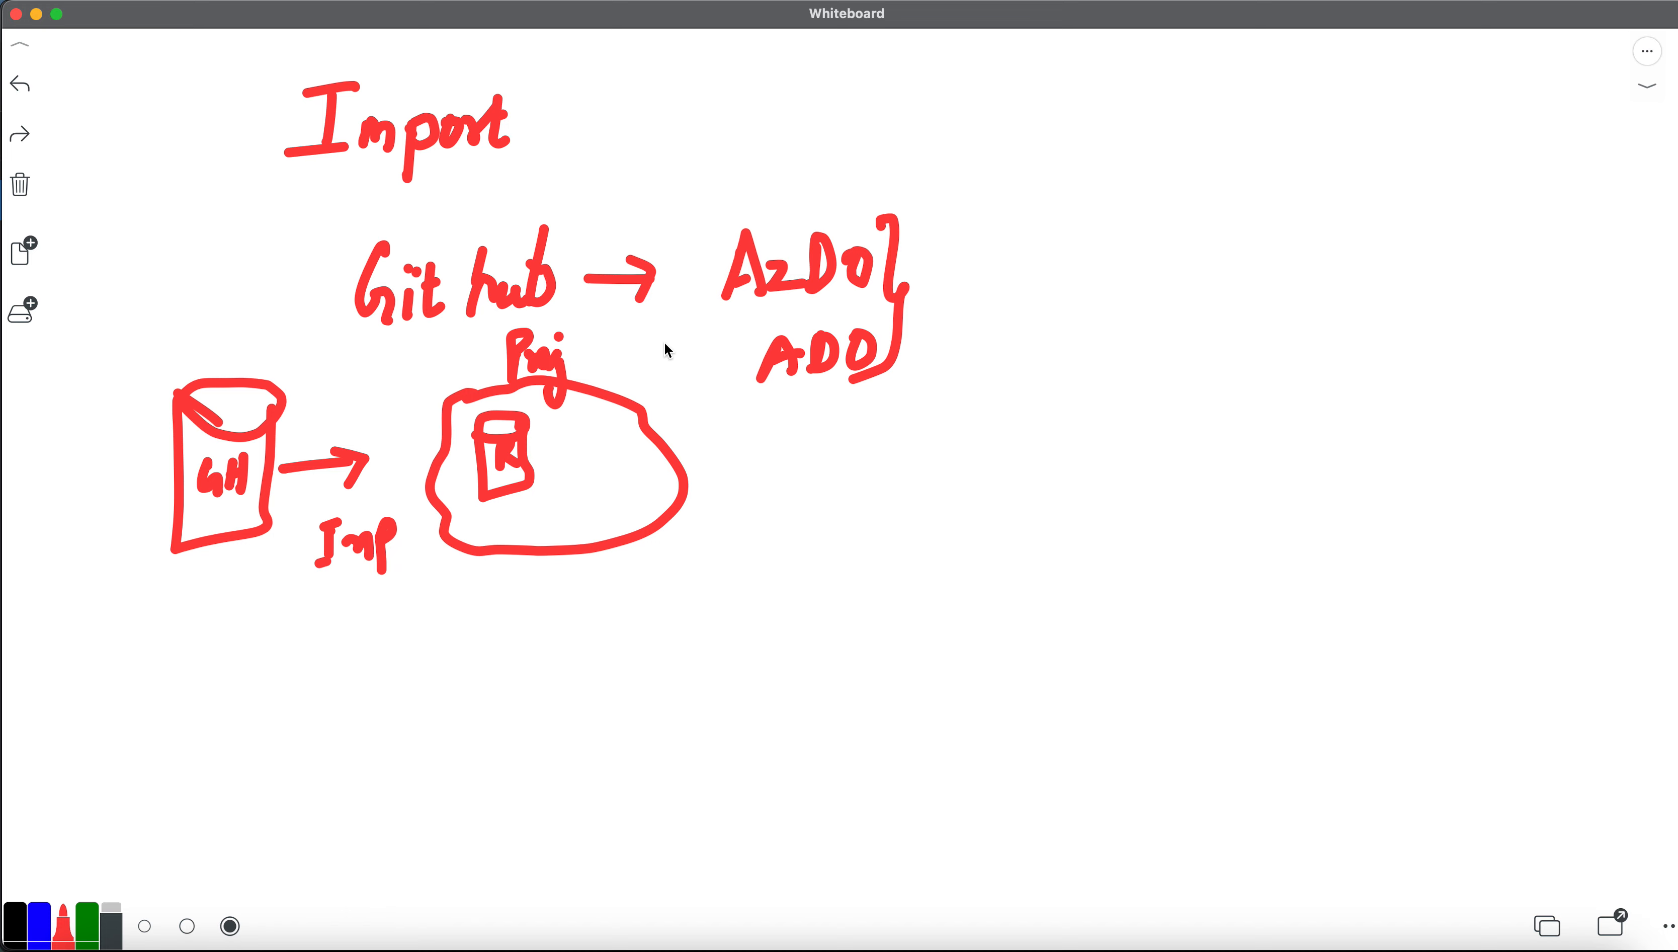
mouse_move(650, 358)
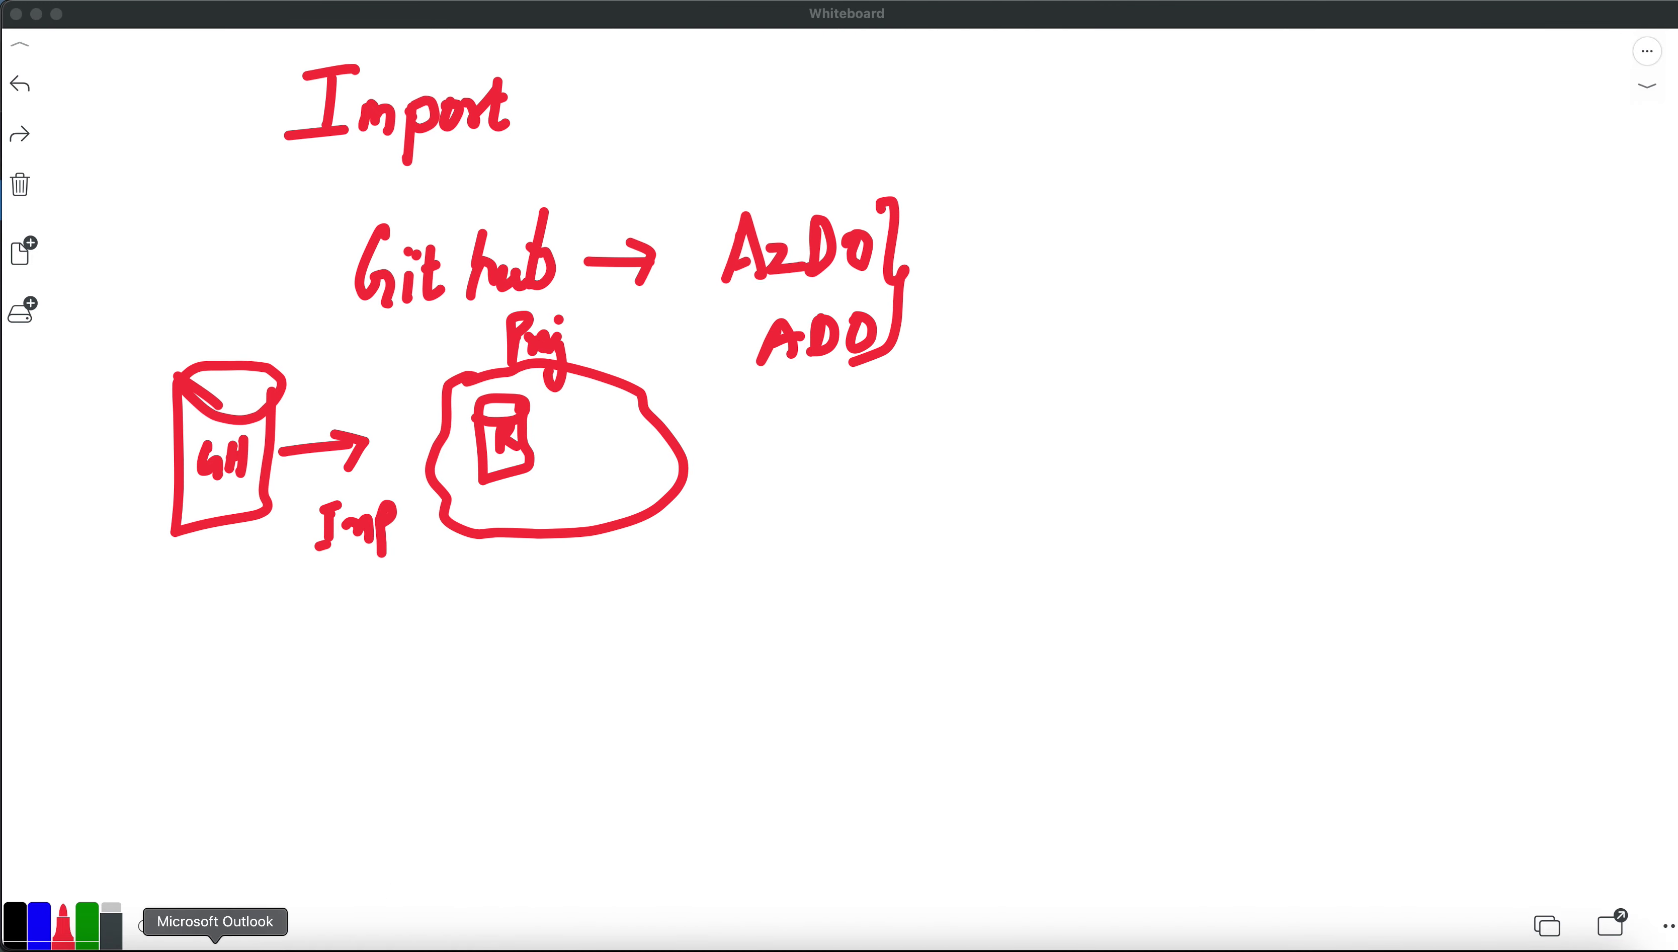
Switch from Whiteboard to the browser window showing the hello-world GitHub repository.
right_click(217, 941)
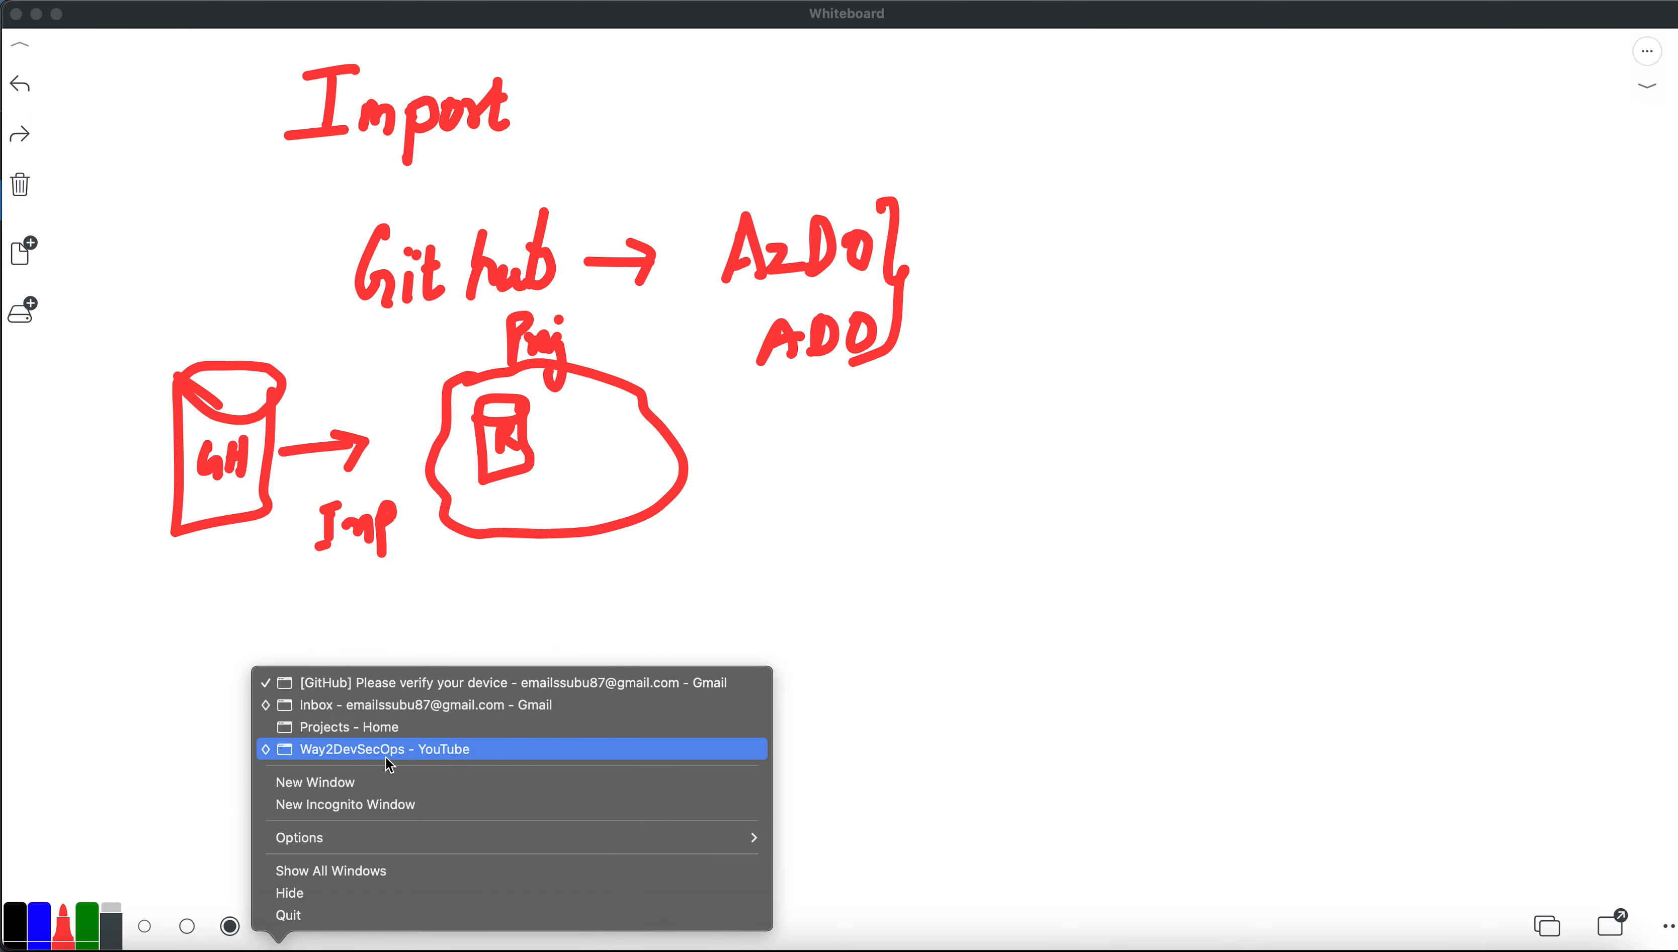
click(349, 727)
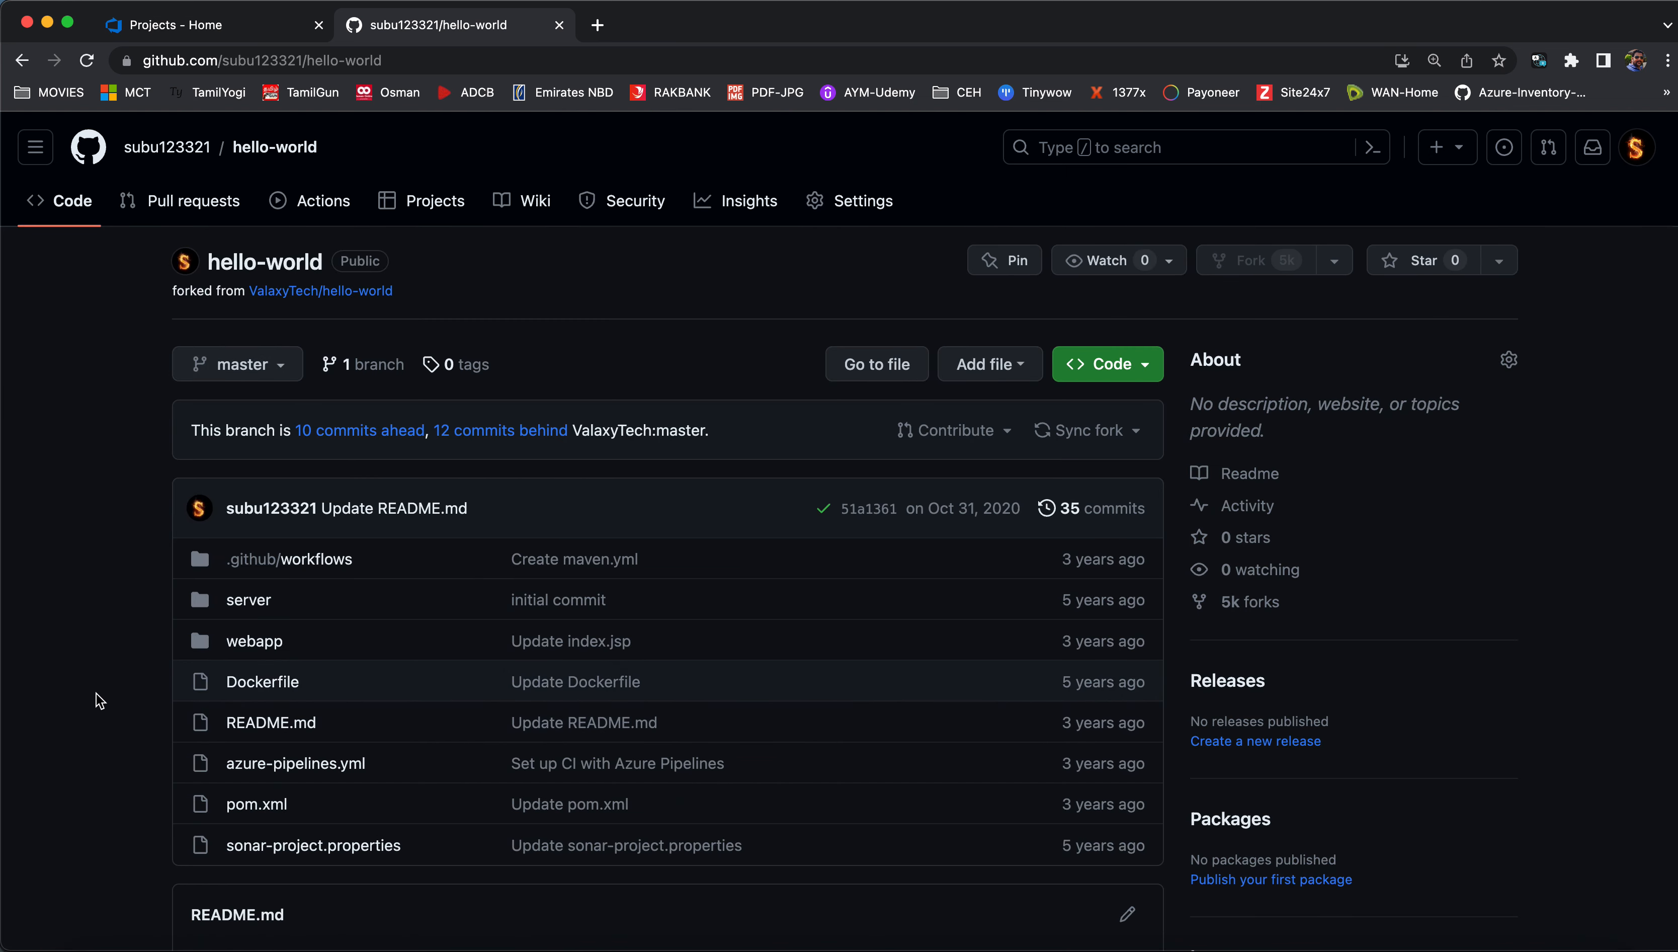
mouse_move(94, 701)
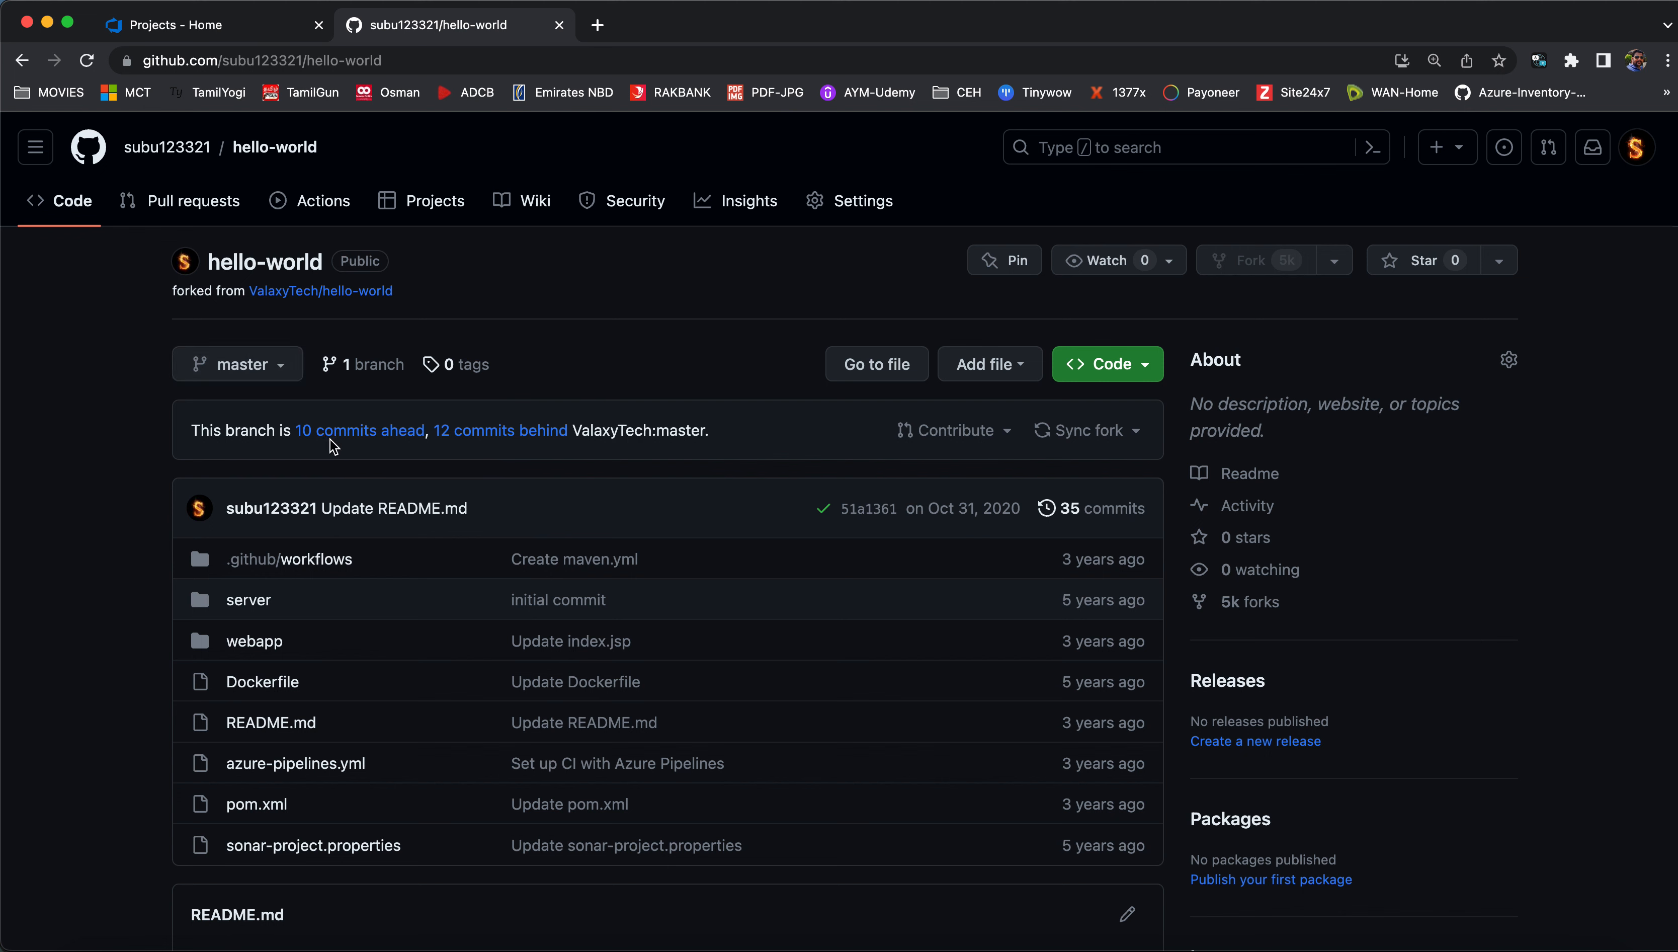
mouse_move(629, 439)
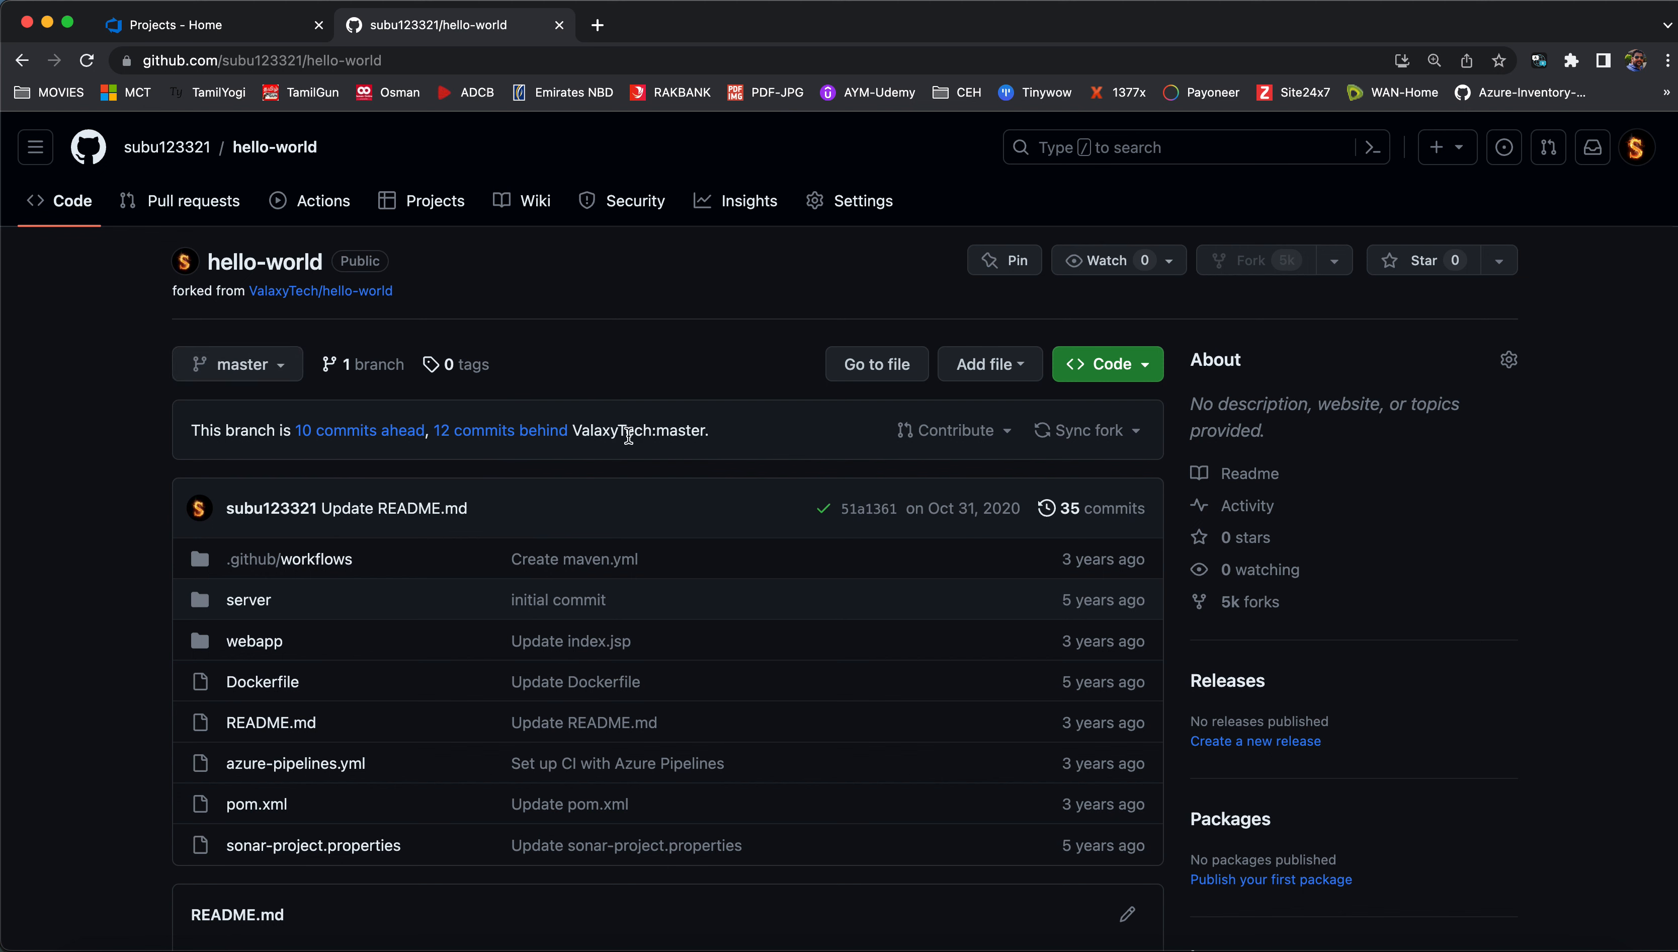
mouse_move(956, 921)
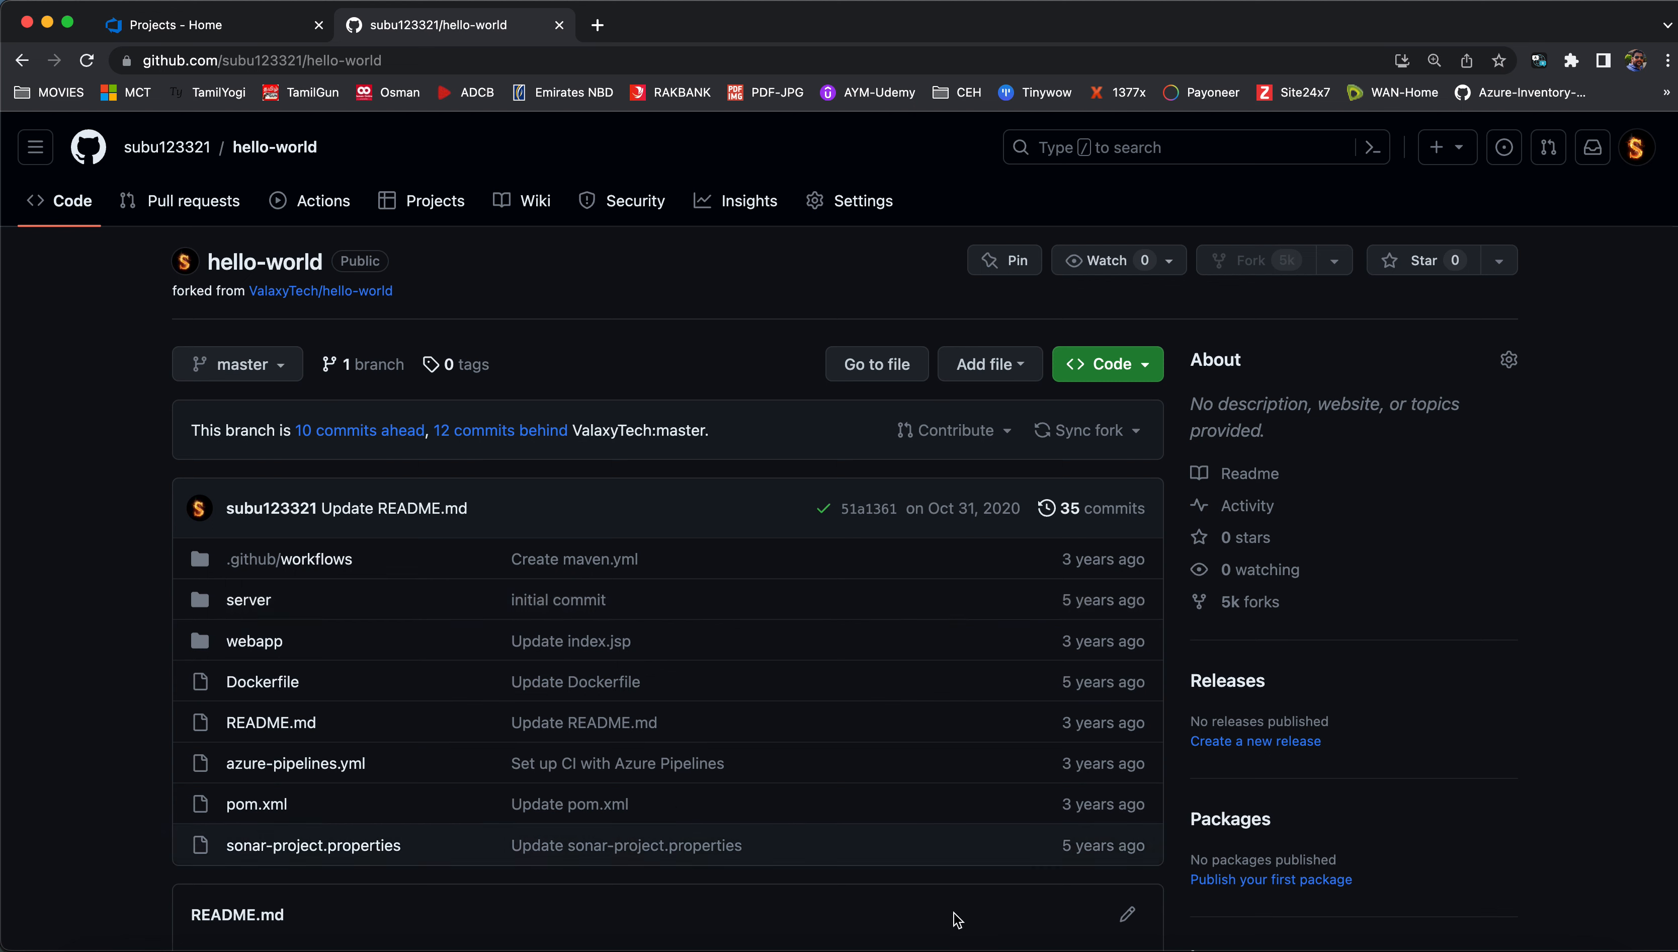
mouse_move(694, 763)
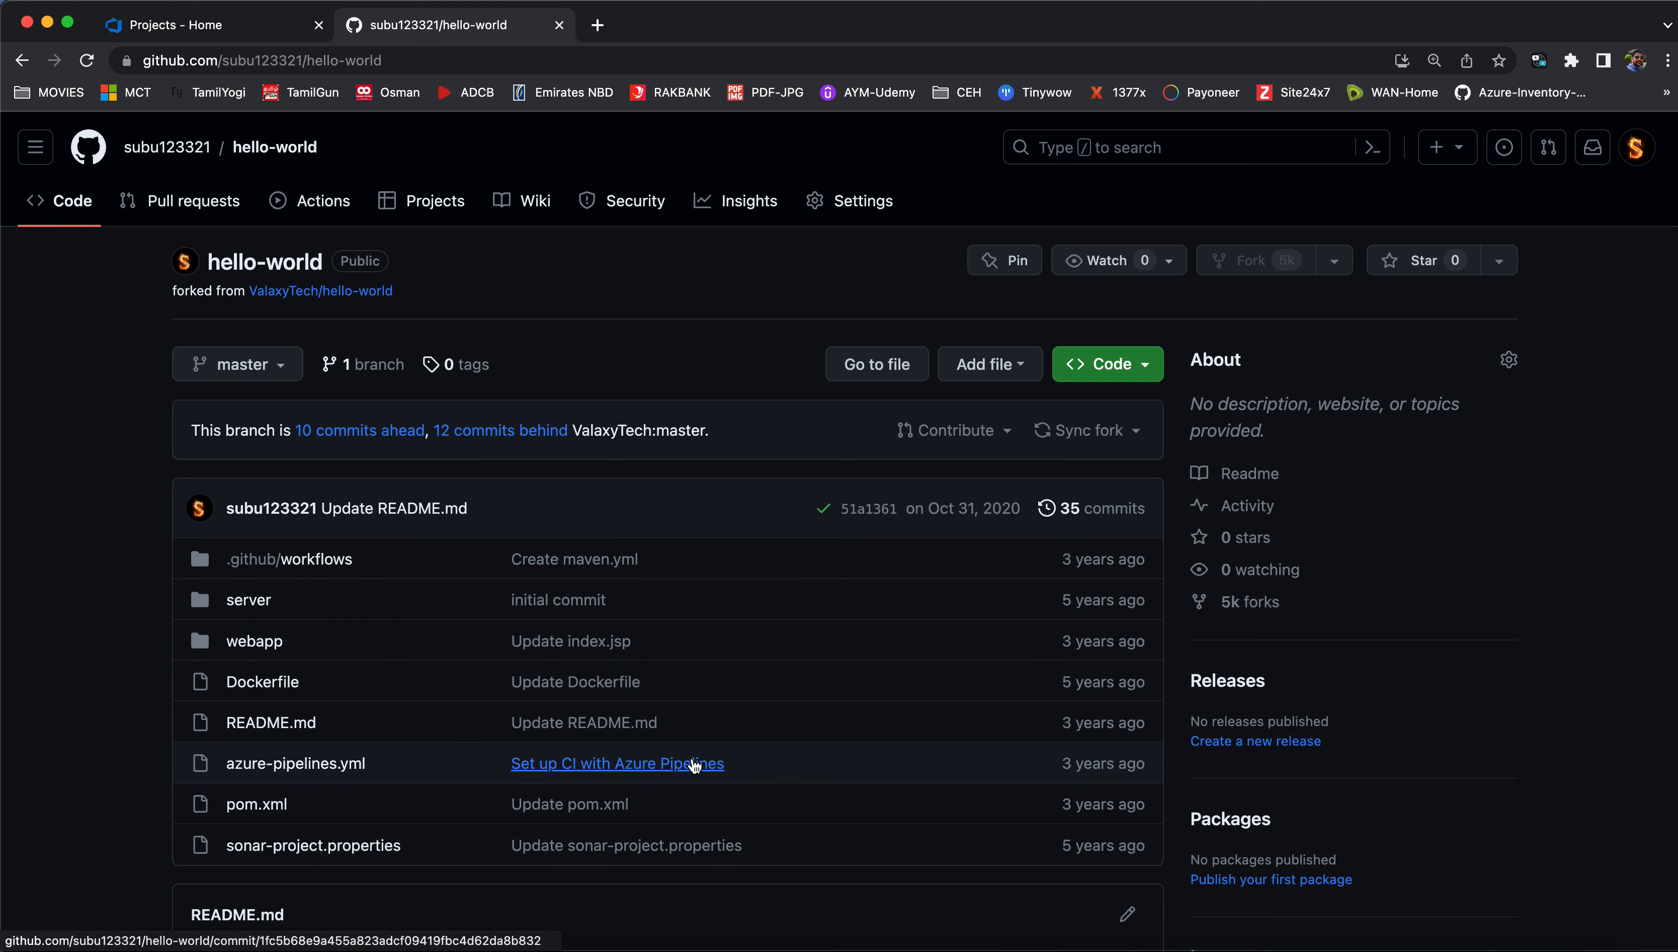
mouse_move(424, 595)
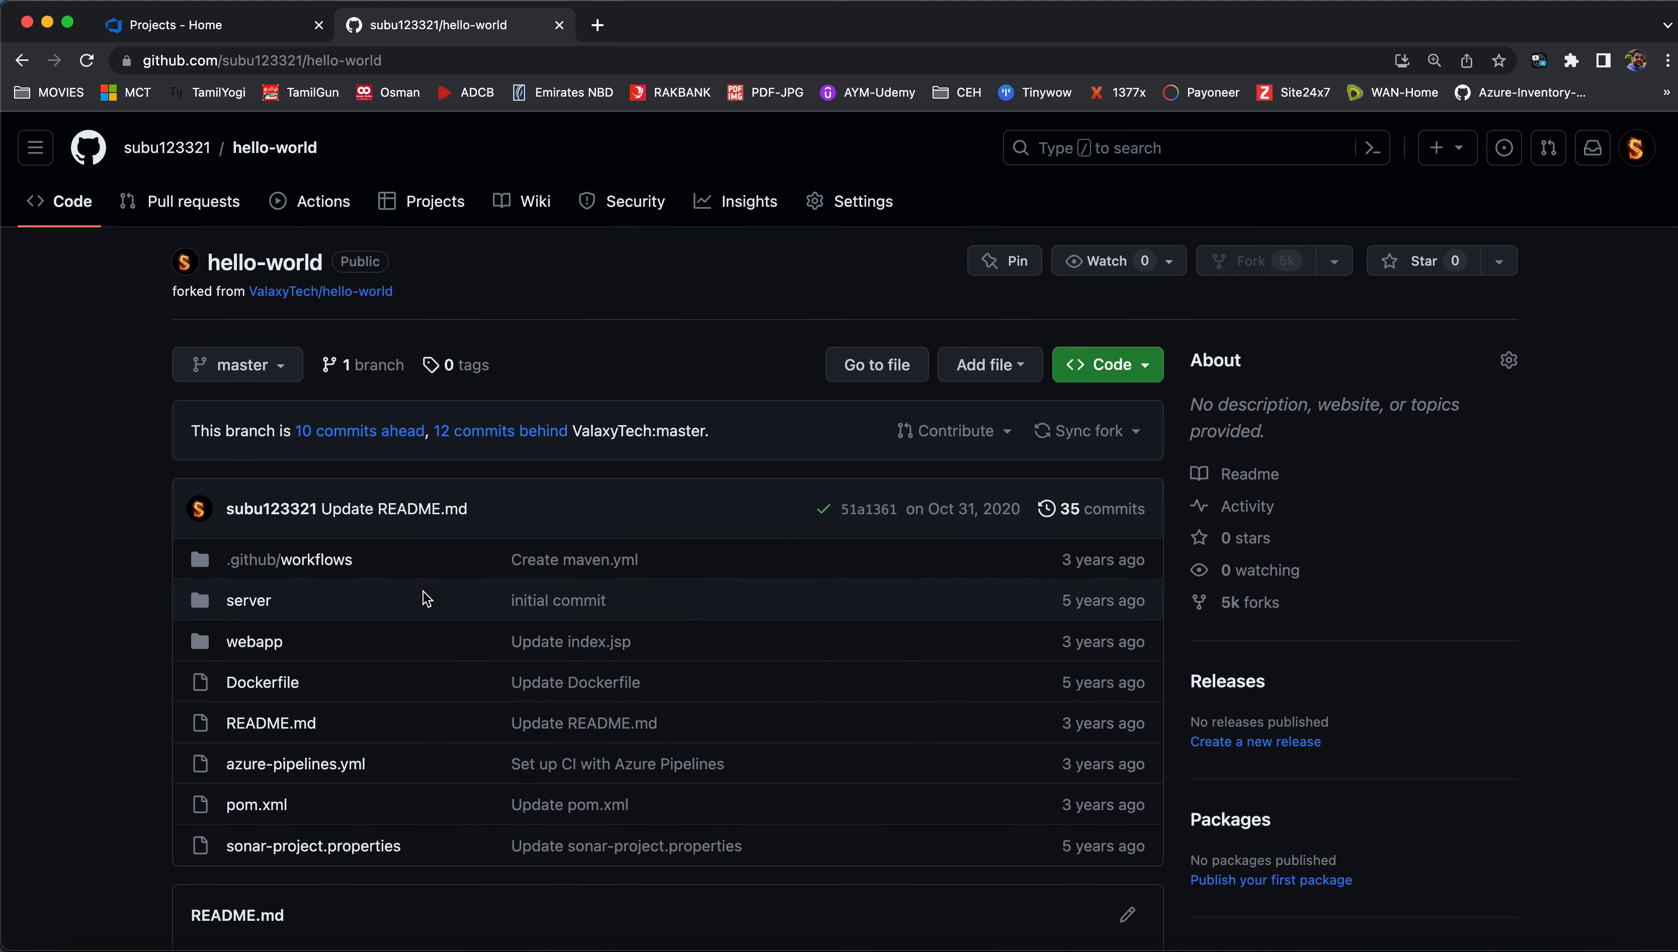
mouse_move(433, 864)
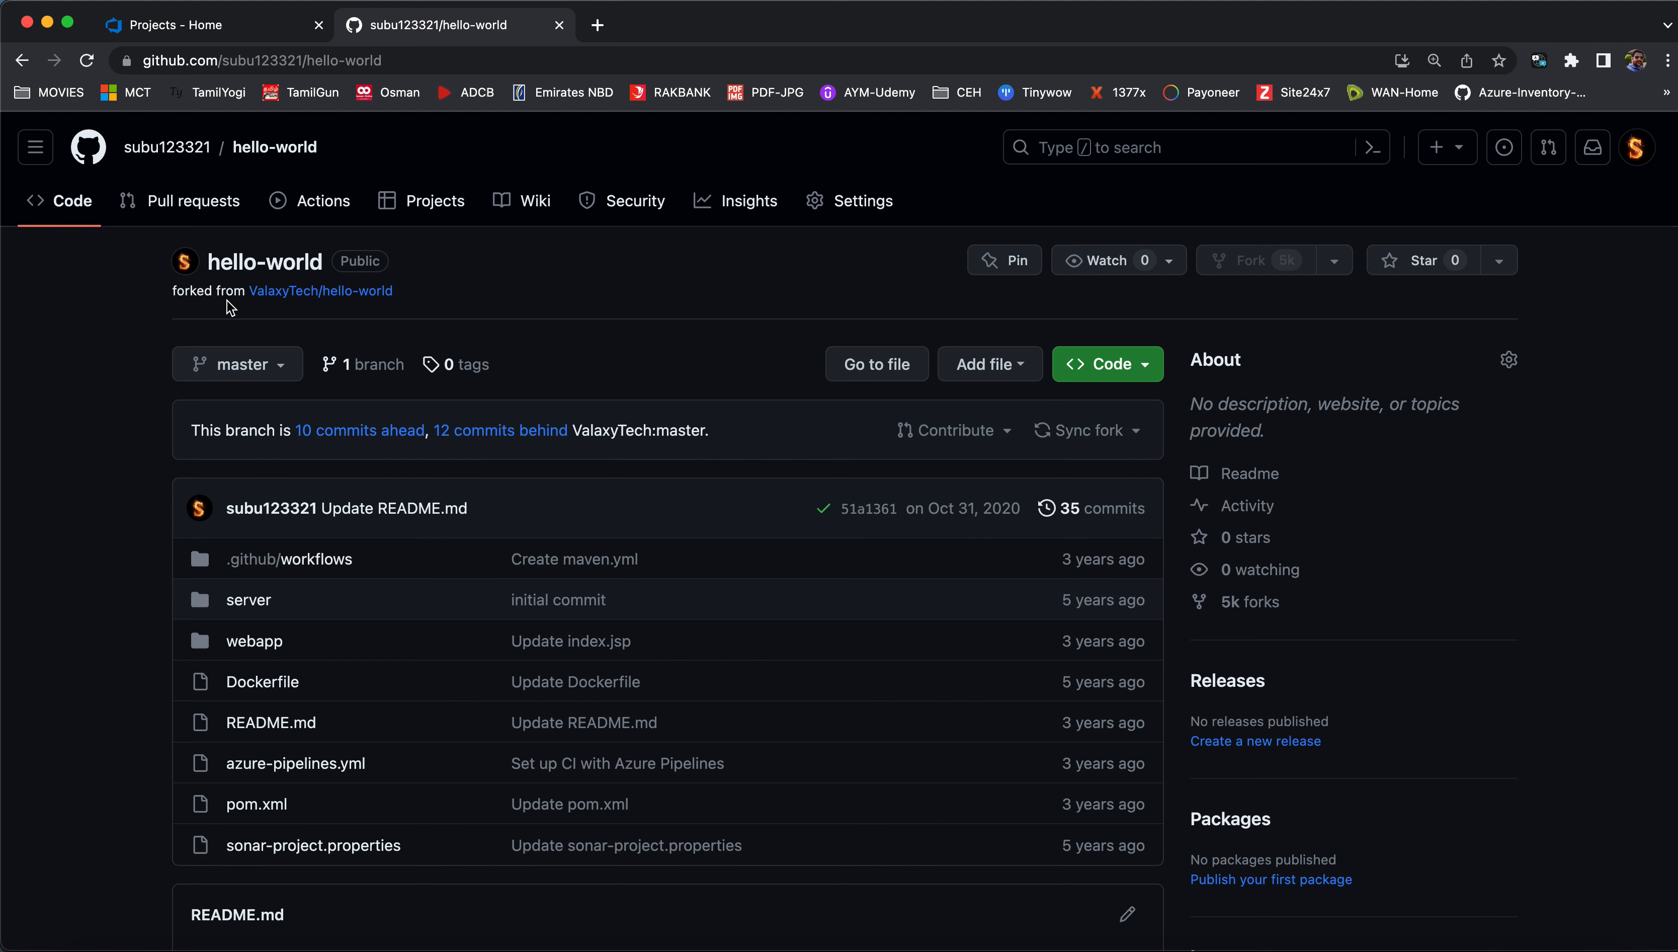
Bring up the cybergate-devops organization's Projects page in Azure DevOps.
click(176, 25)
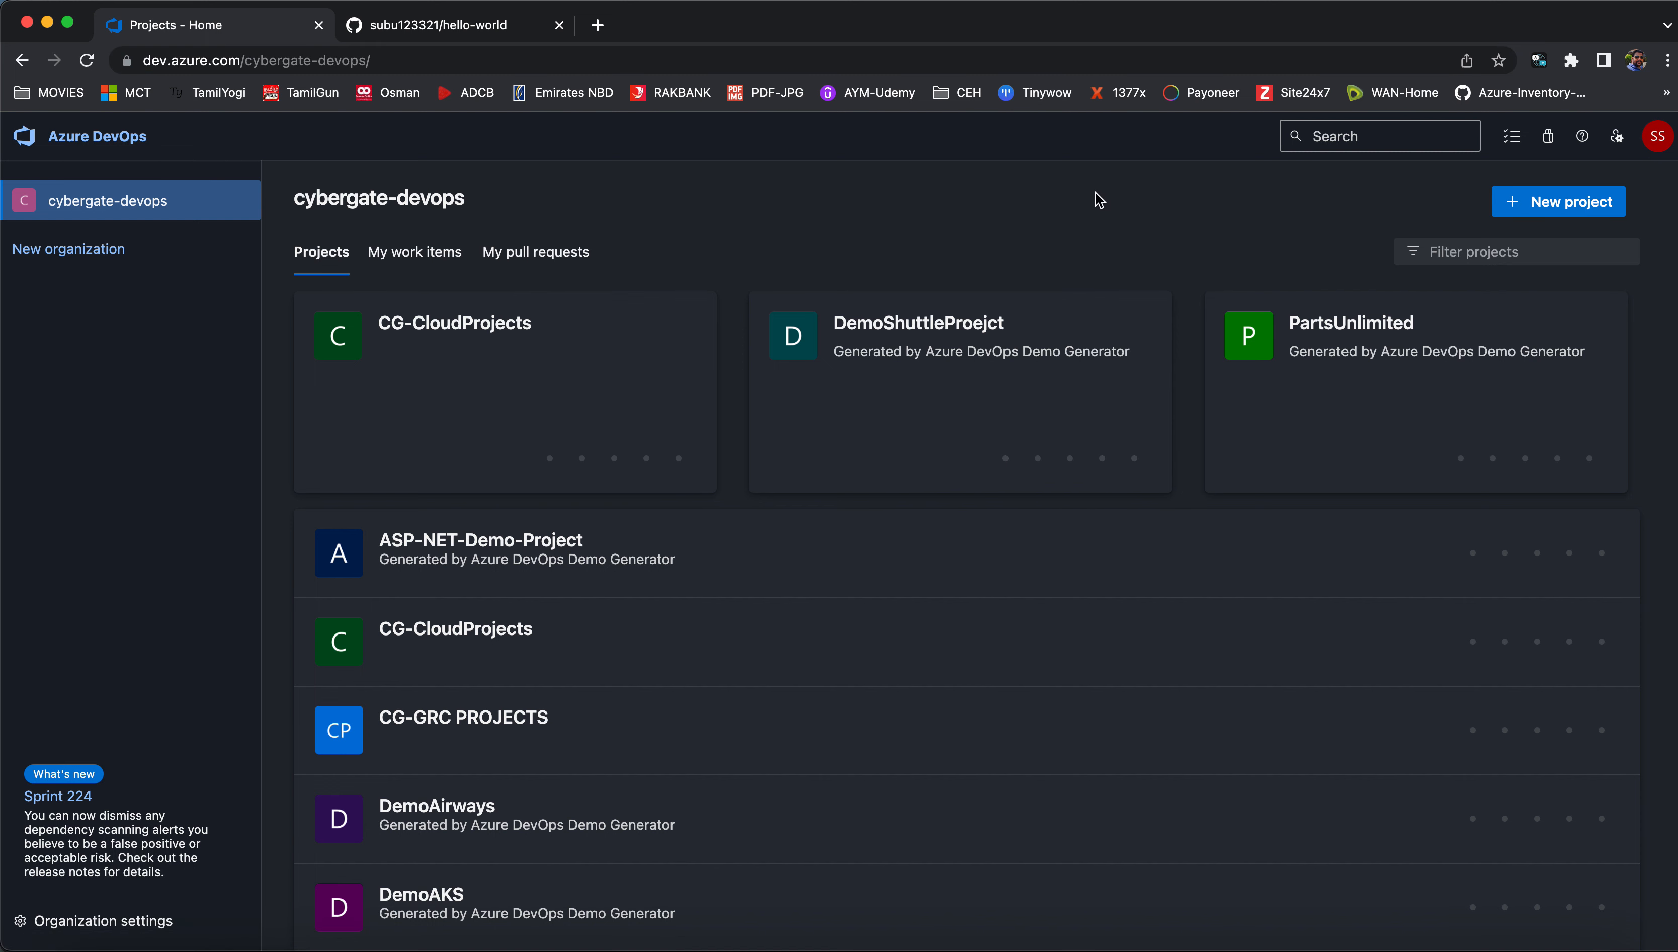
mouse_move(1320, 289)
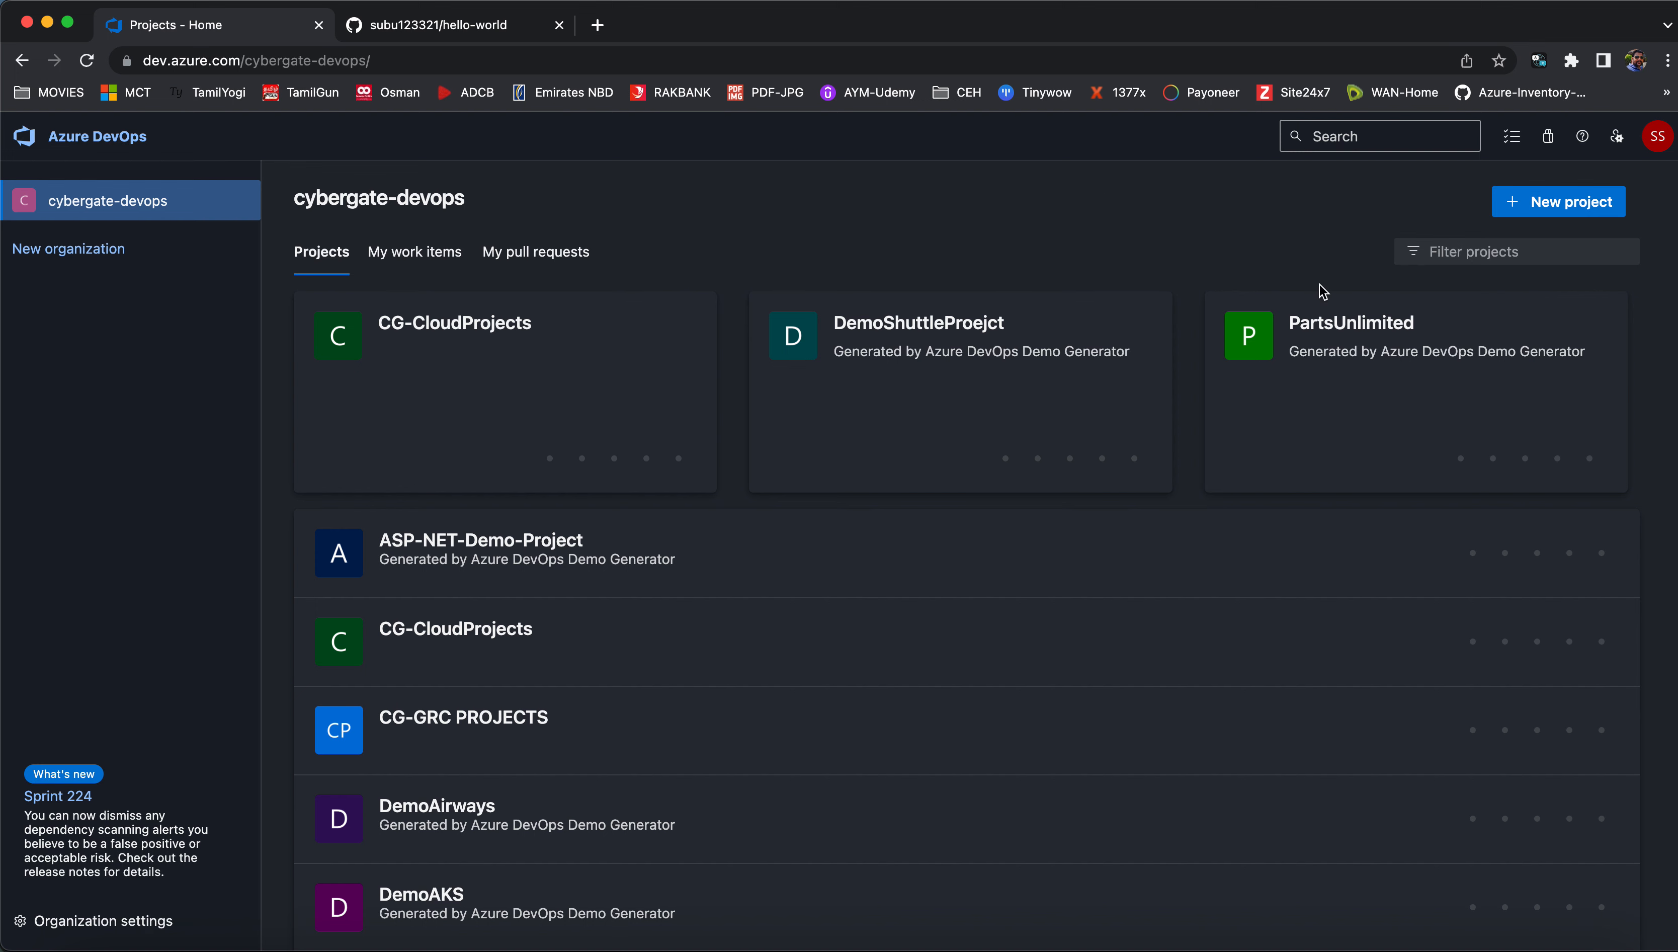
Create a new private project named Import-Demo.
click(1558, 202)
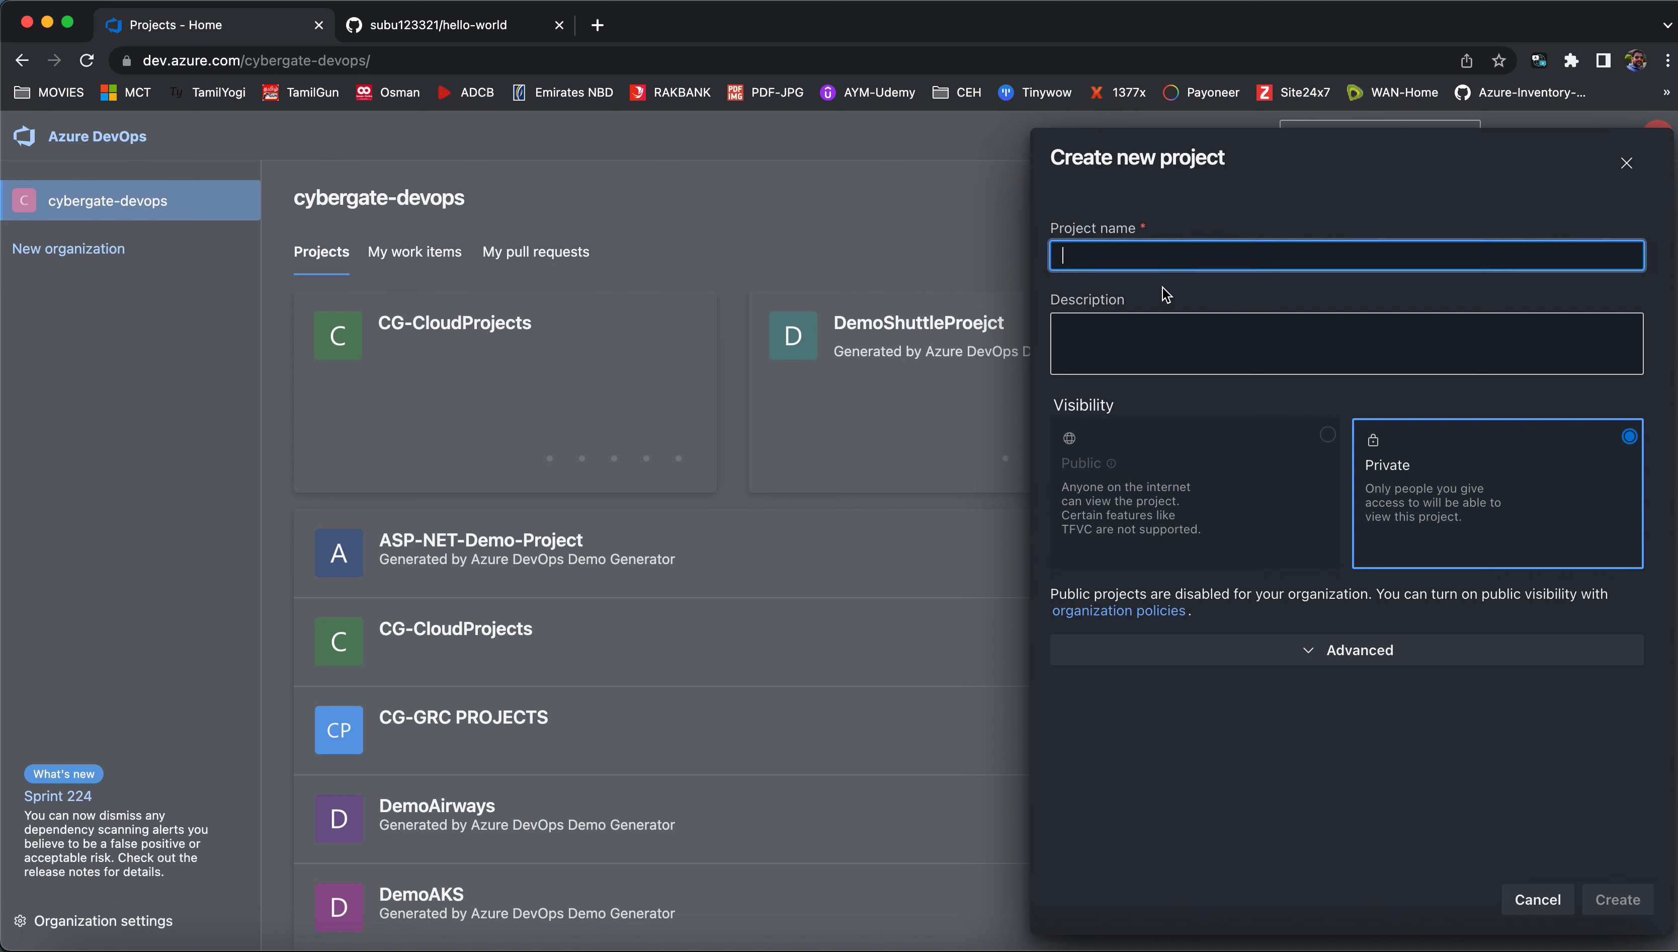
text(Import-)
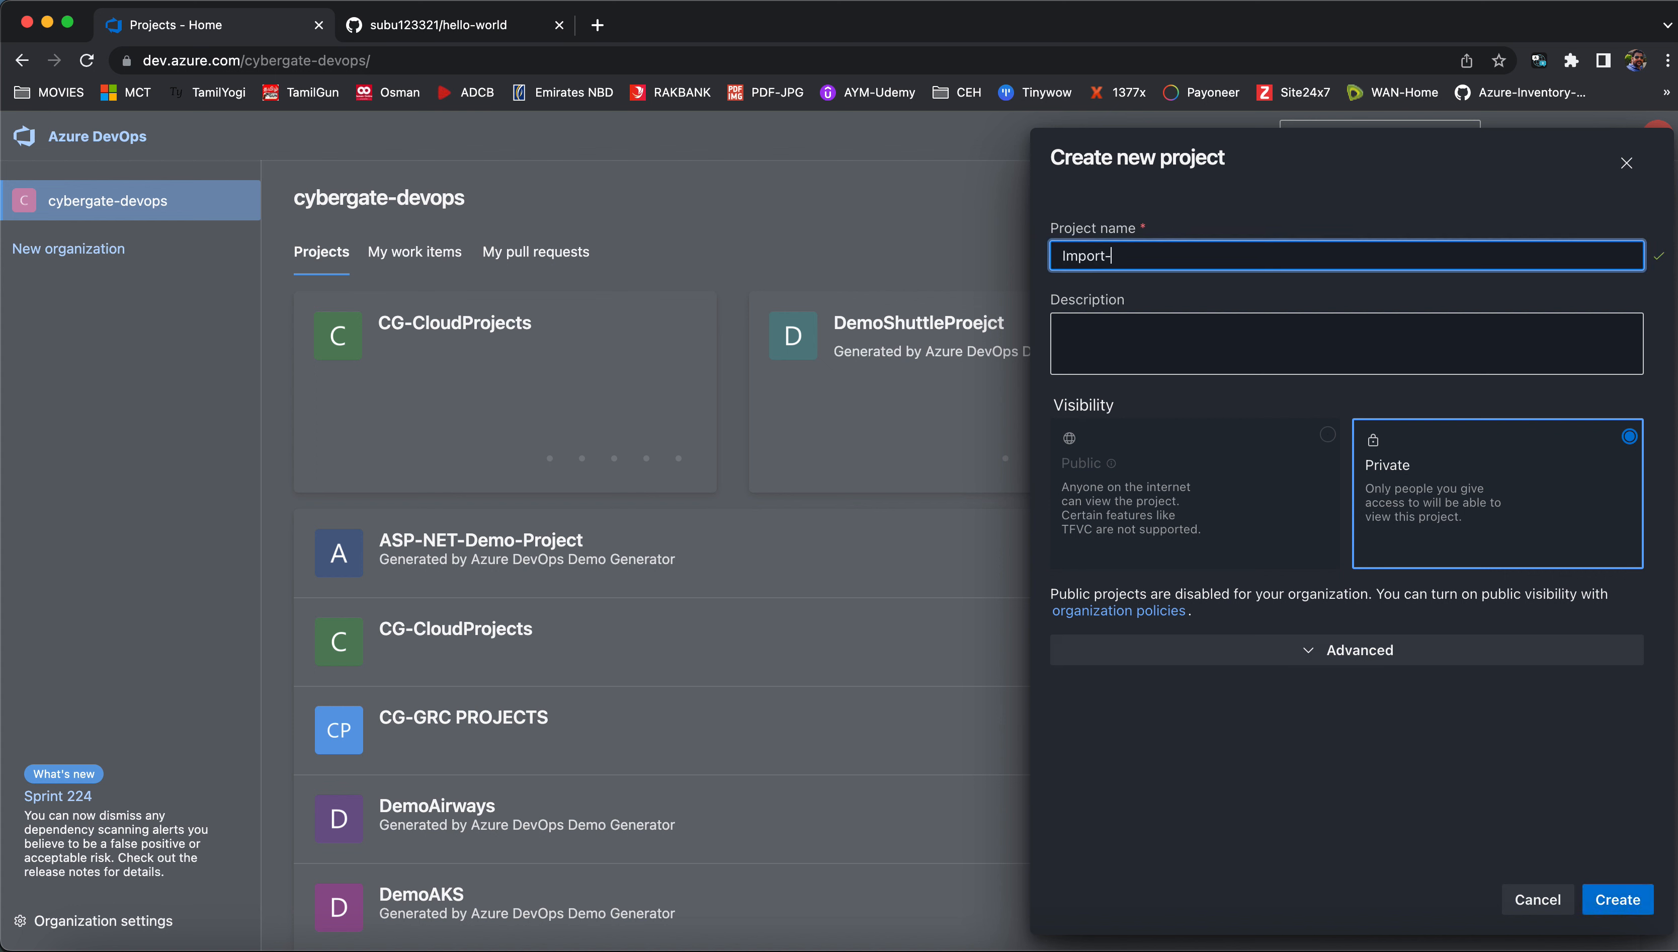
text(Demo)
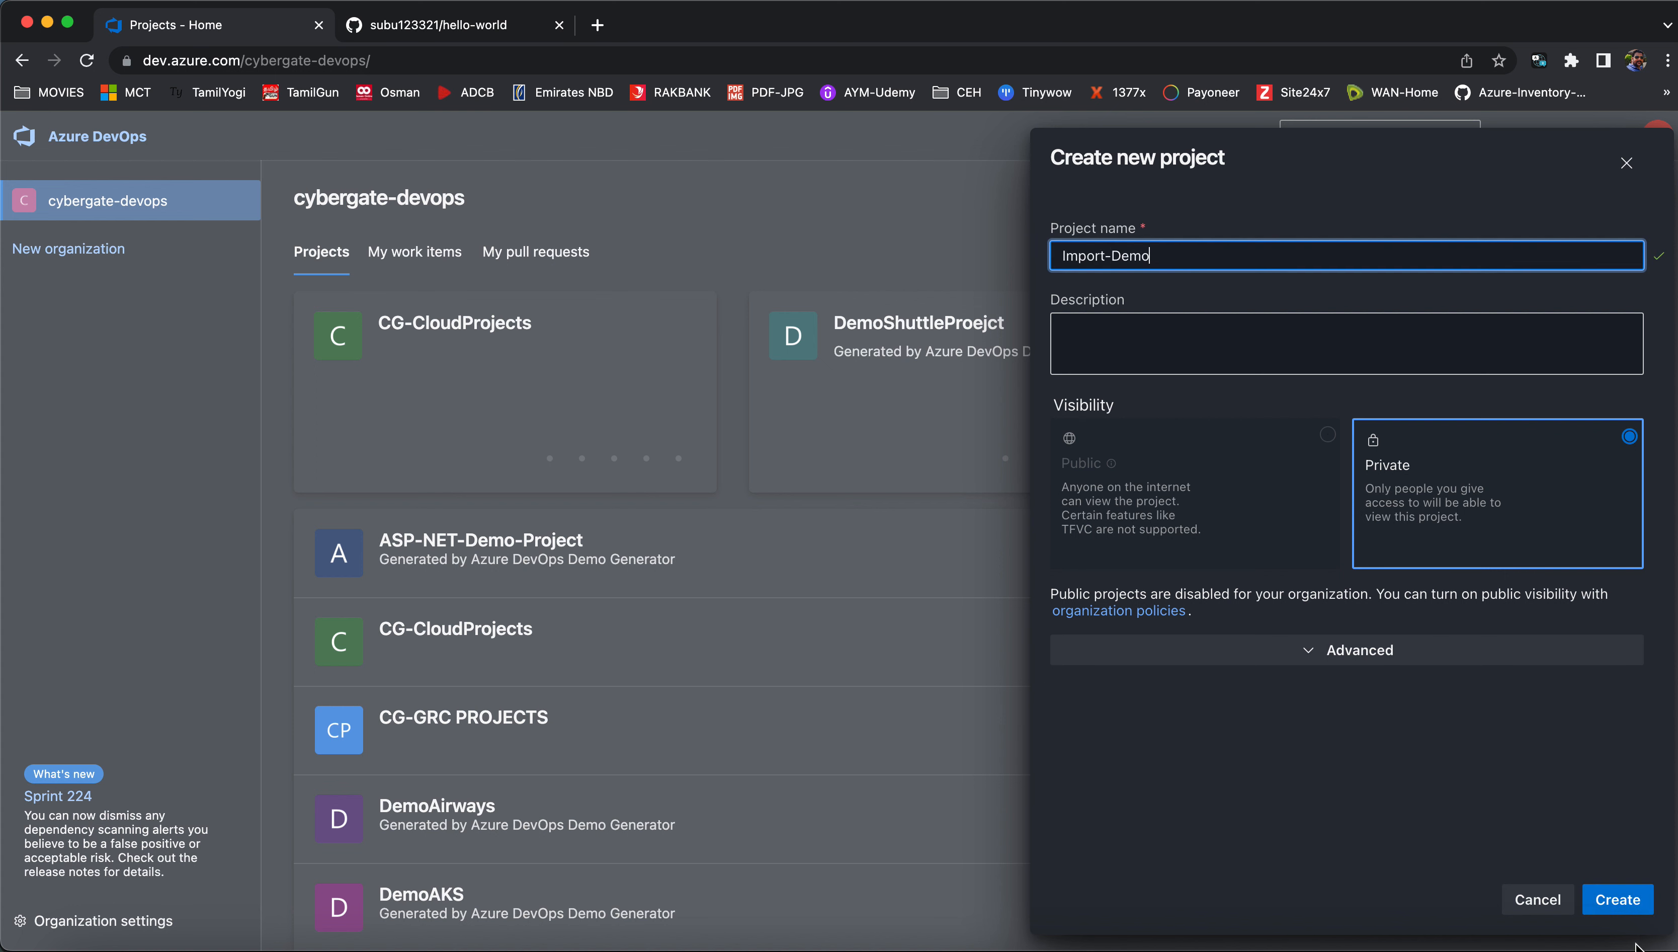
click(1618, 899)
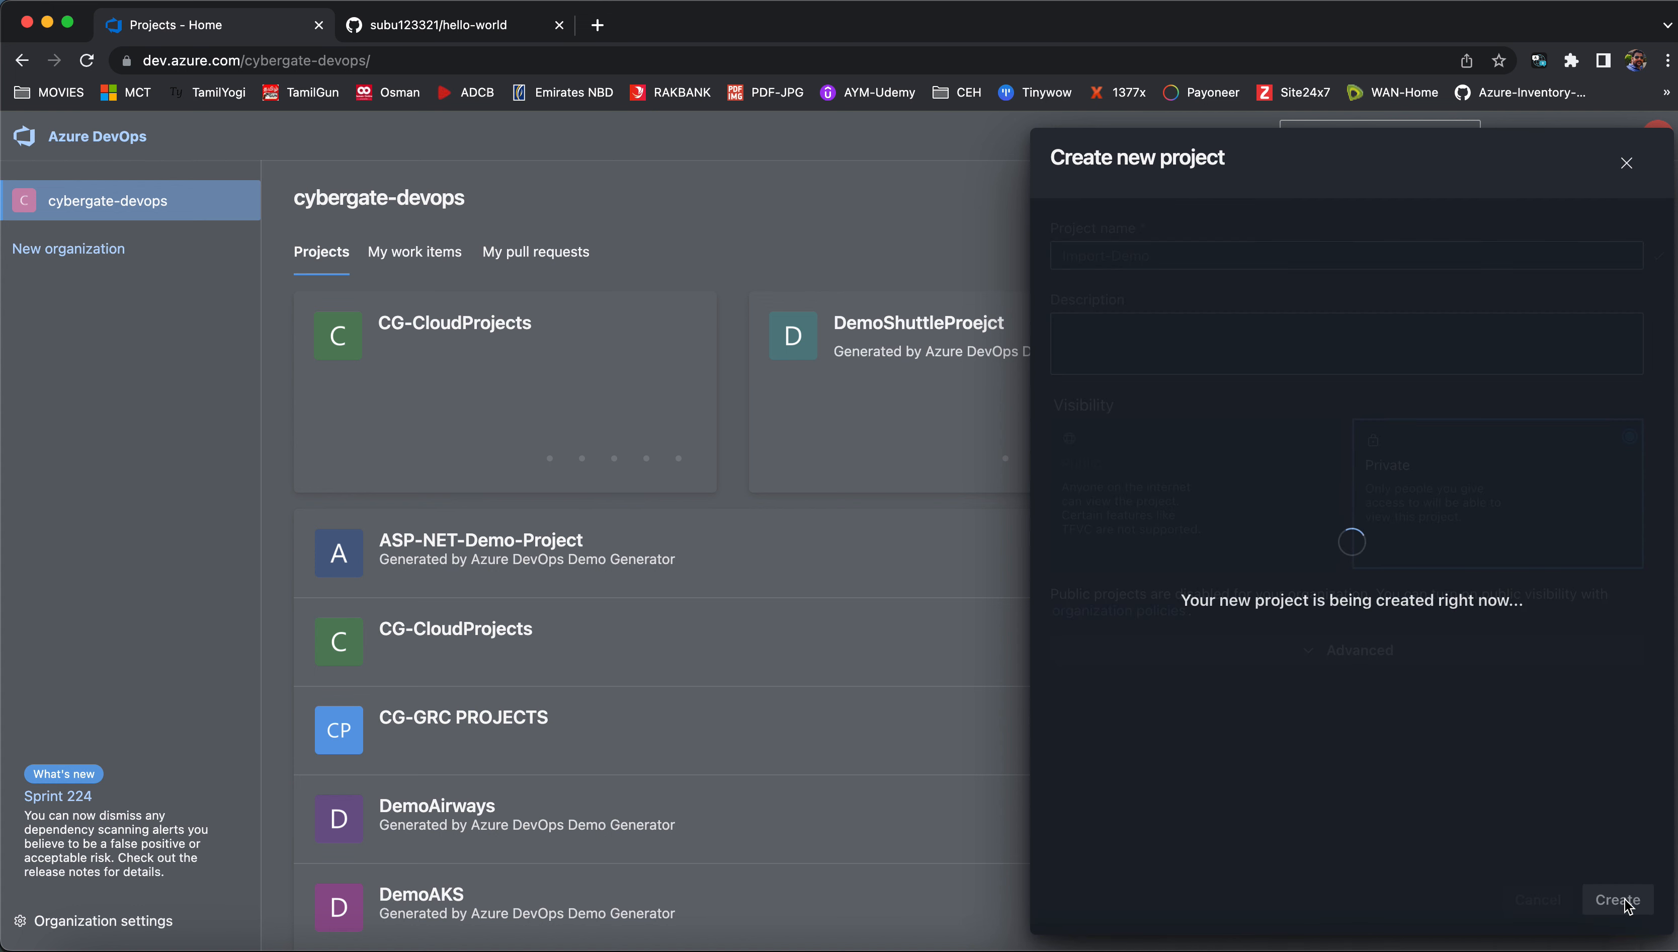
mouse_move(1217, 612)
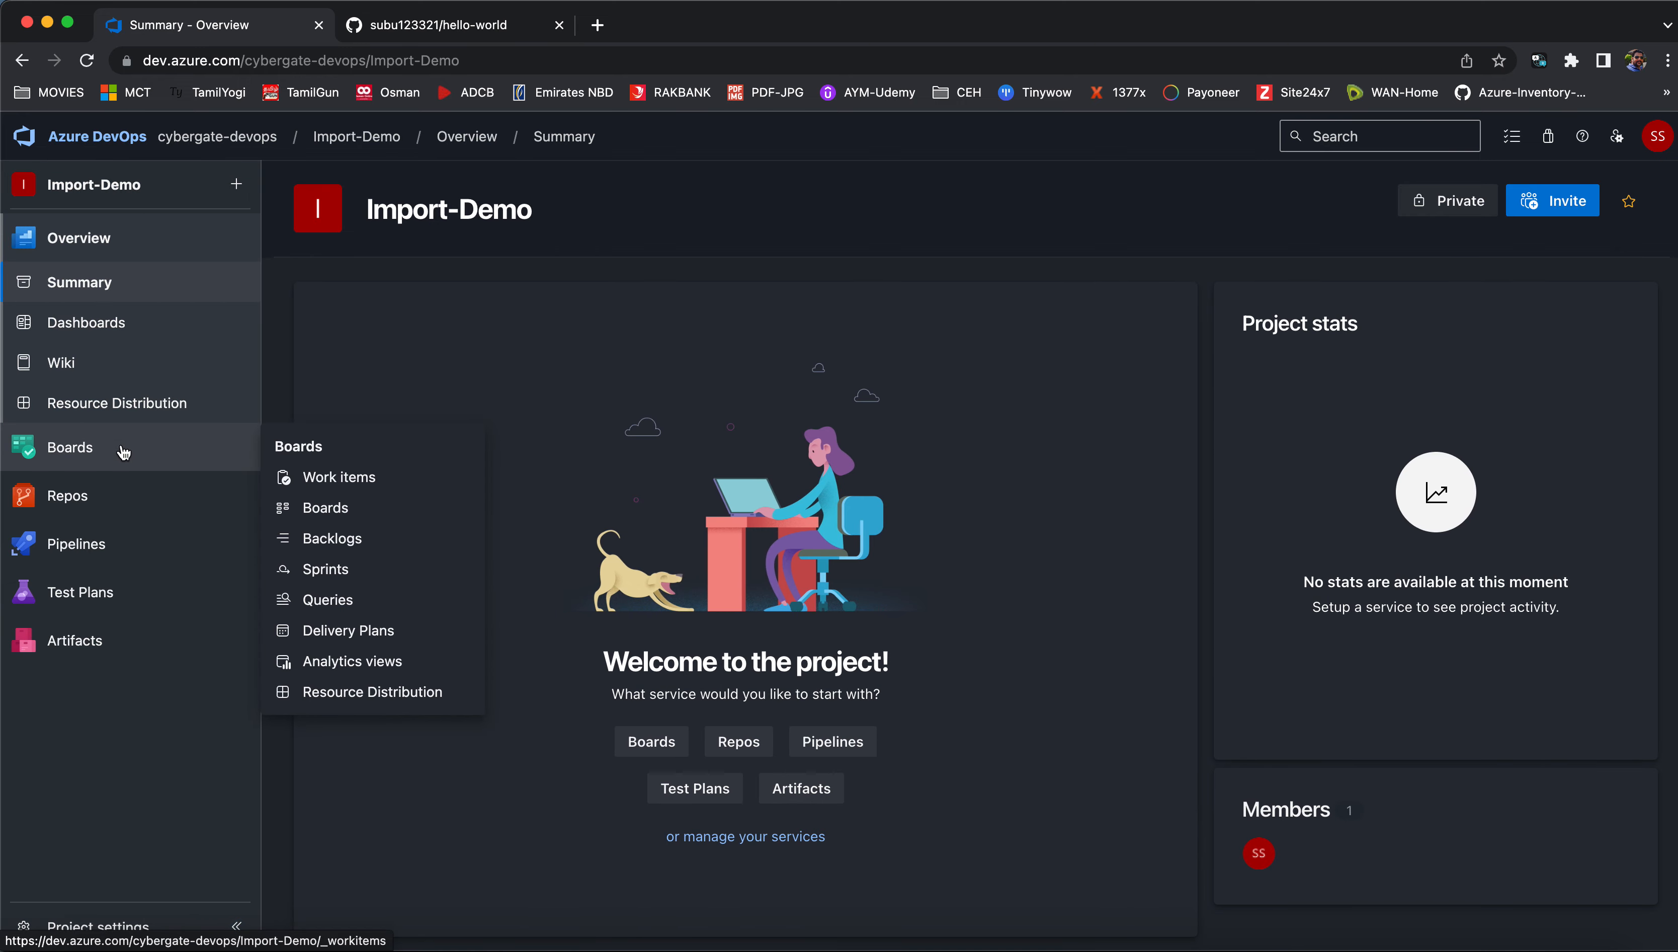
mouse_move(121, 610)
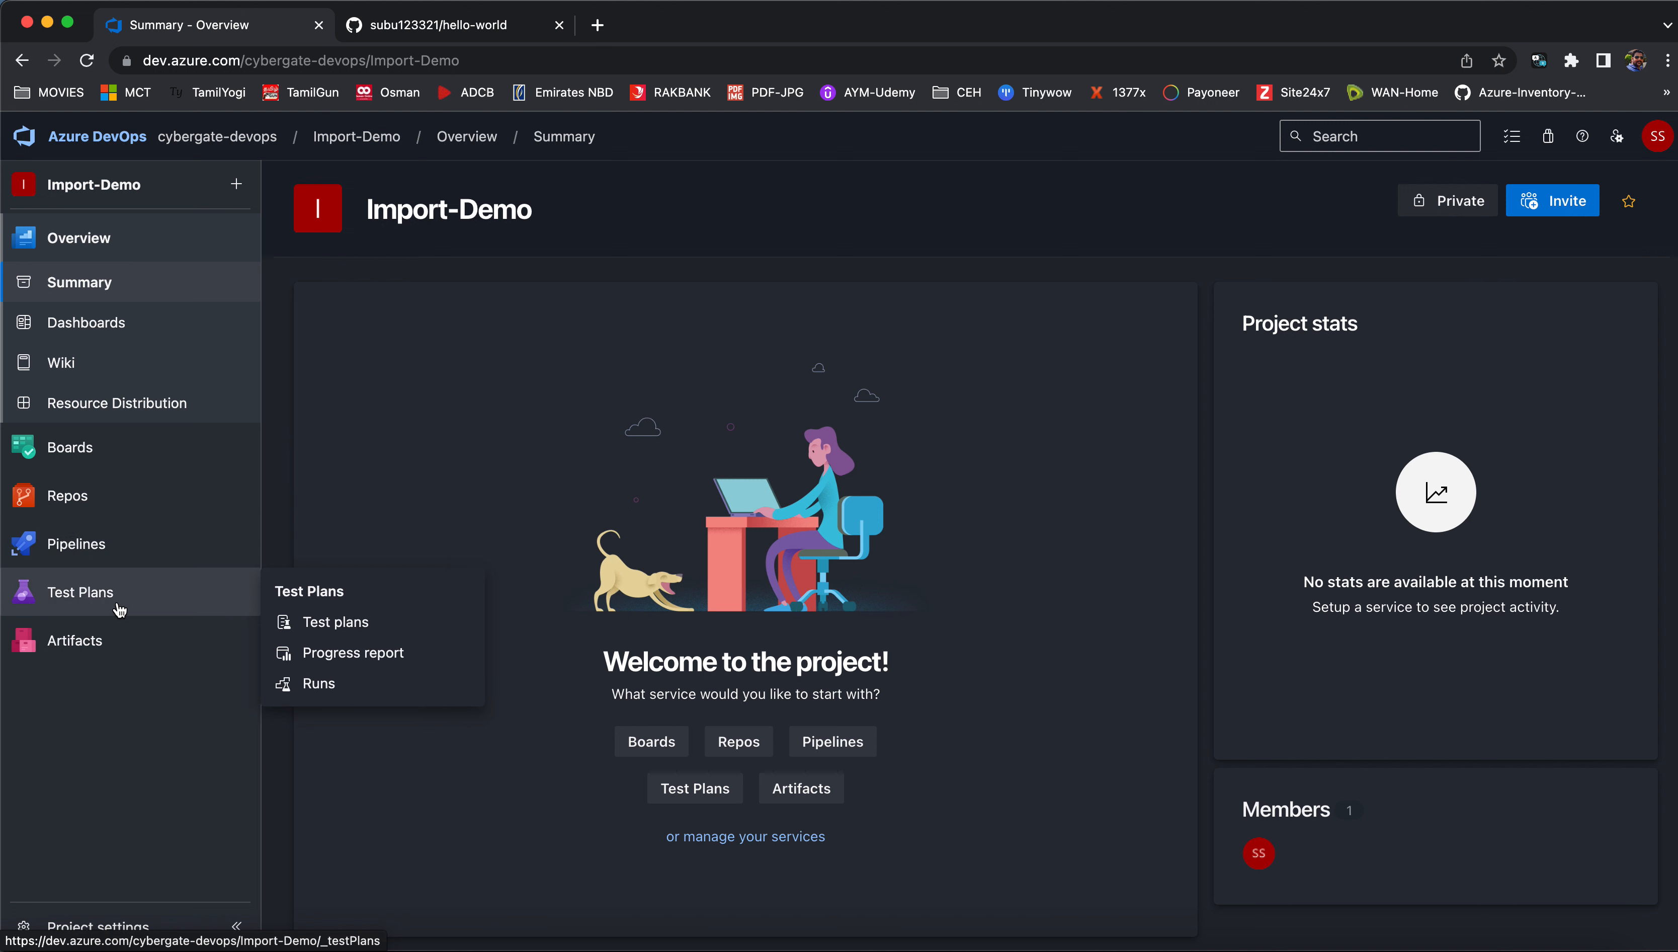
mouse_move(123, 666)
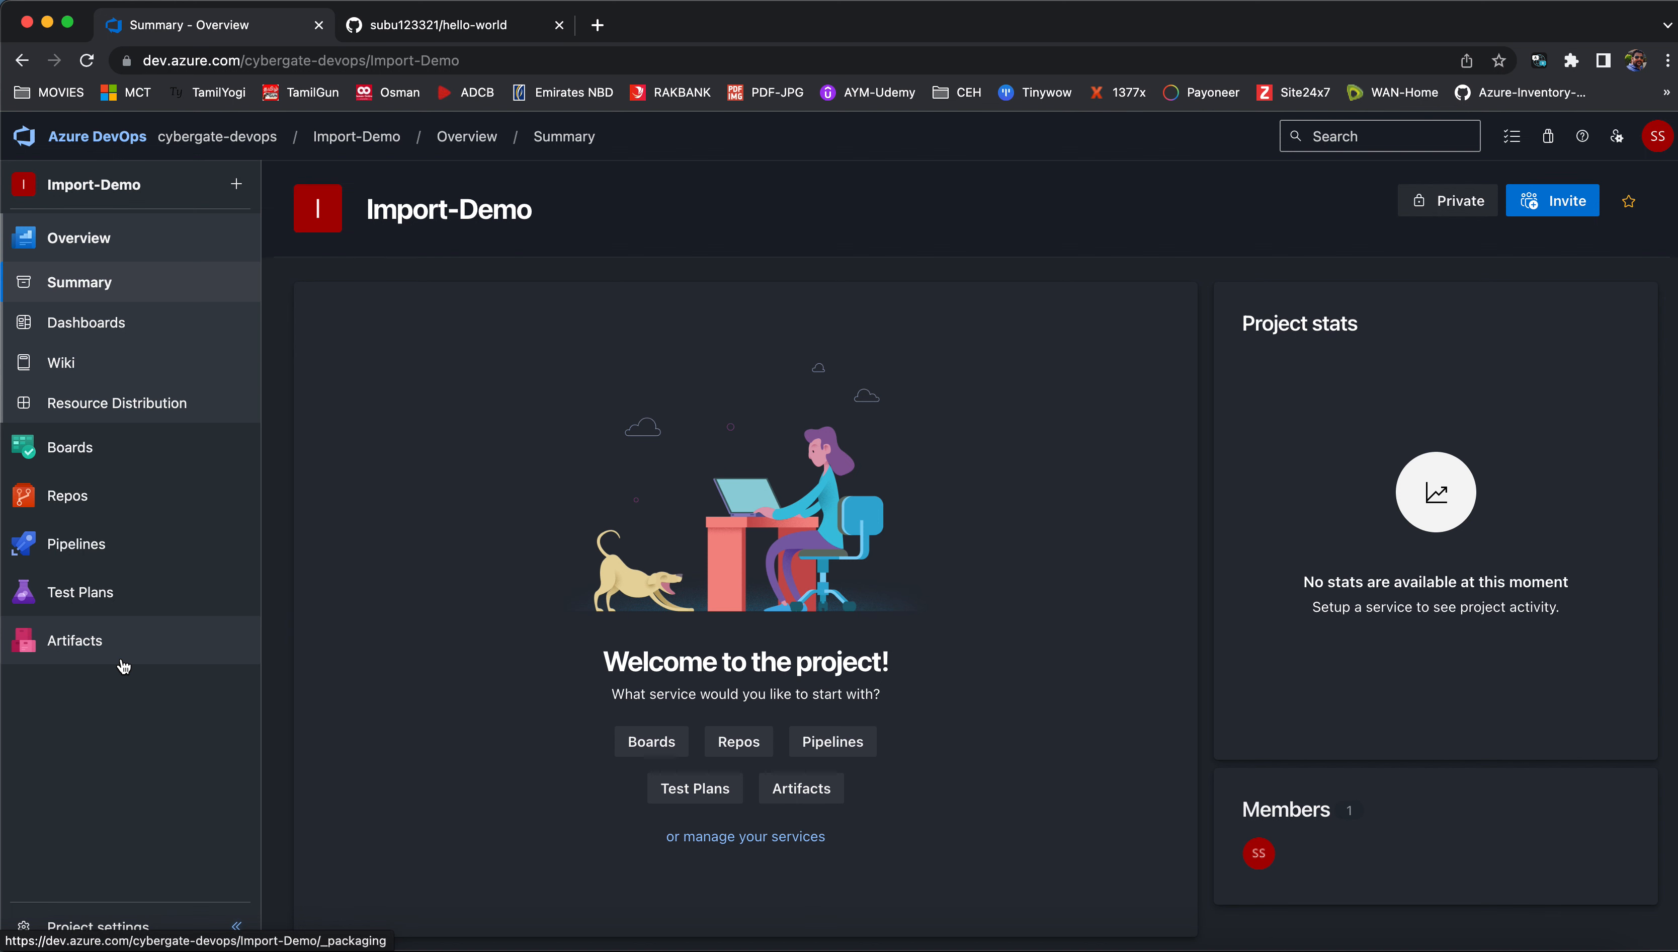
mouse_move(130, 668)
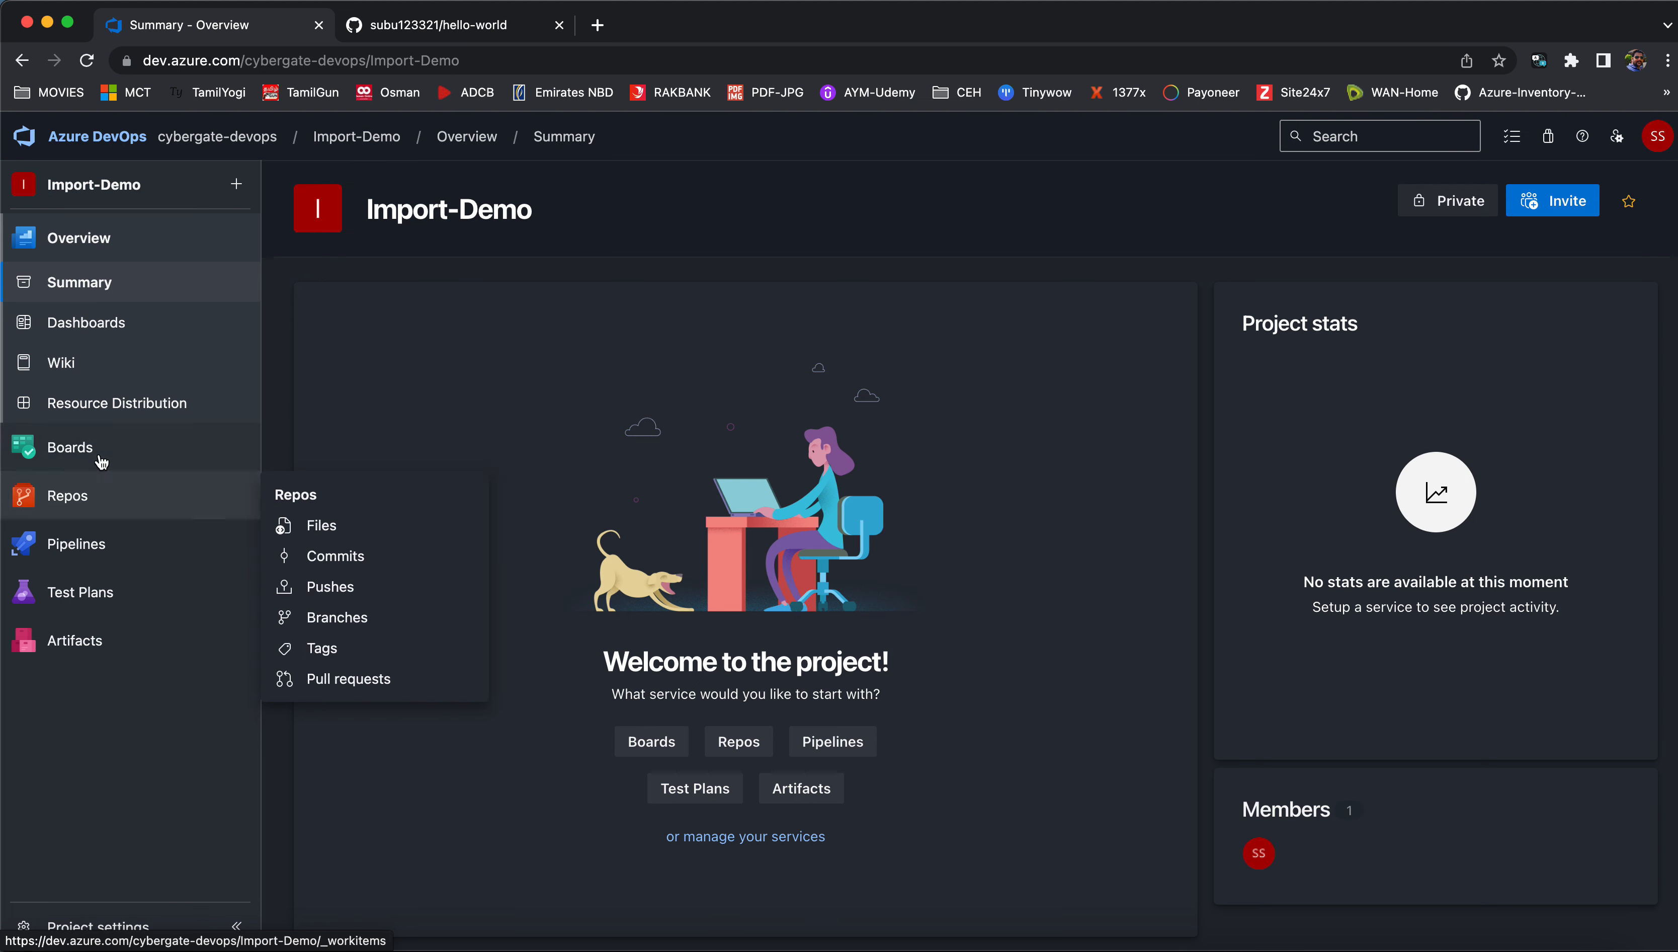
mouse_move(96, 524)
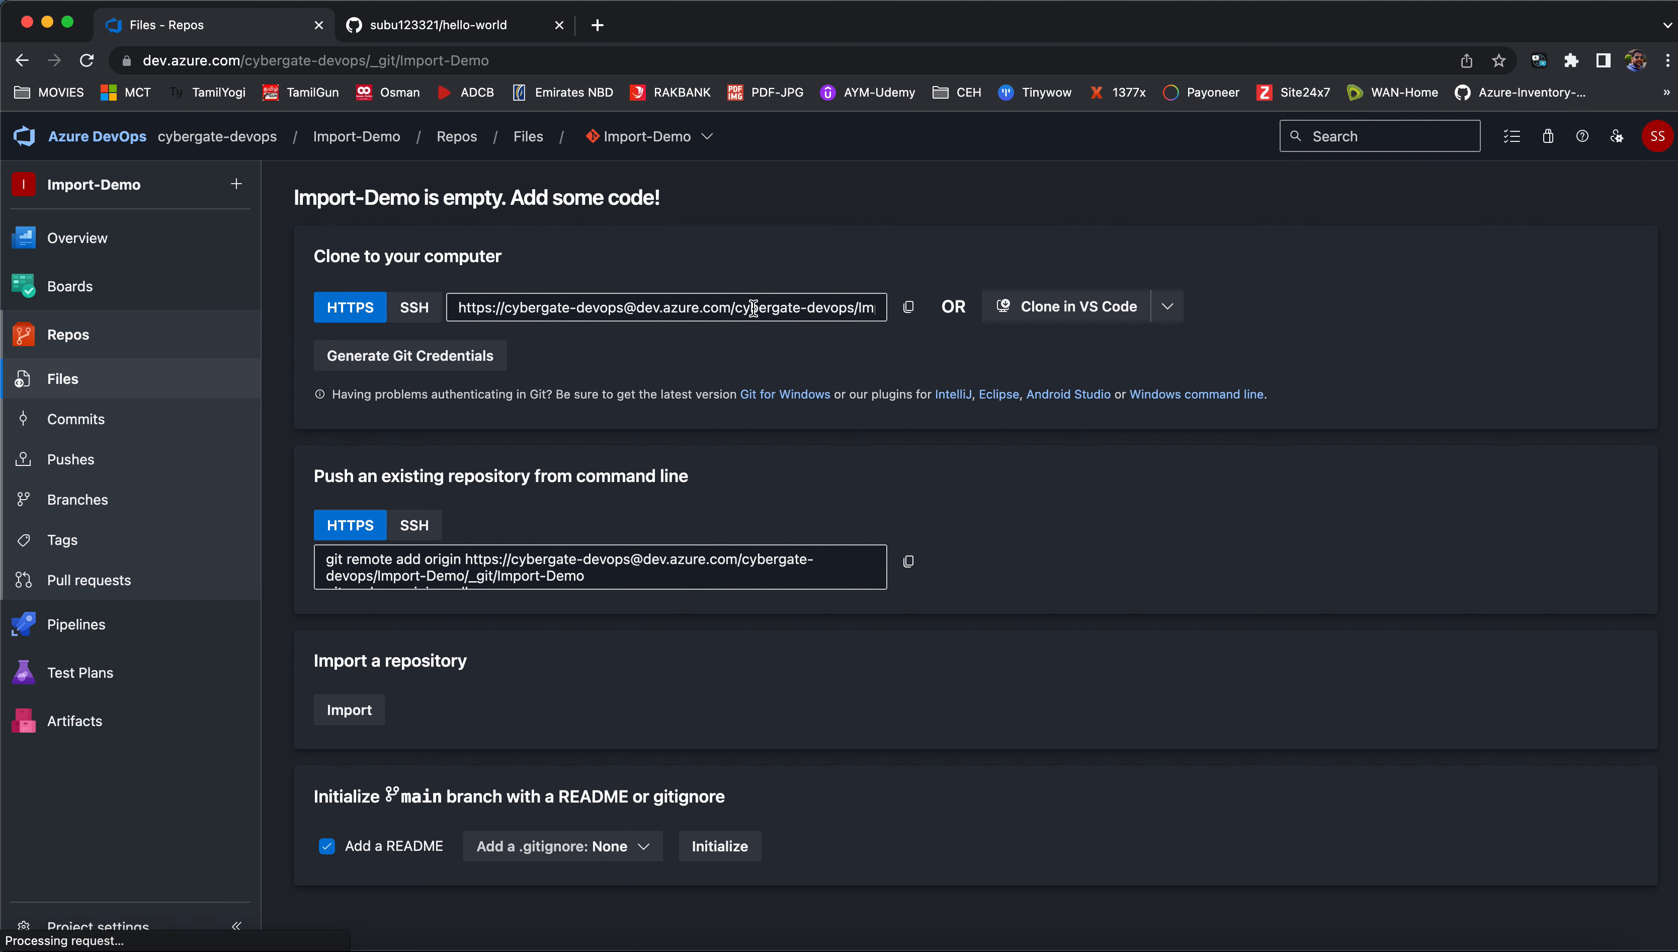
mouse_move(1107, 337)
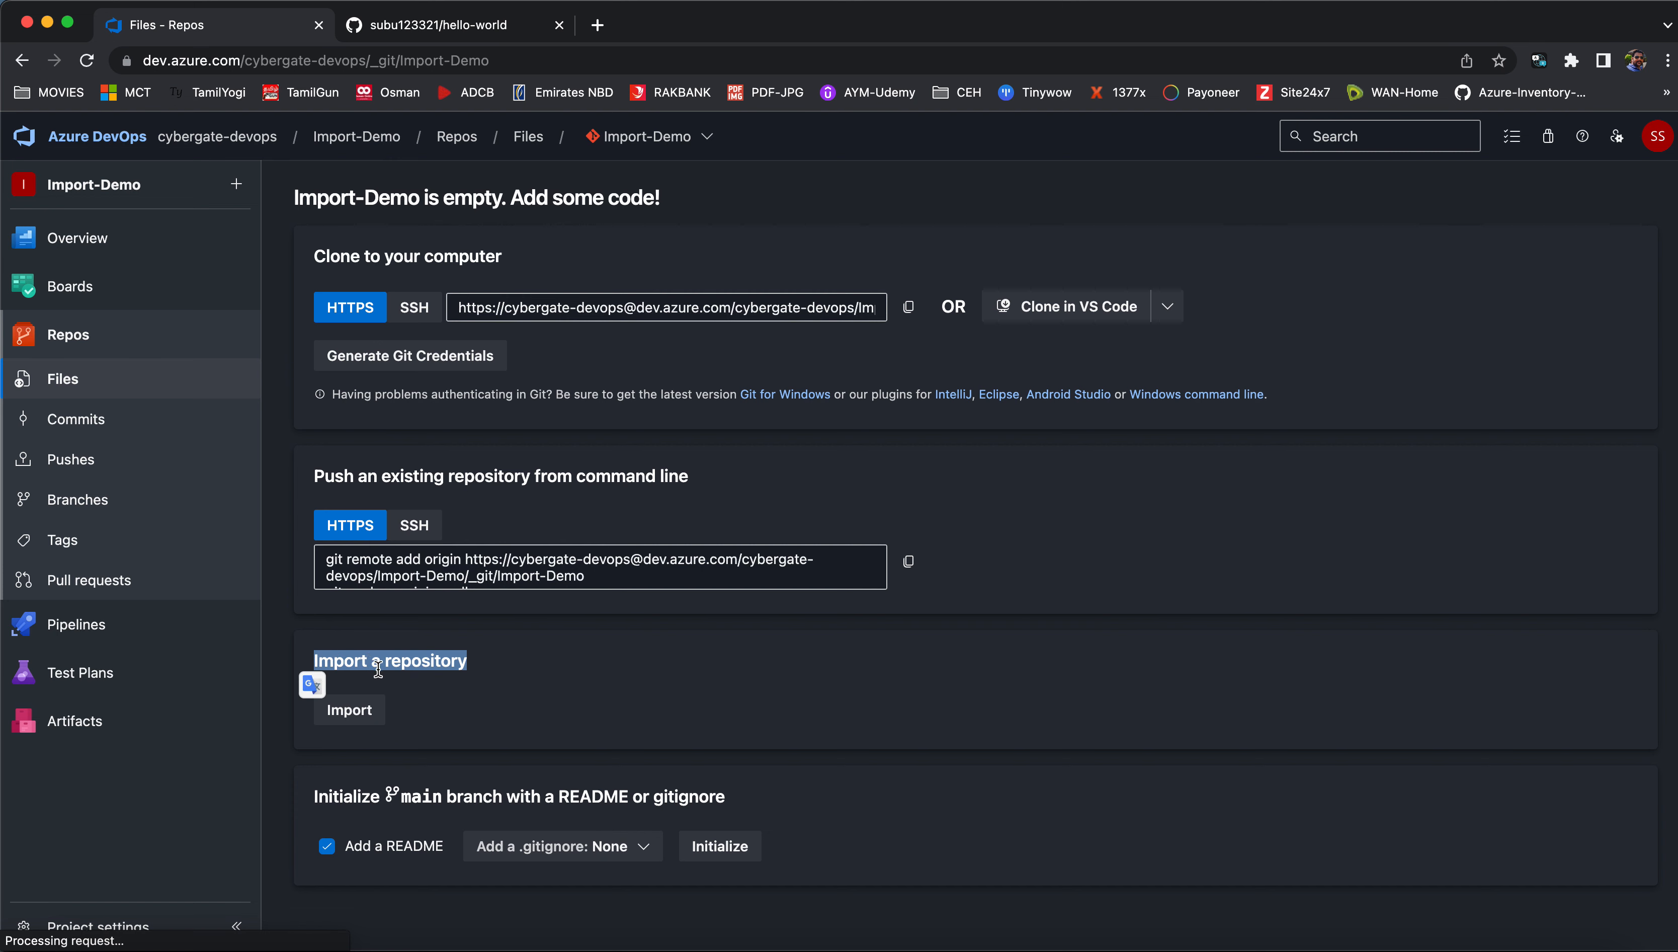
Start a repository import with Git as the type, then switch to the GitHub hello-world tab.
click(350, 710)
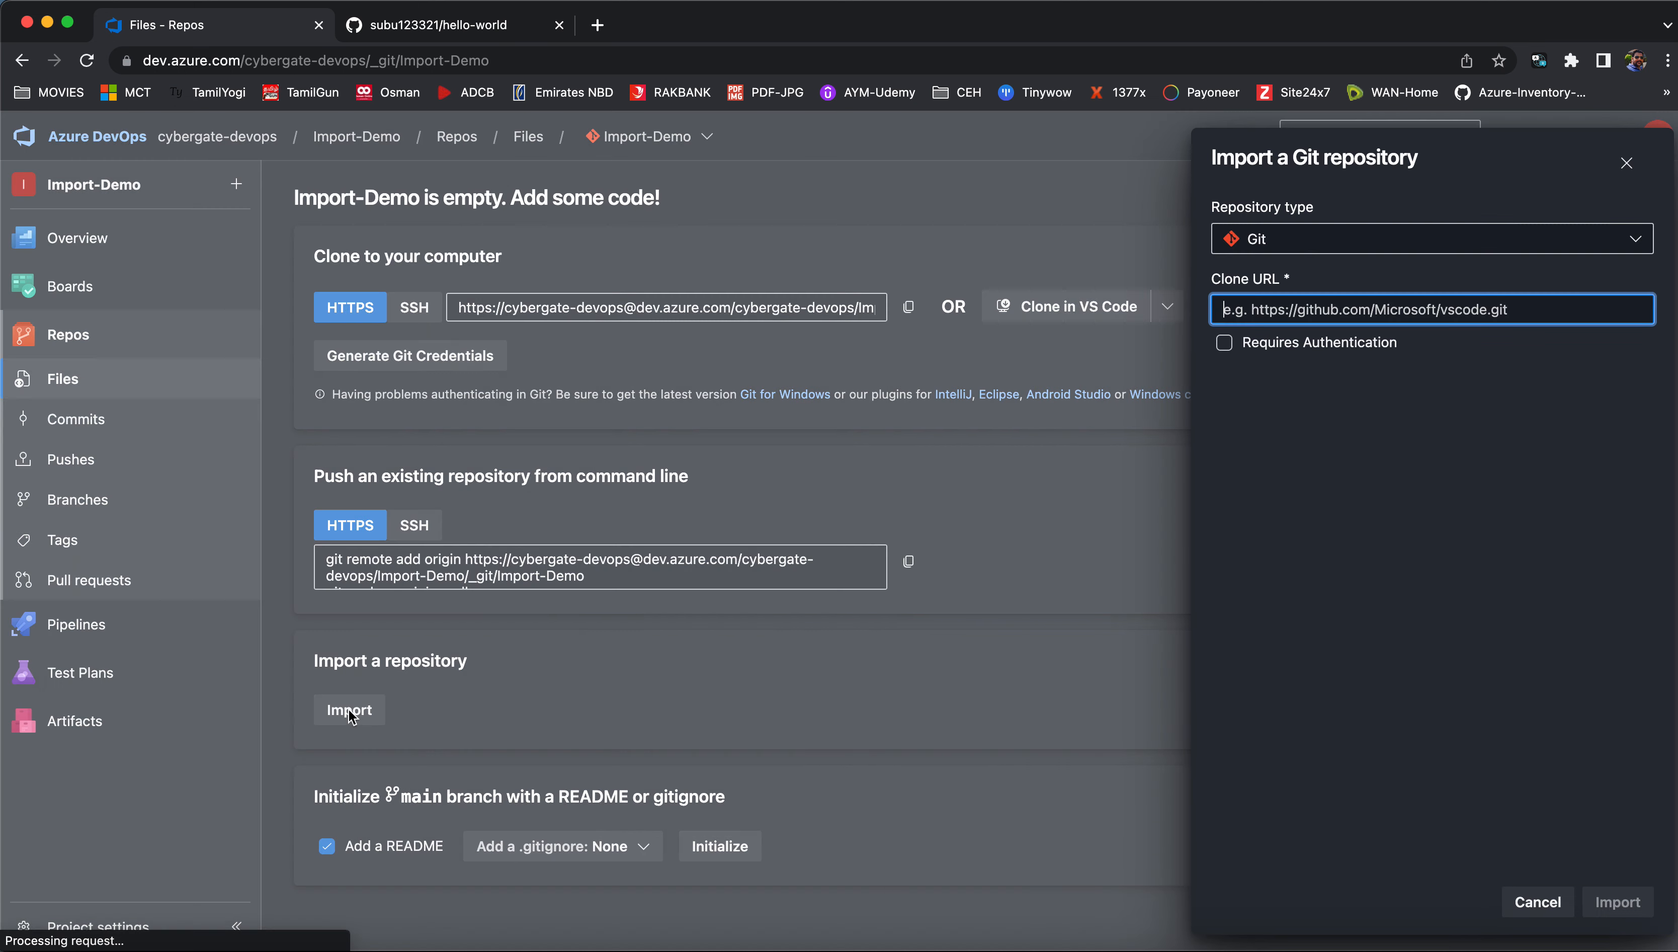
mouse_move(1312, 253)
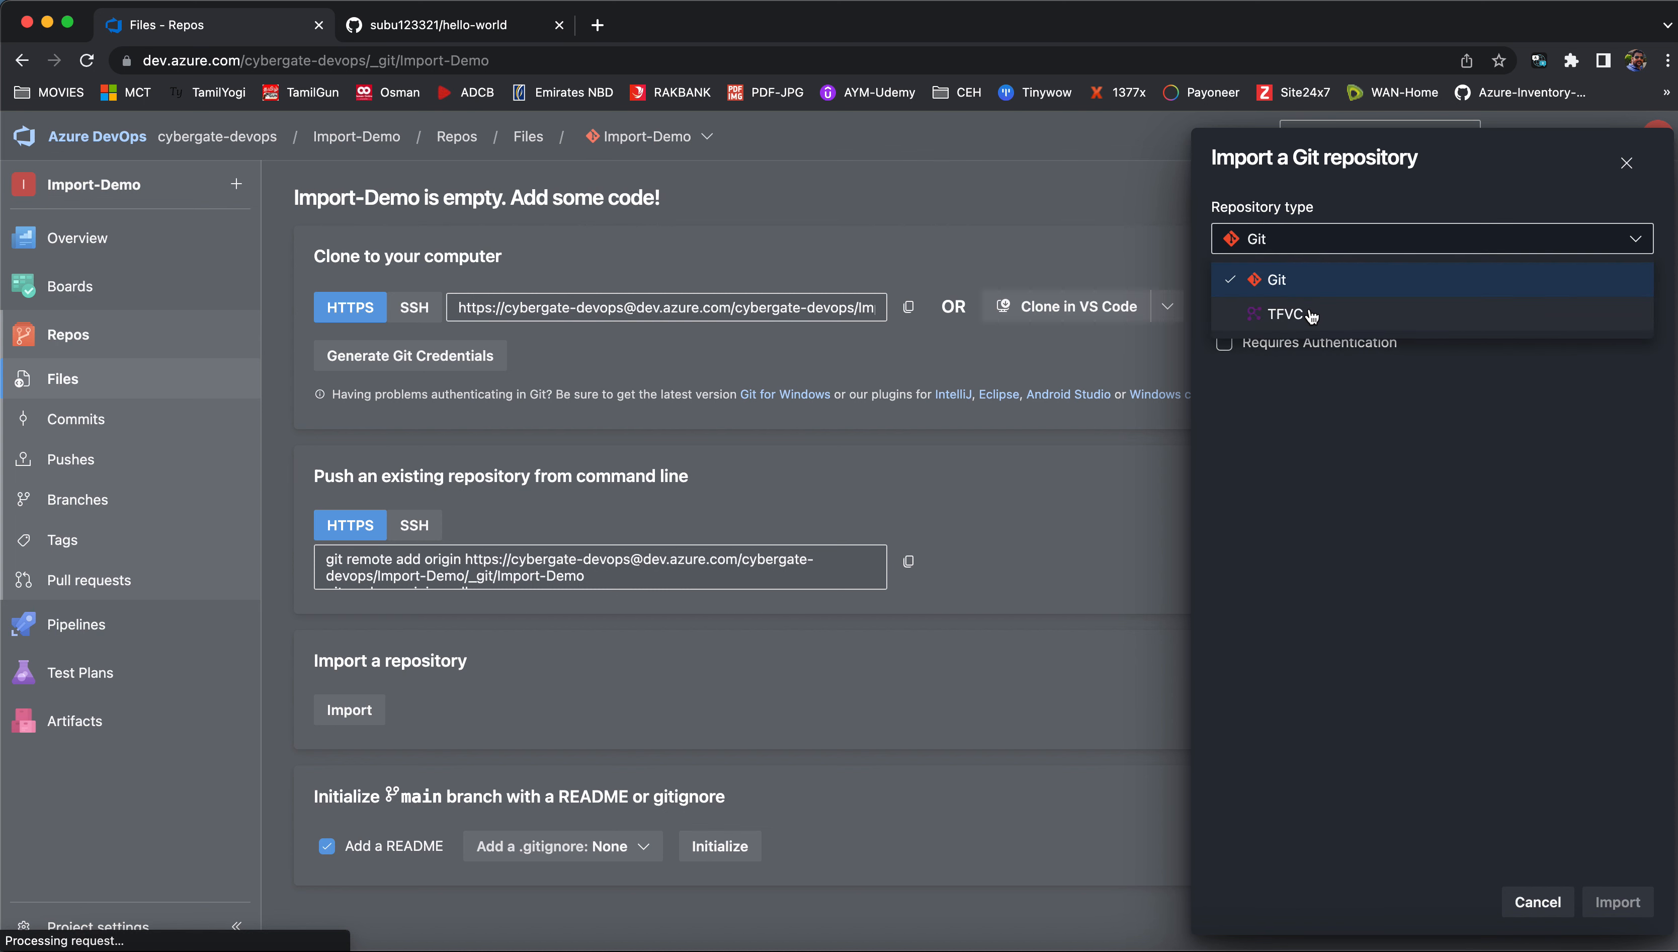
click(1276, 280)
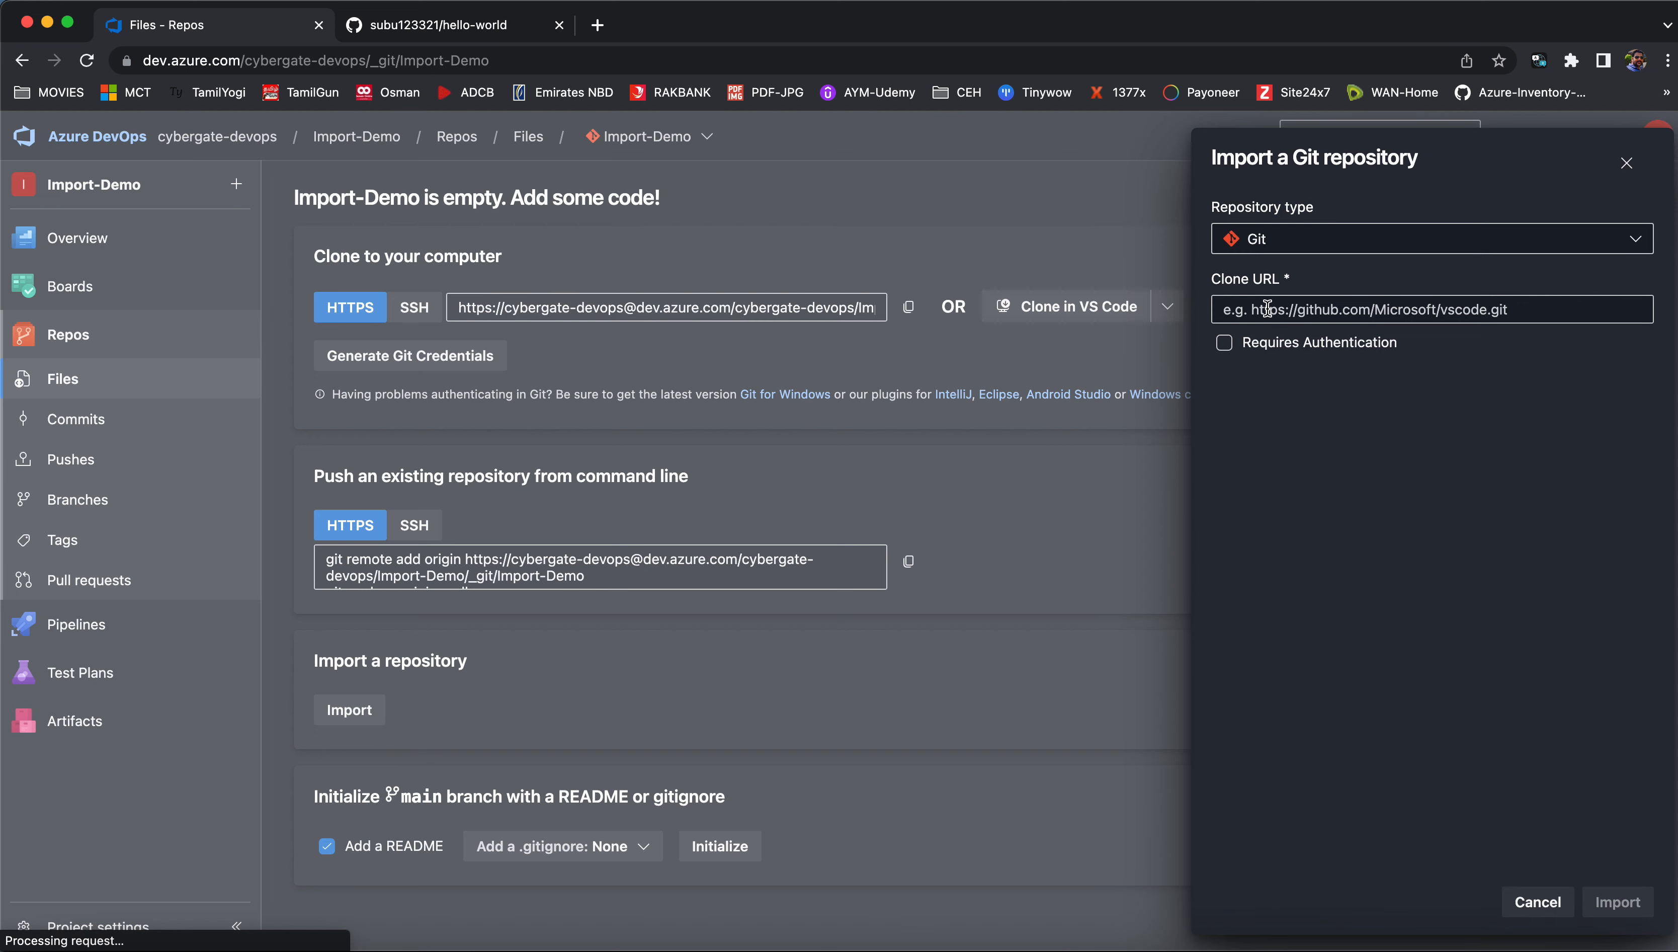
click(465, 25)
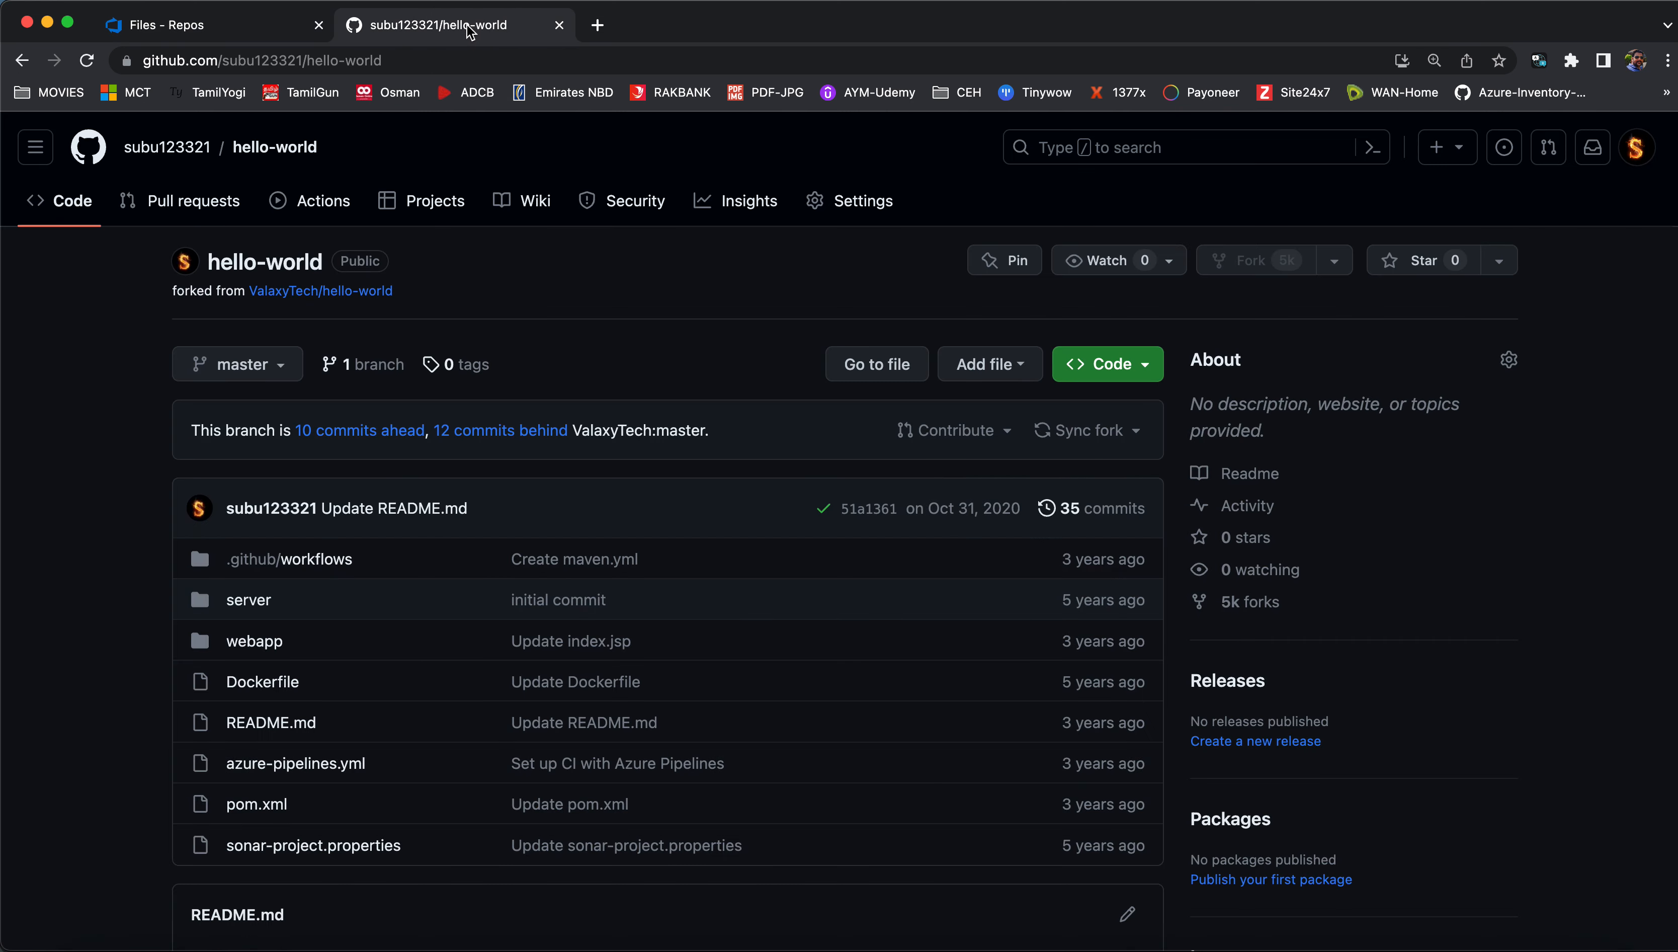
click(1109, 364)
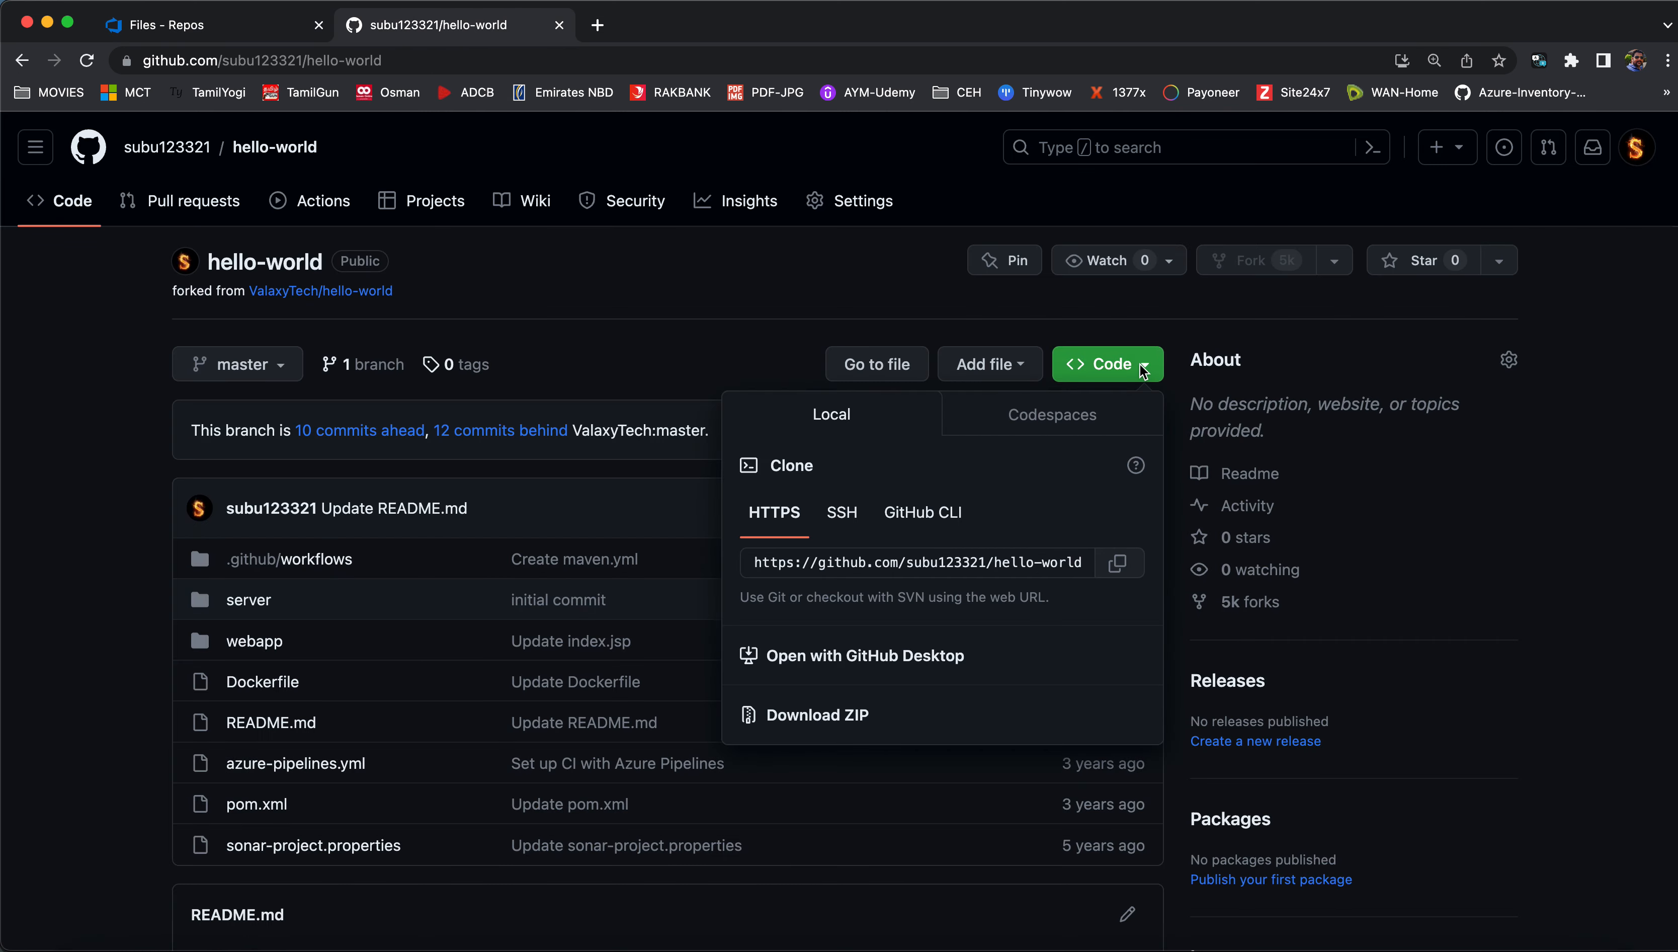
click(1119, 562)
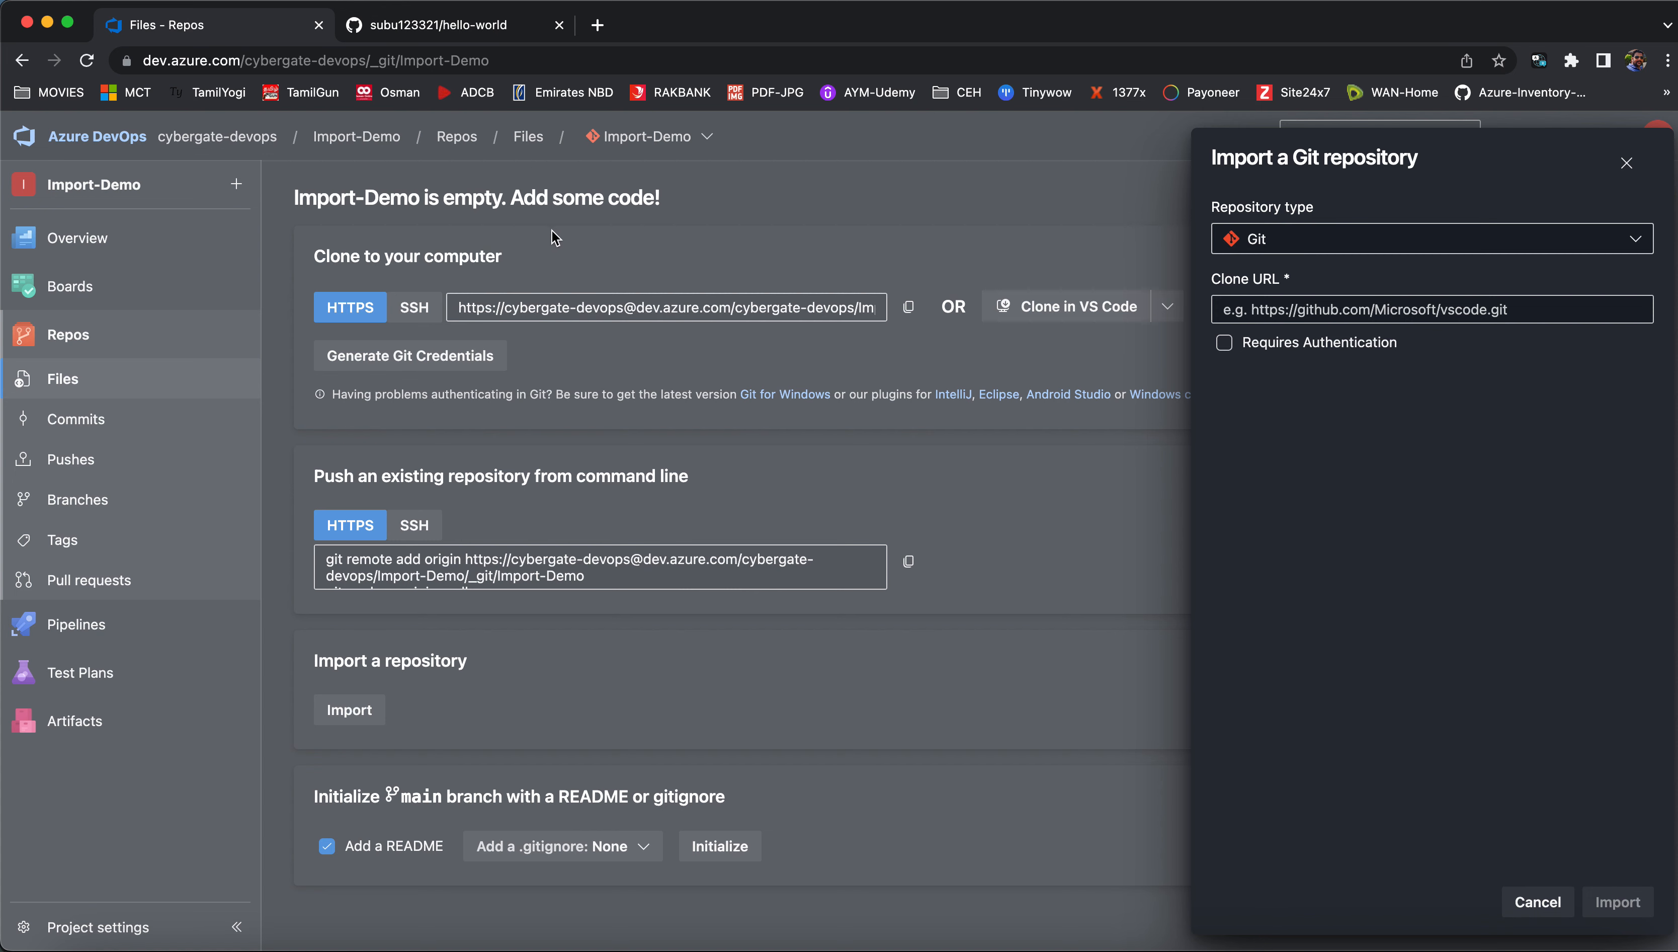
text(https://github.com/subu123321/hello-world.git)
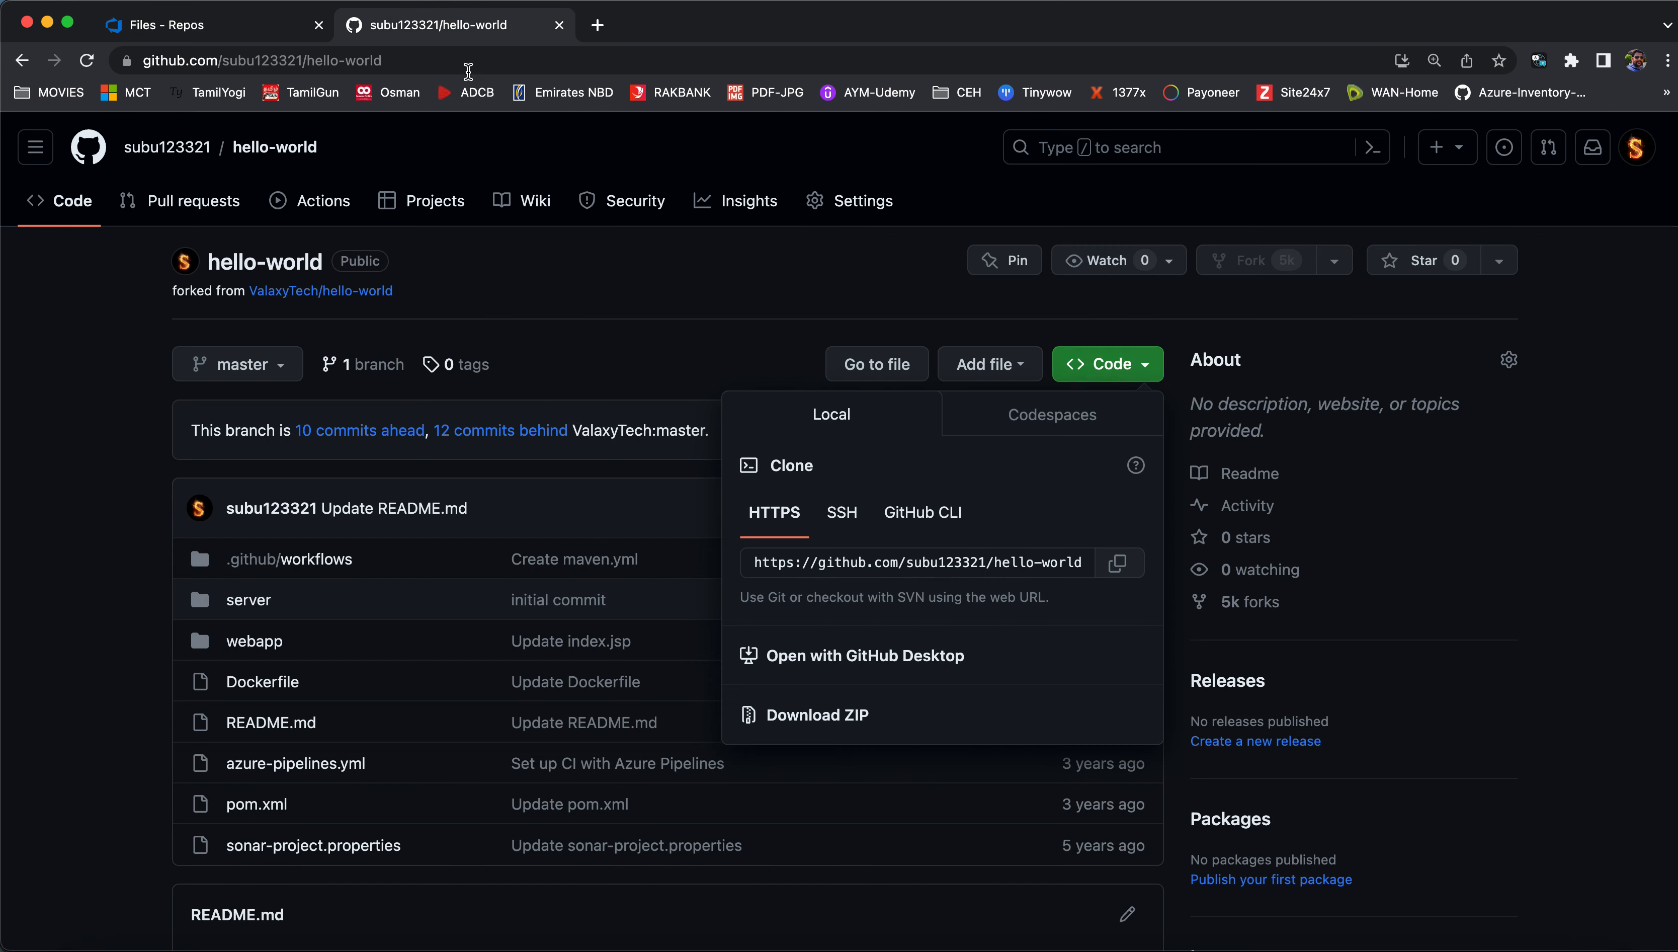
mouse_move(742, 637)
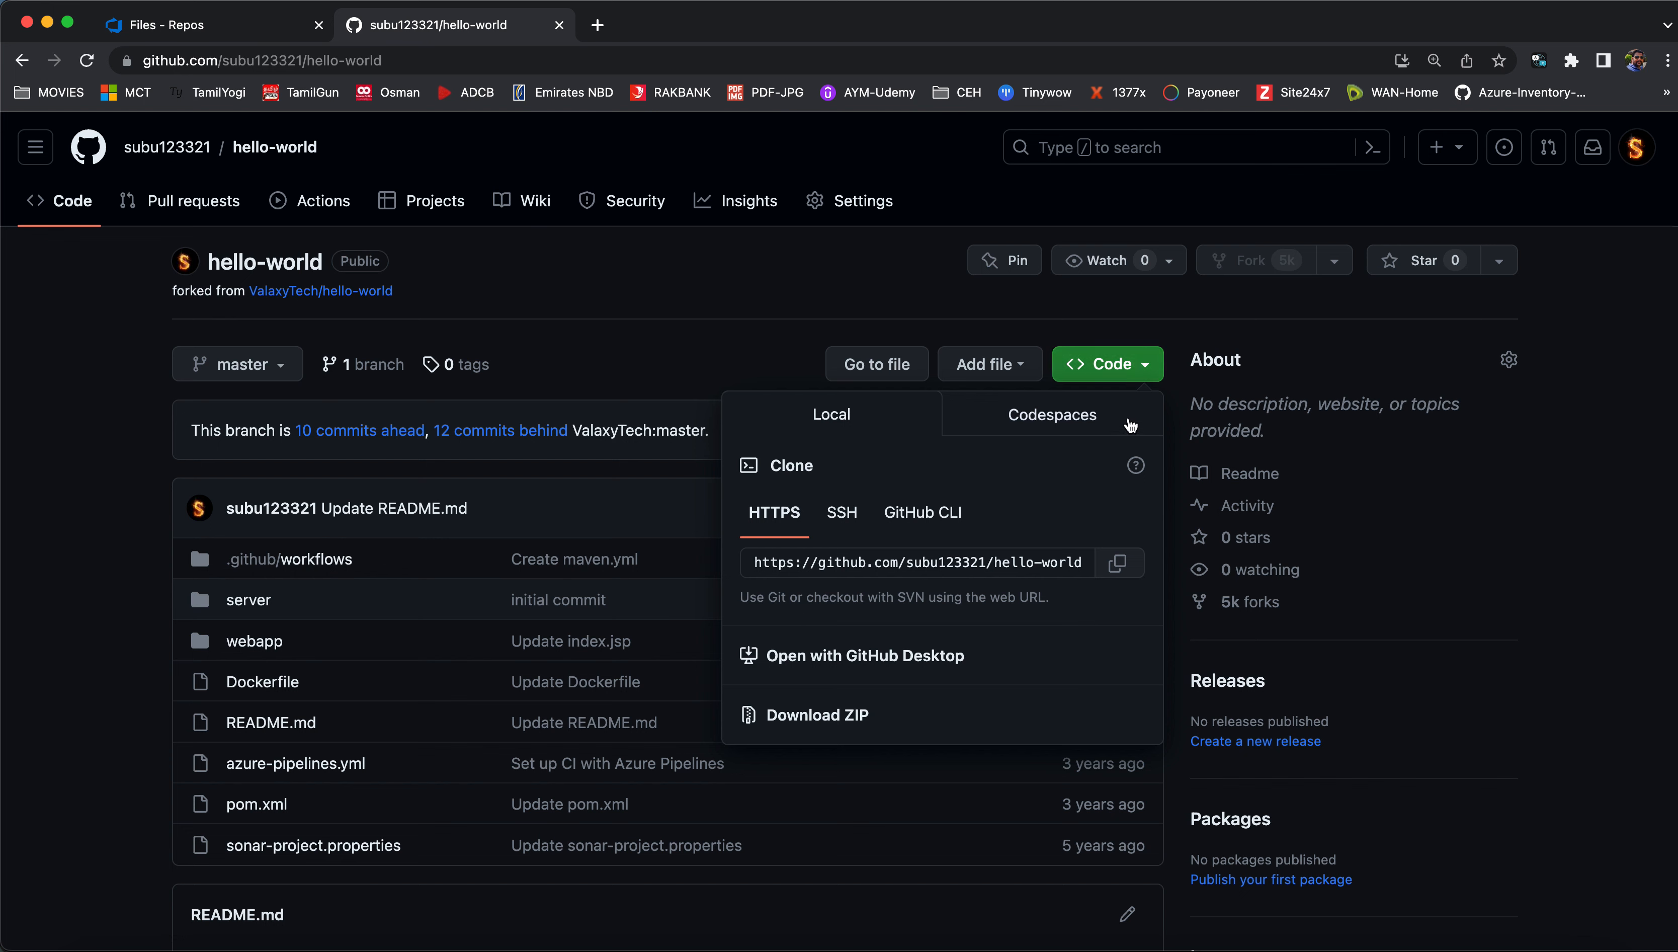
click(1106, 364)
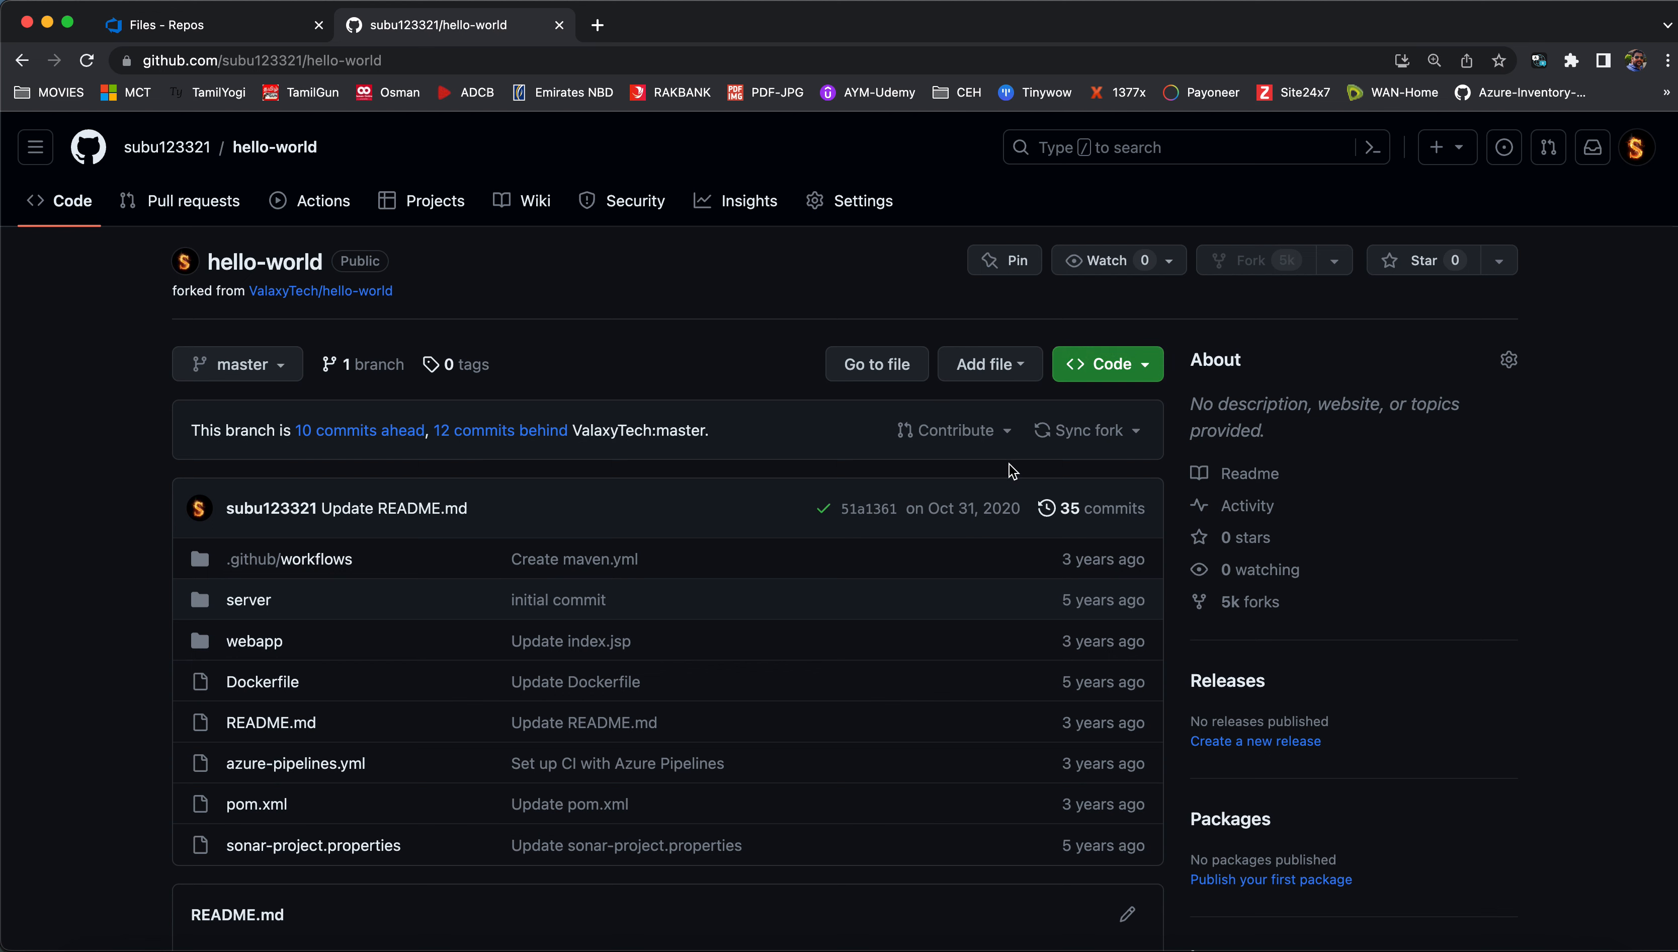
mouse_move(821, 302)
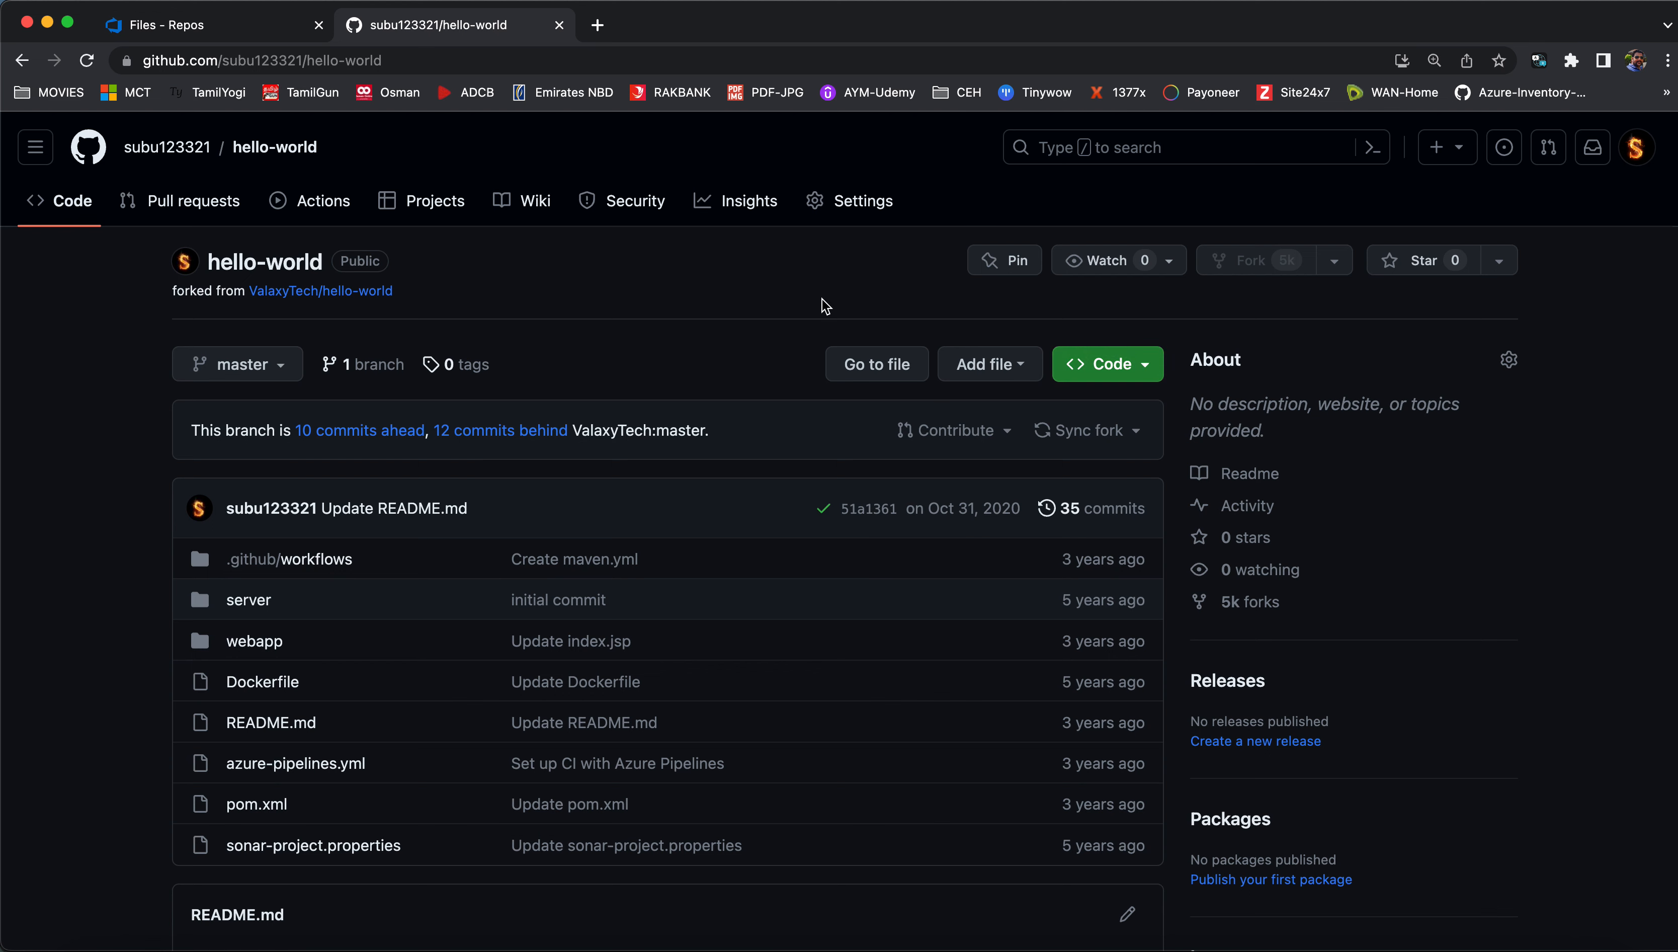
mouse_move(577, 153)
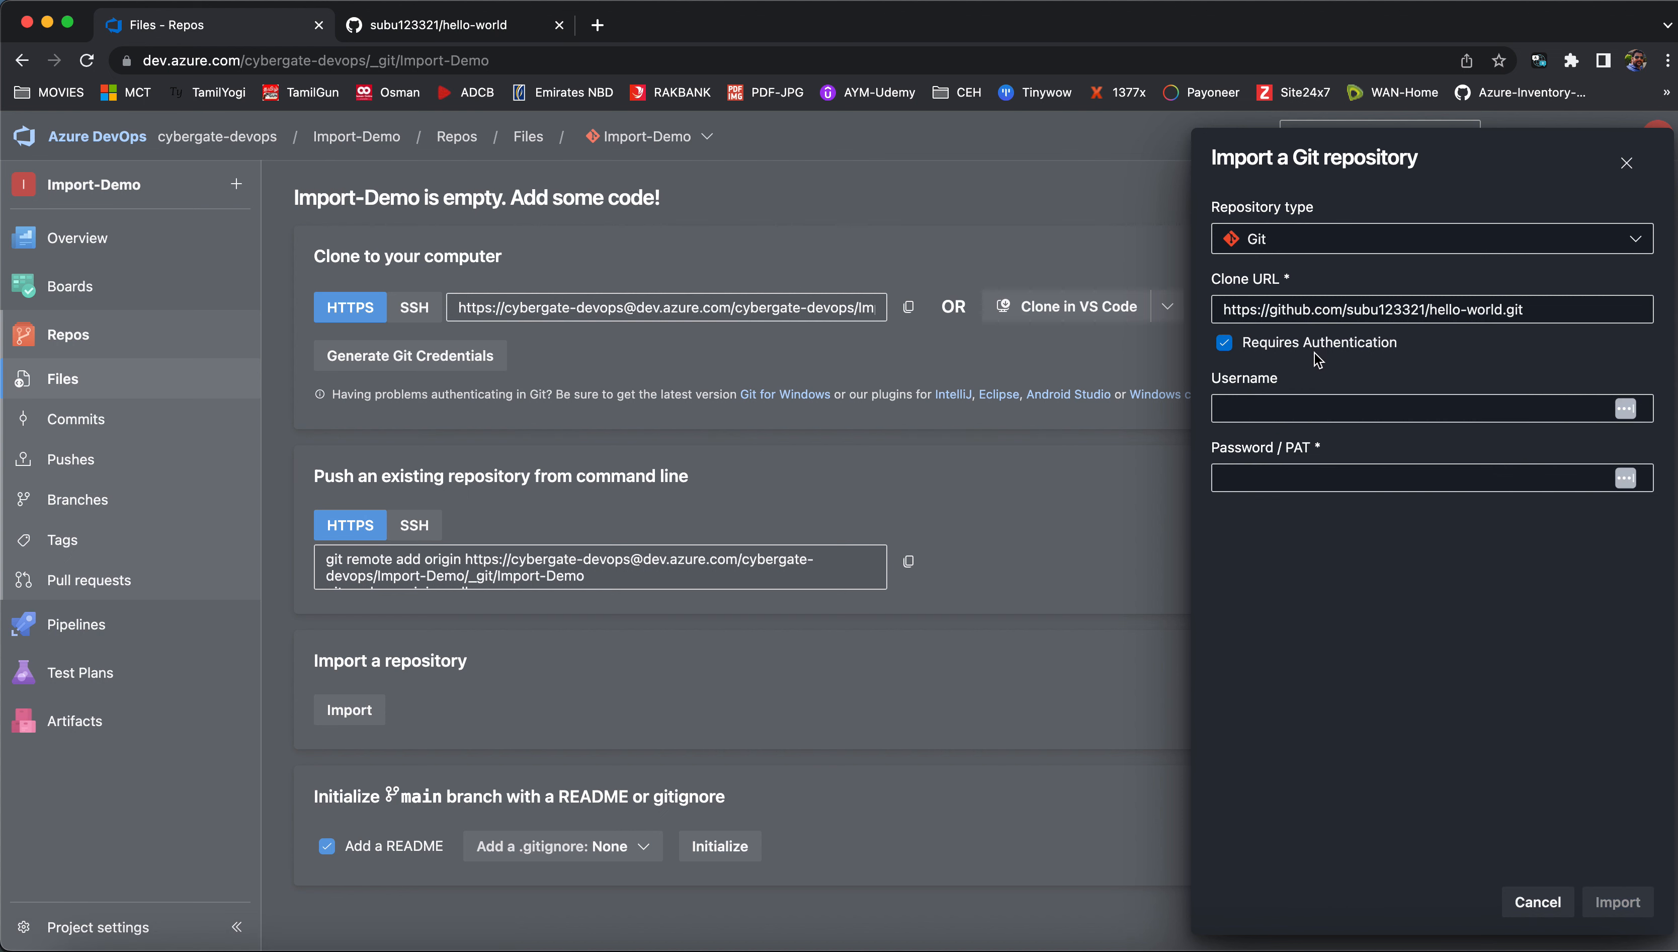
mouse_move(1293, 356)
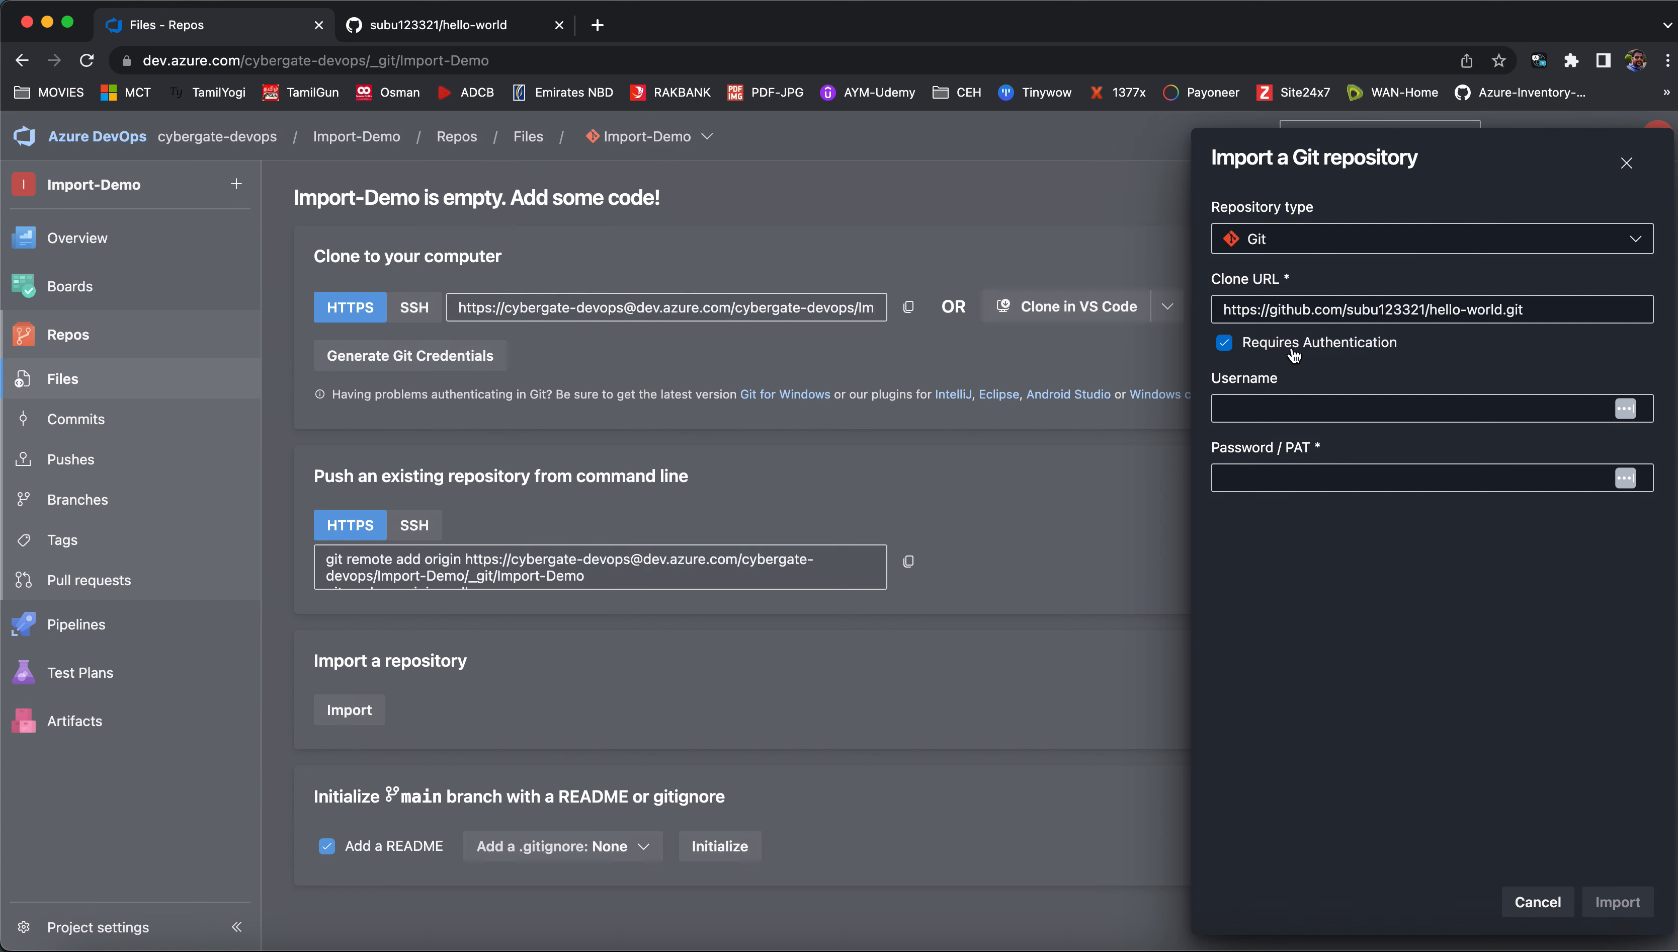
Import the hello-world clone URL into Import-Demo with Requires Authentication unchecked.
click(1224, 343)
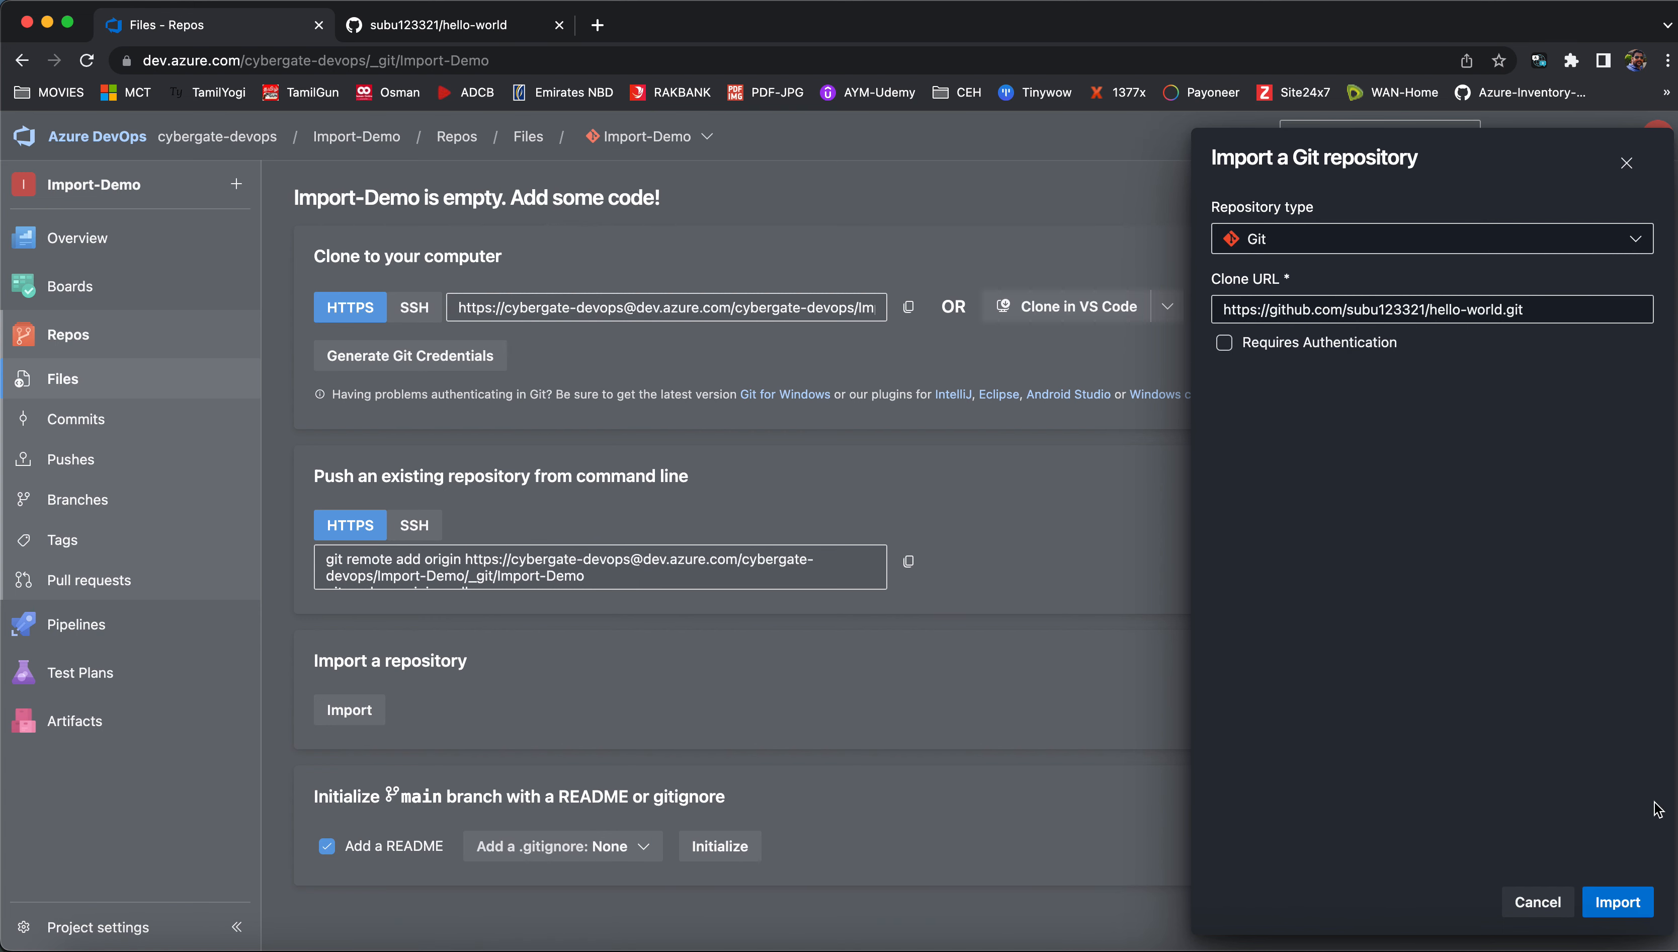
click(1618, 902)
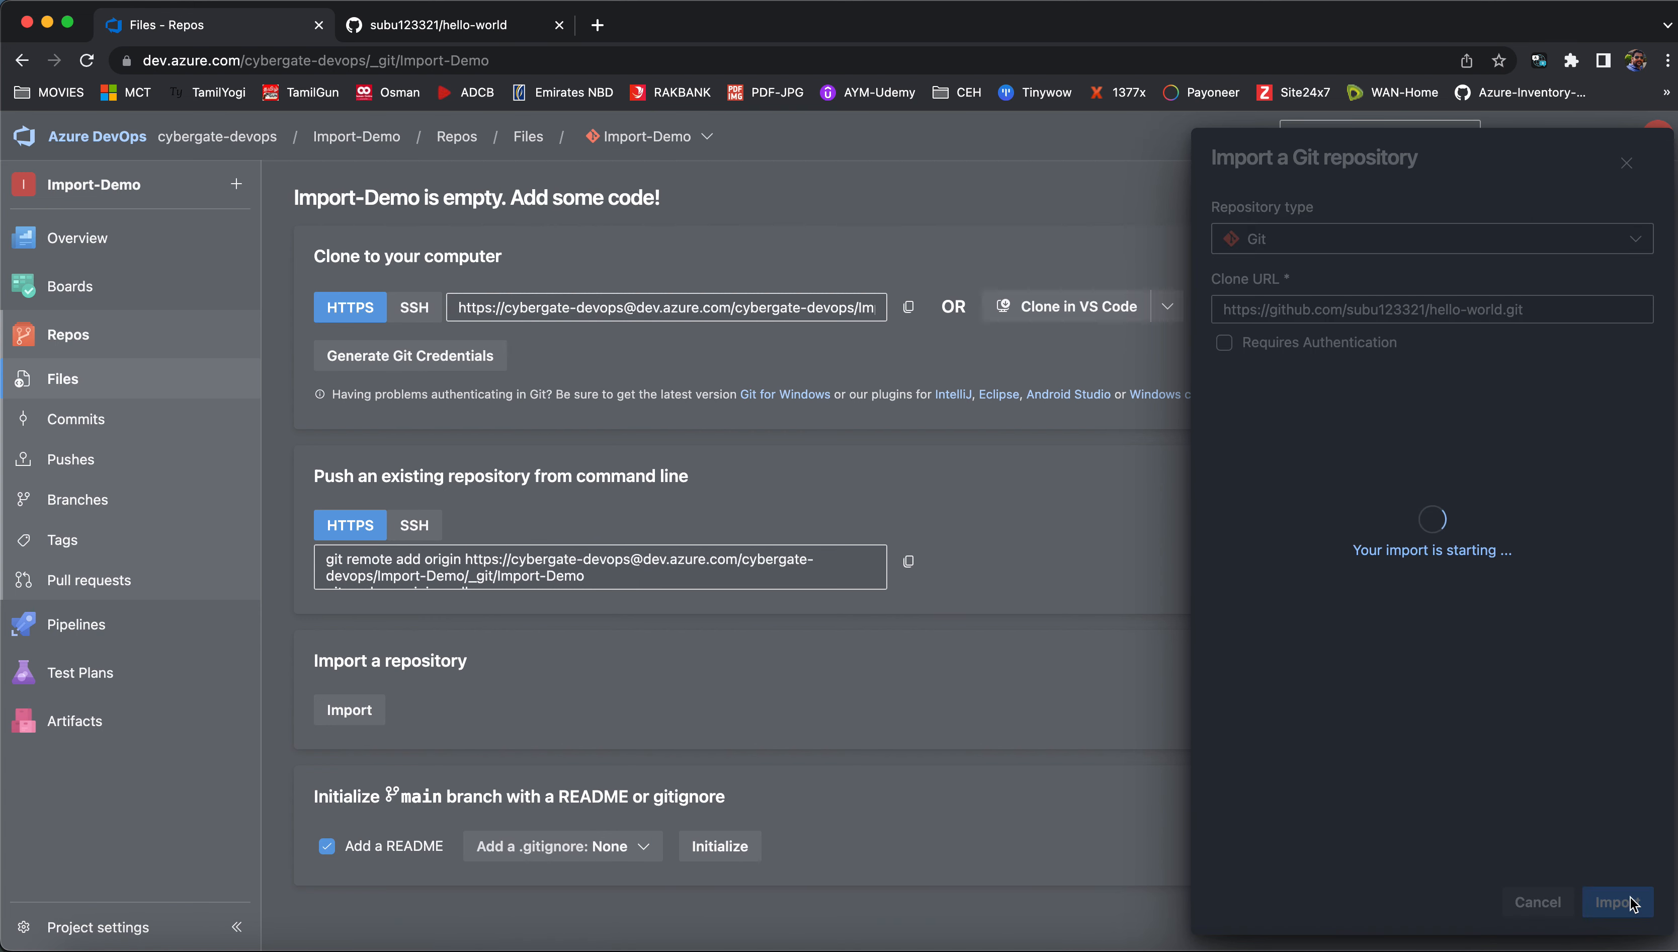
Confirm the import and wait for the hello-world repository to finish processing.
click(1618, 901)
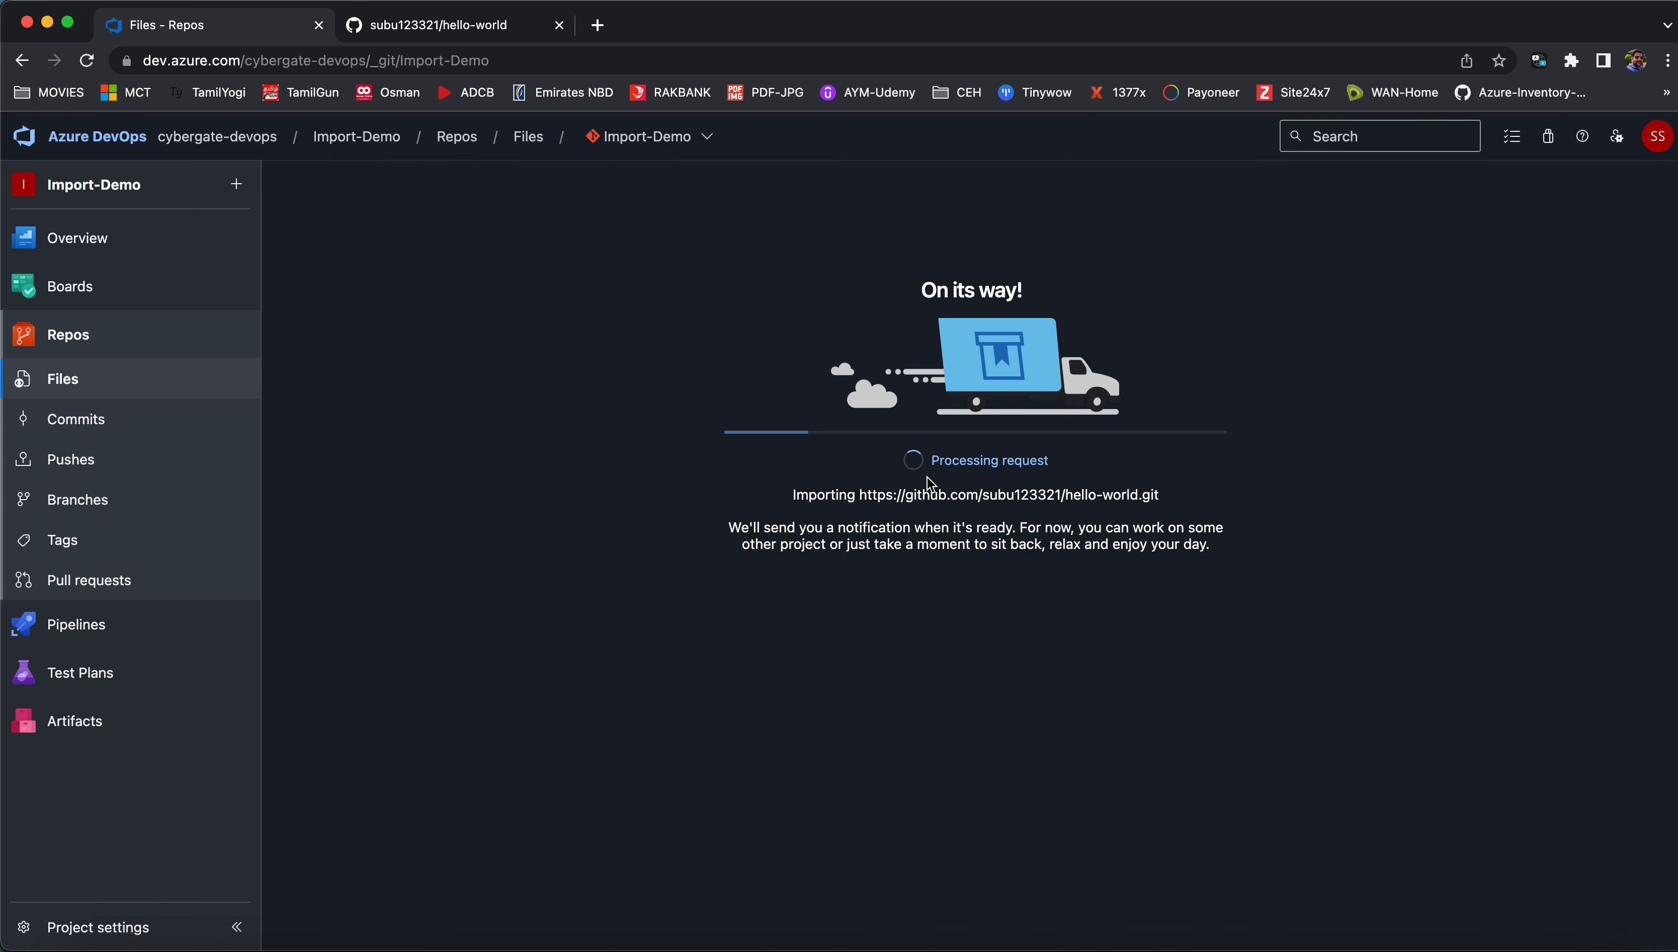
mouse_move(990, 512)
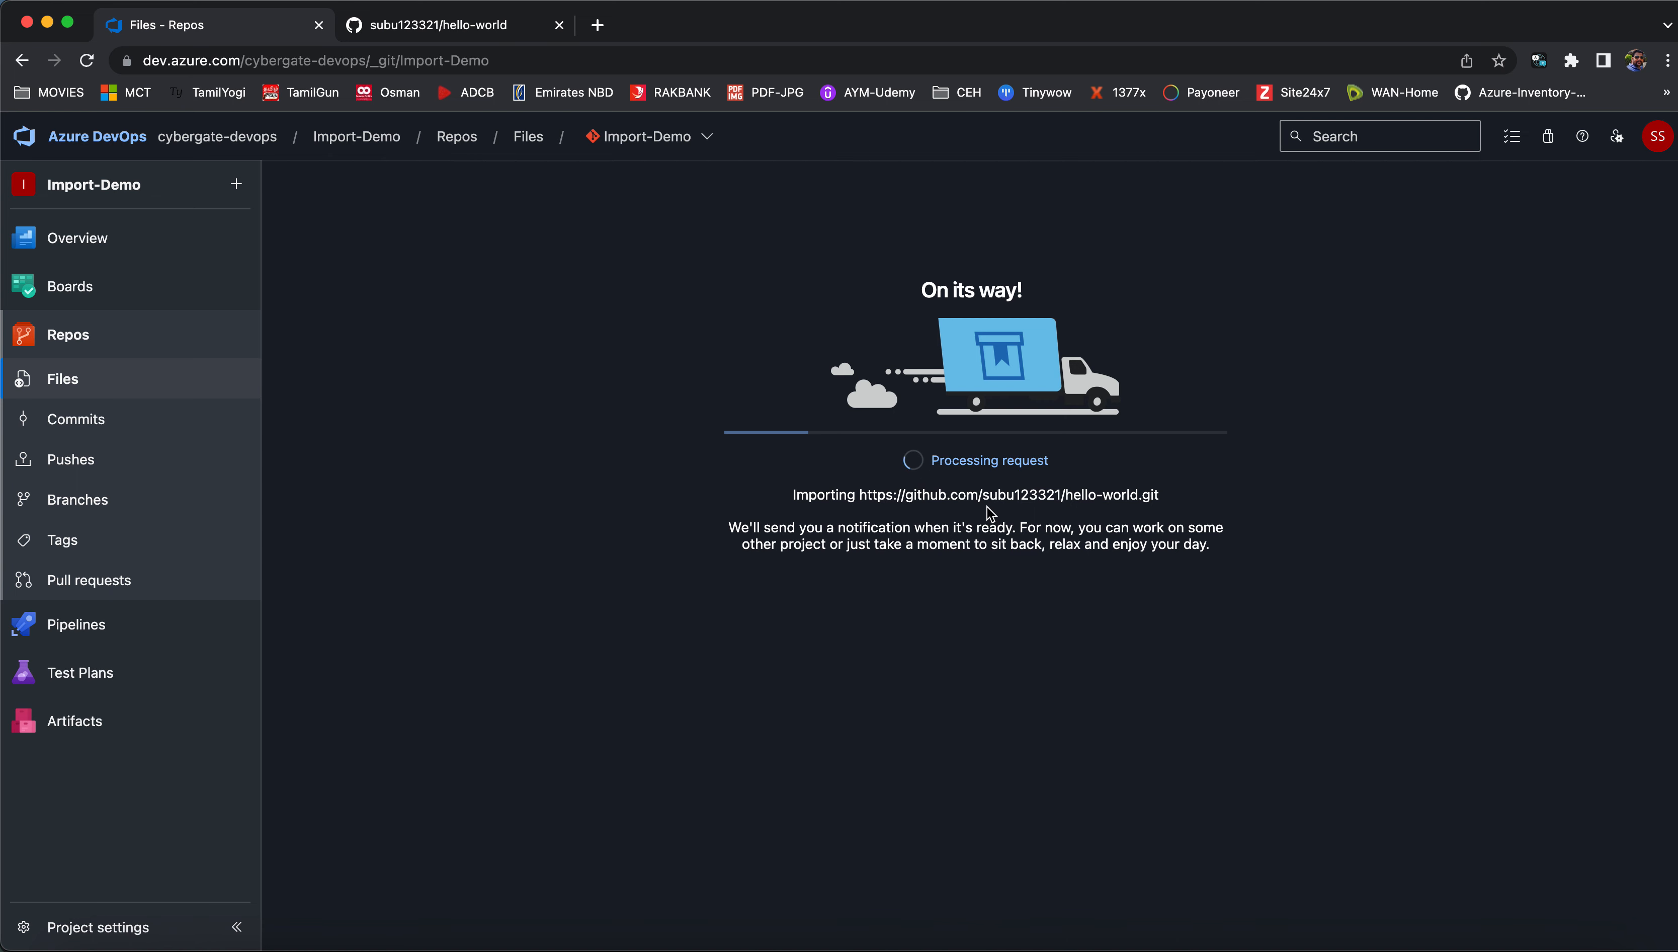
mouse_move(983, 523)
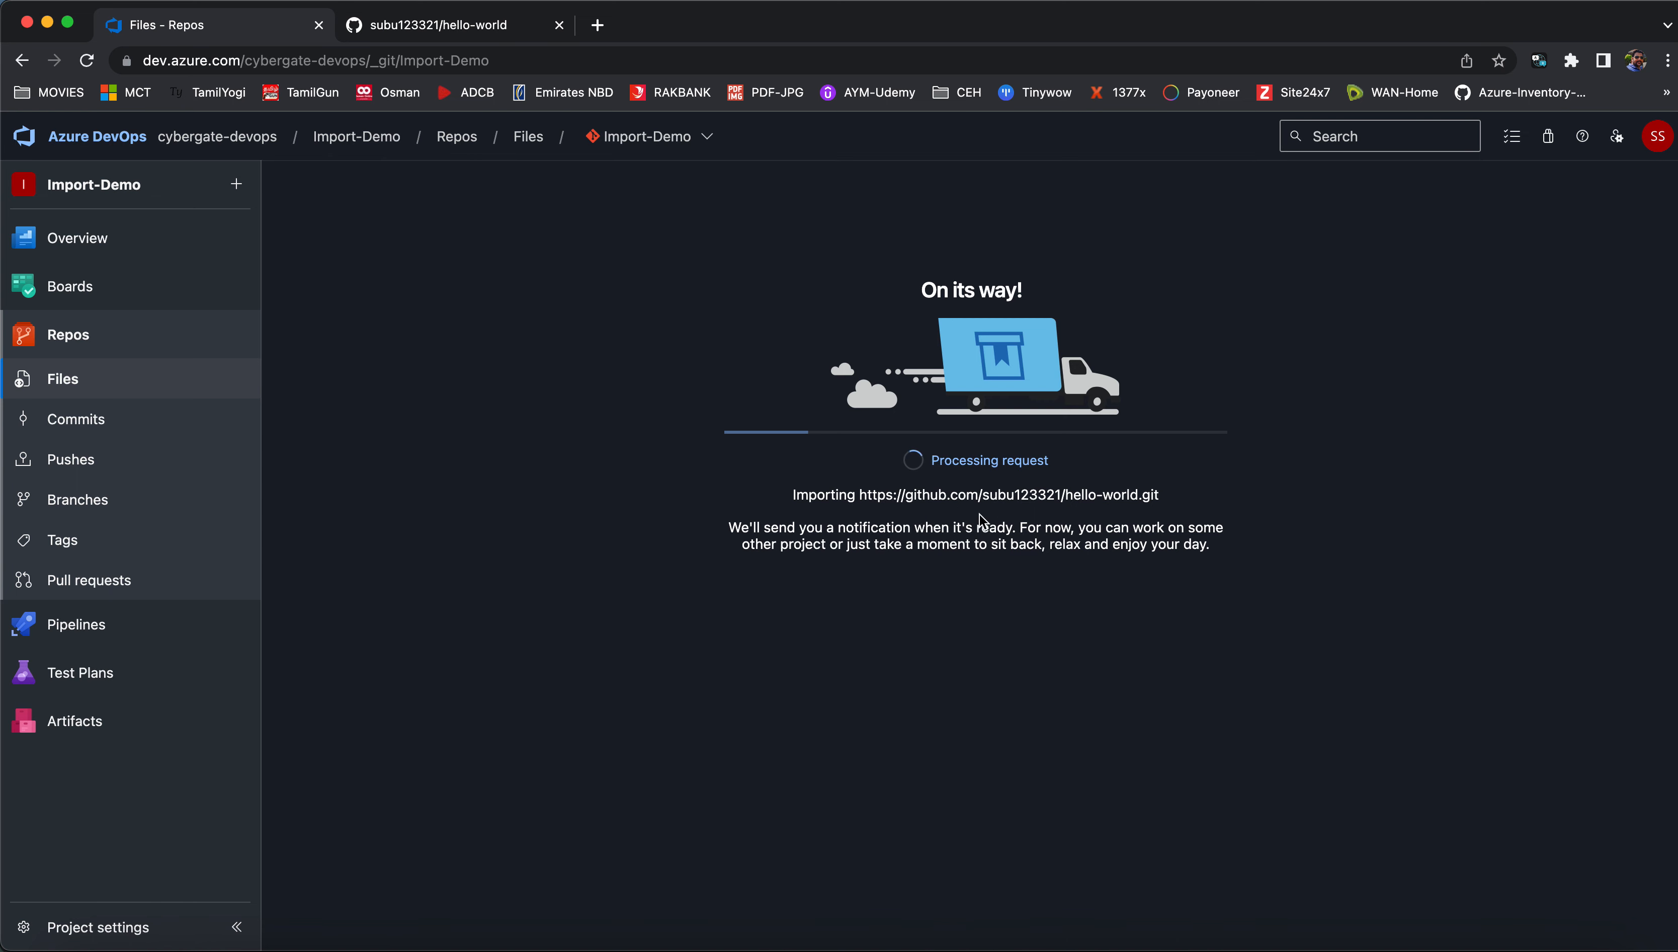
mouse_move(898, 525)
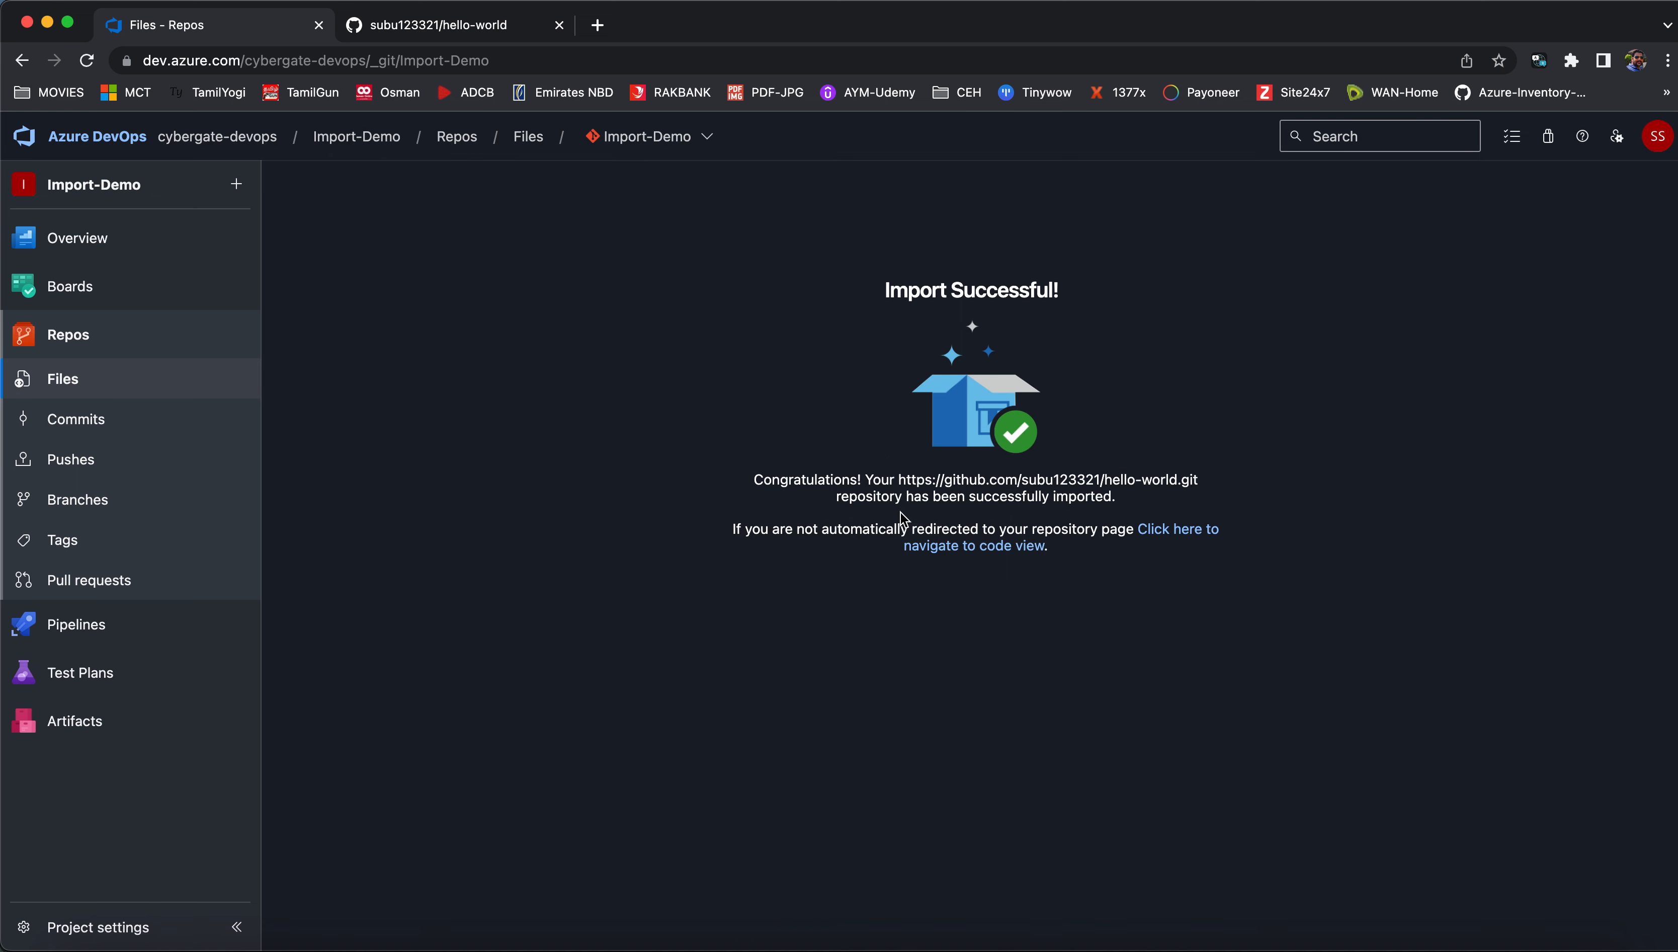
mouse_move(588, 183)
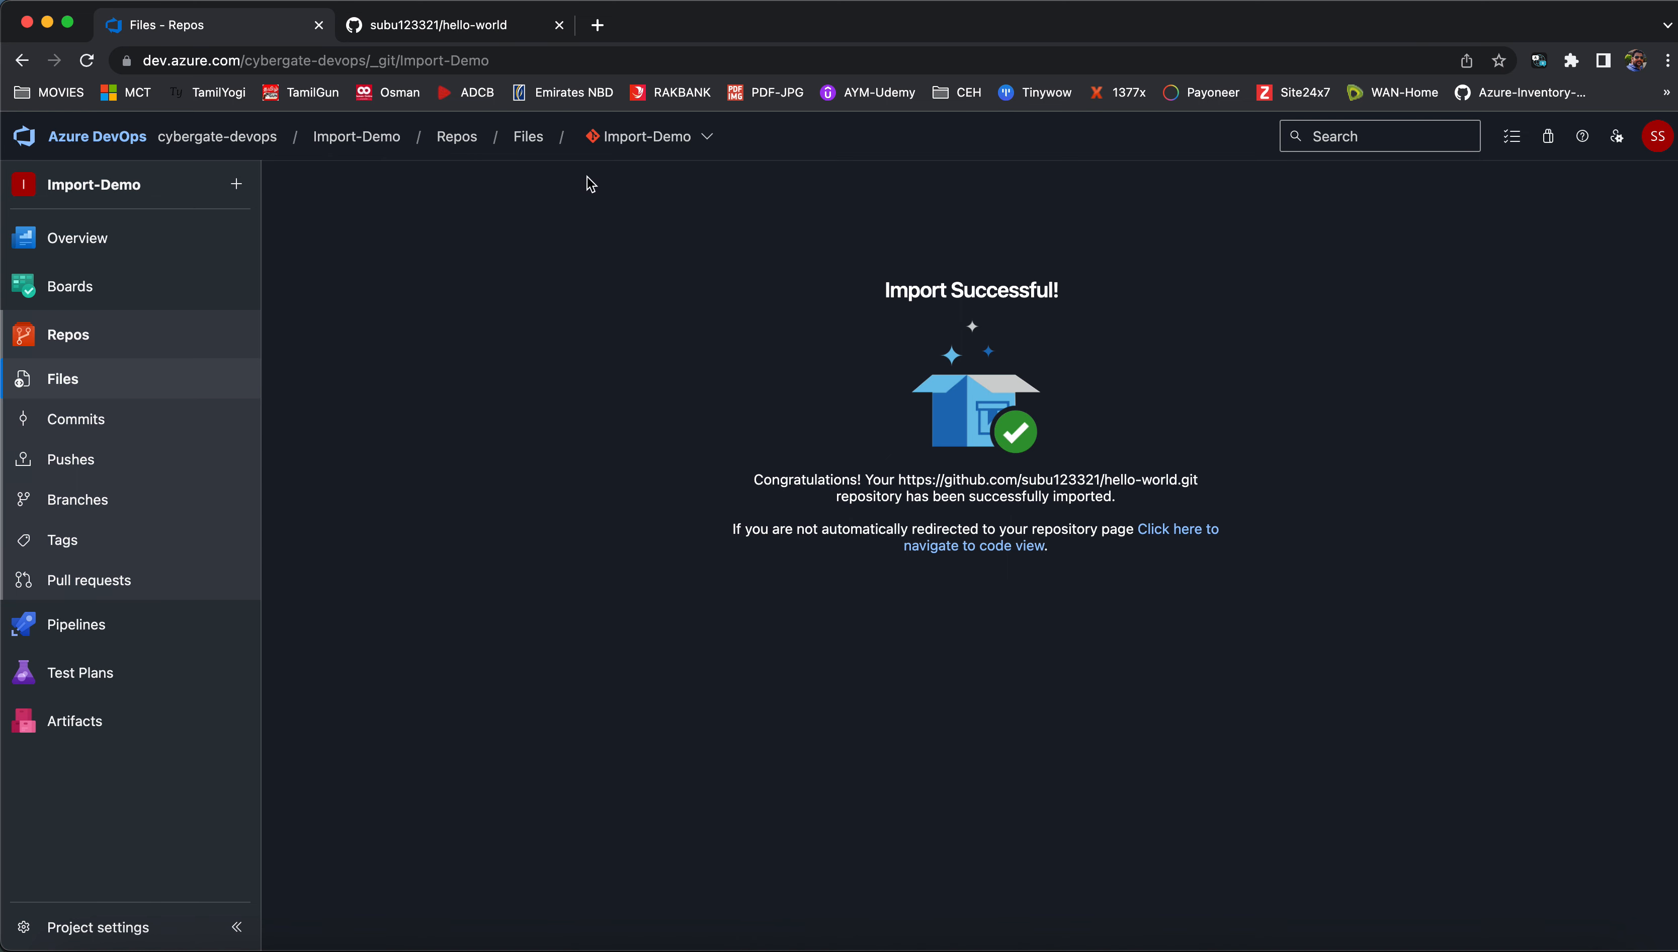
mouse_move(992, 316)
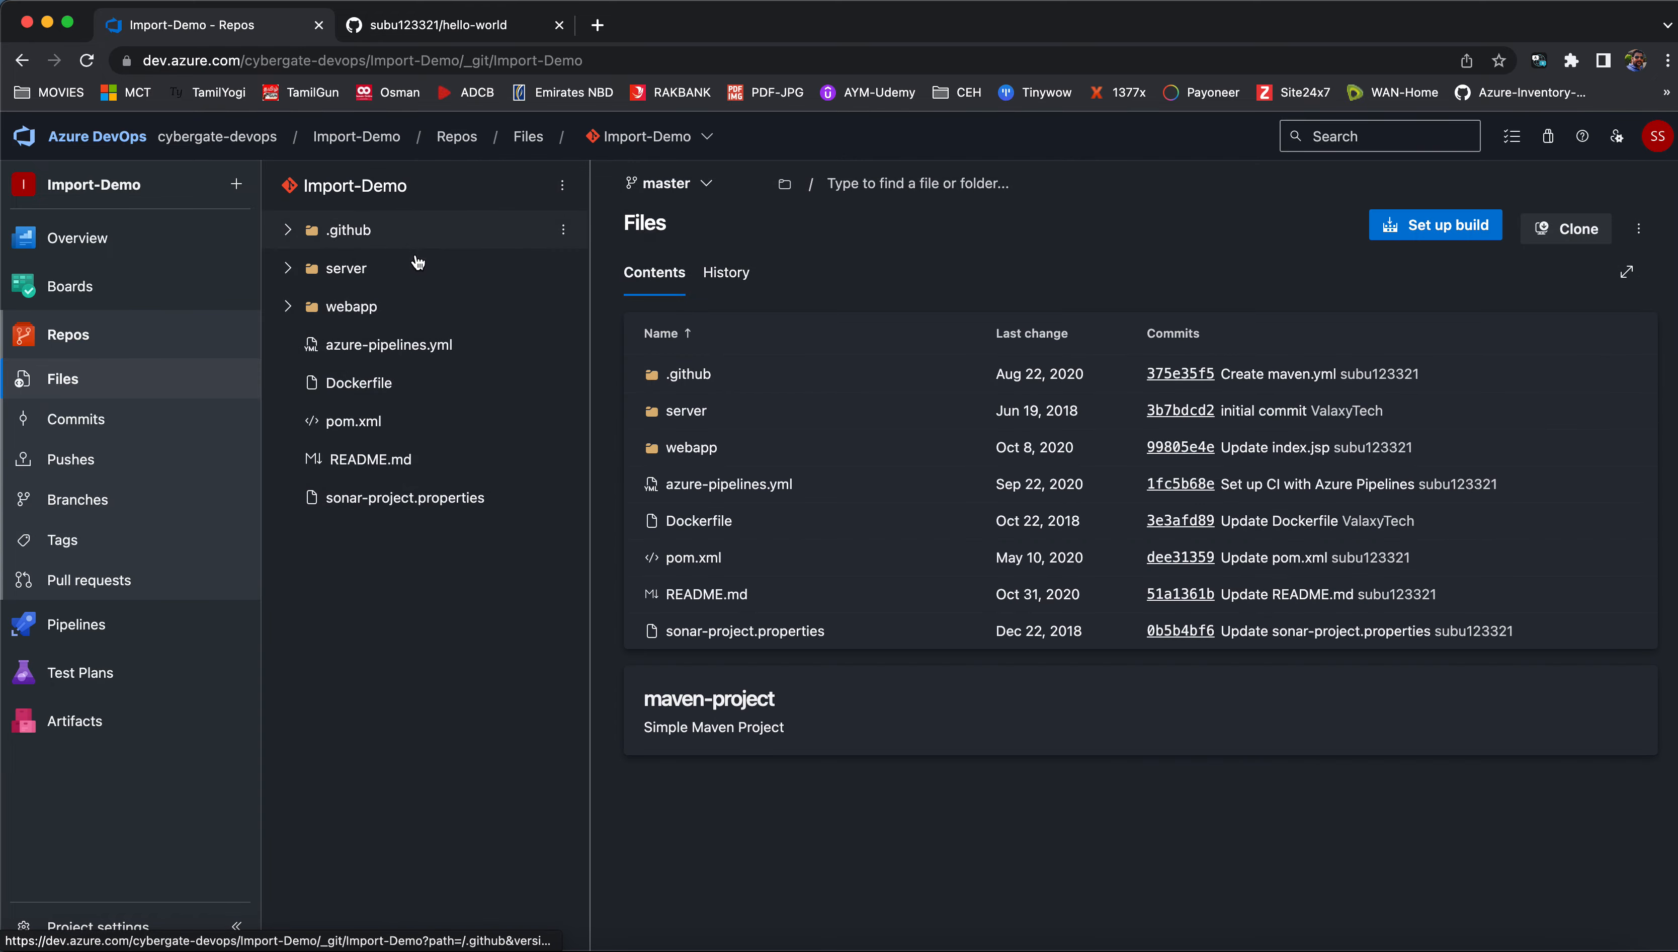
Compare the original GitHub repository, then return to the Import-Demo commit history in Azure DevOps.
click(437, 24)
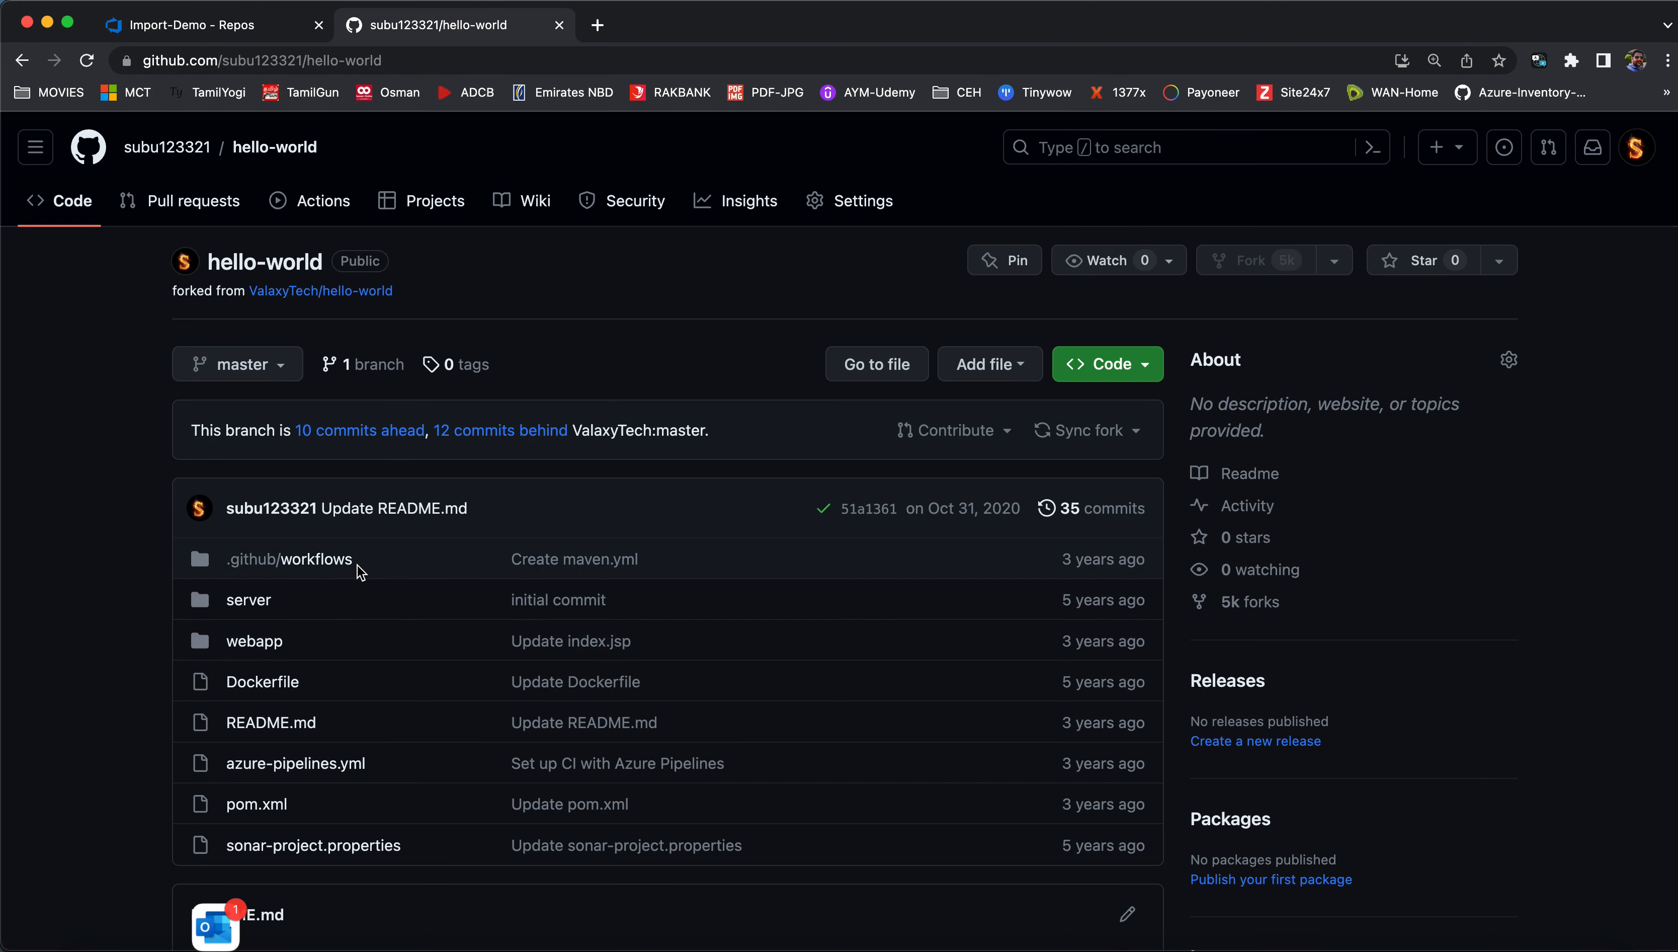
click(188, 25)
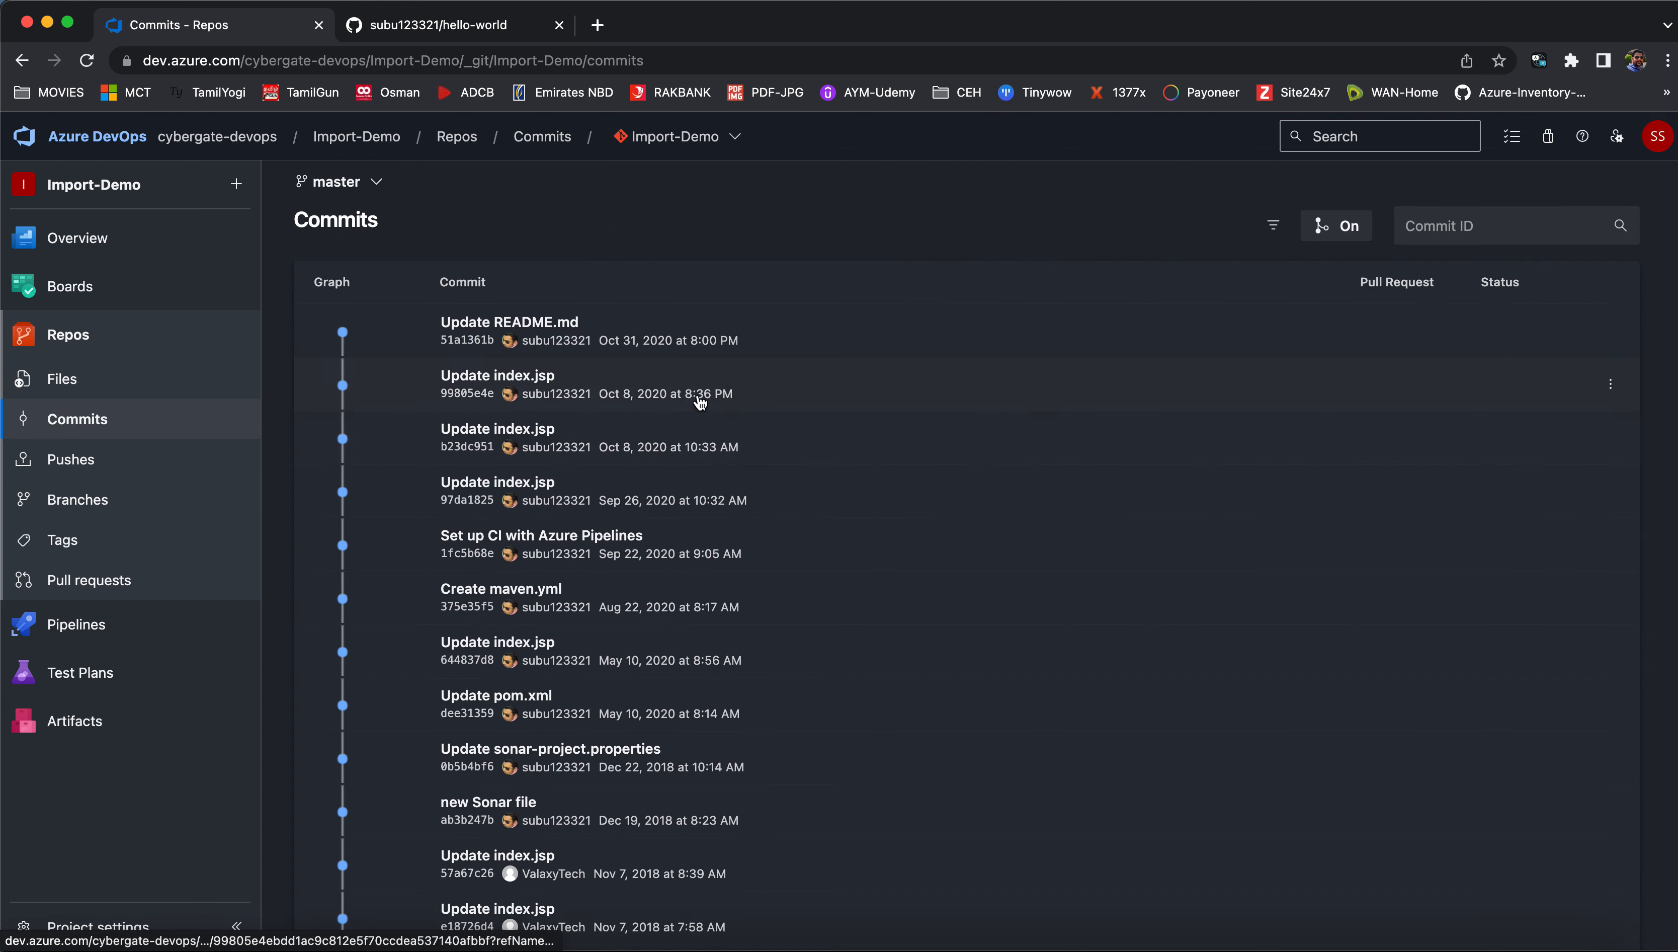
mouse_move(662, 372)
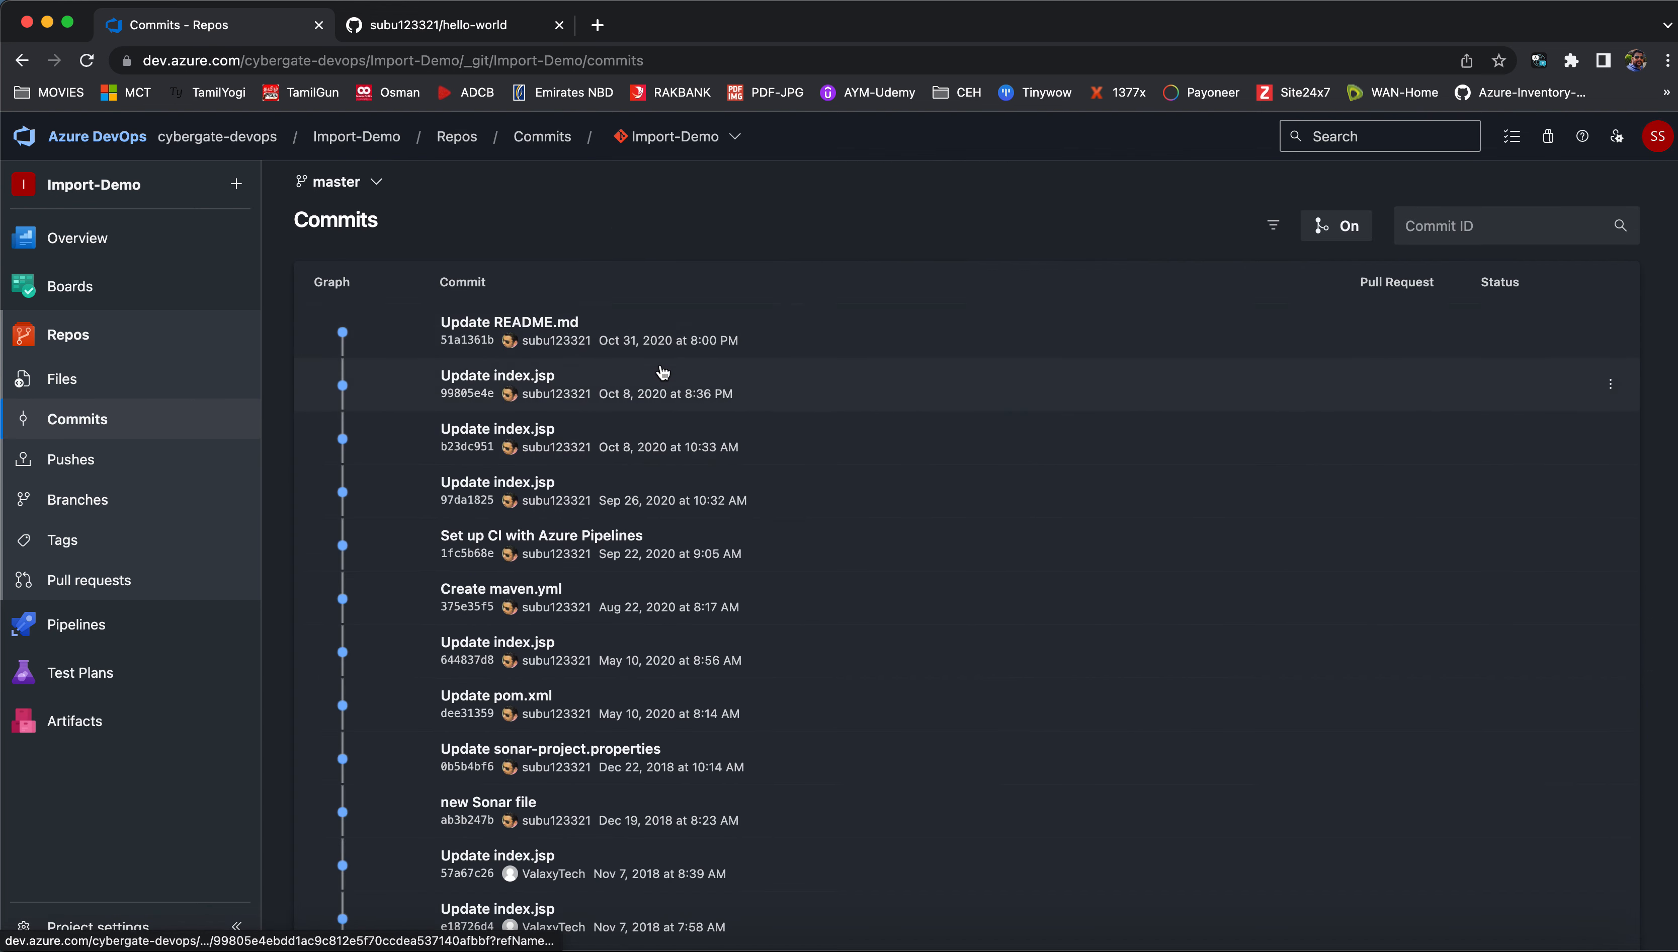
scroll(down, 3)
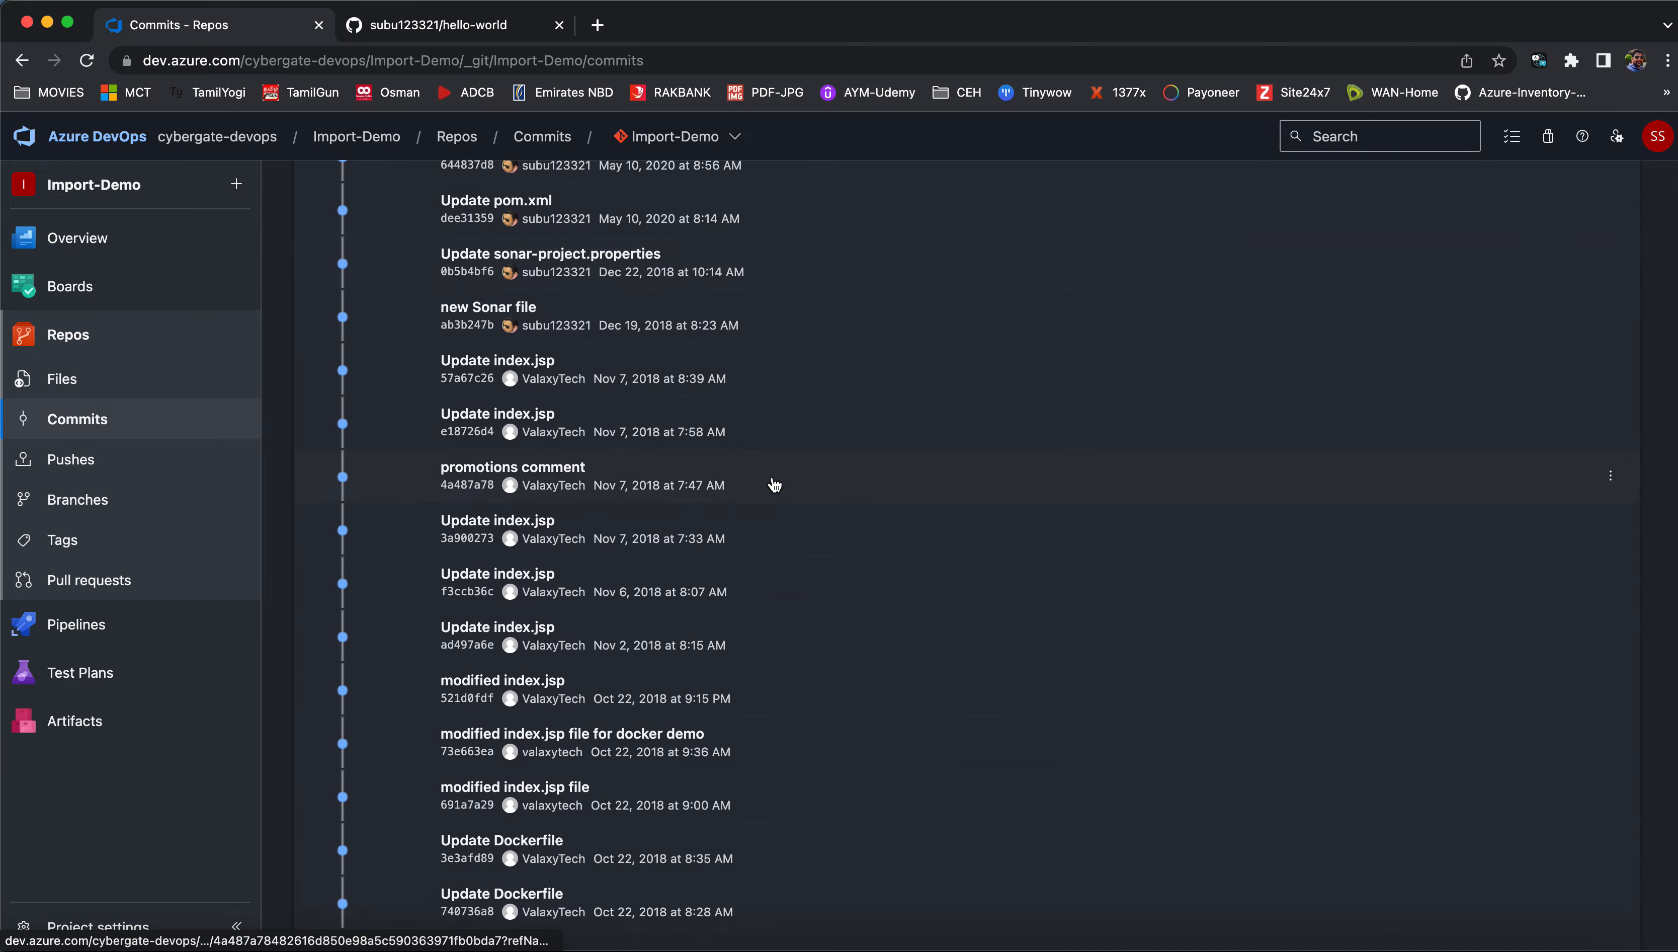
scroll(down, 3)
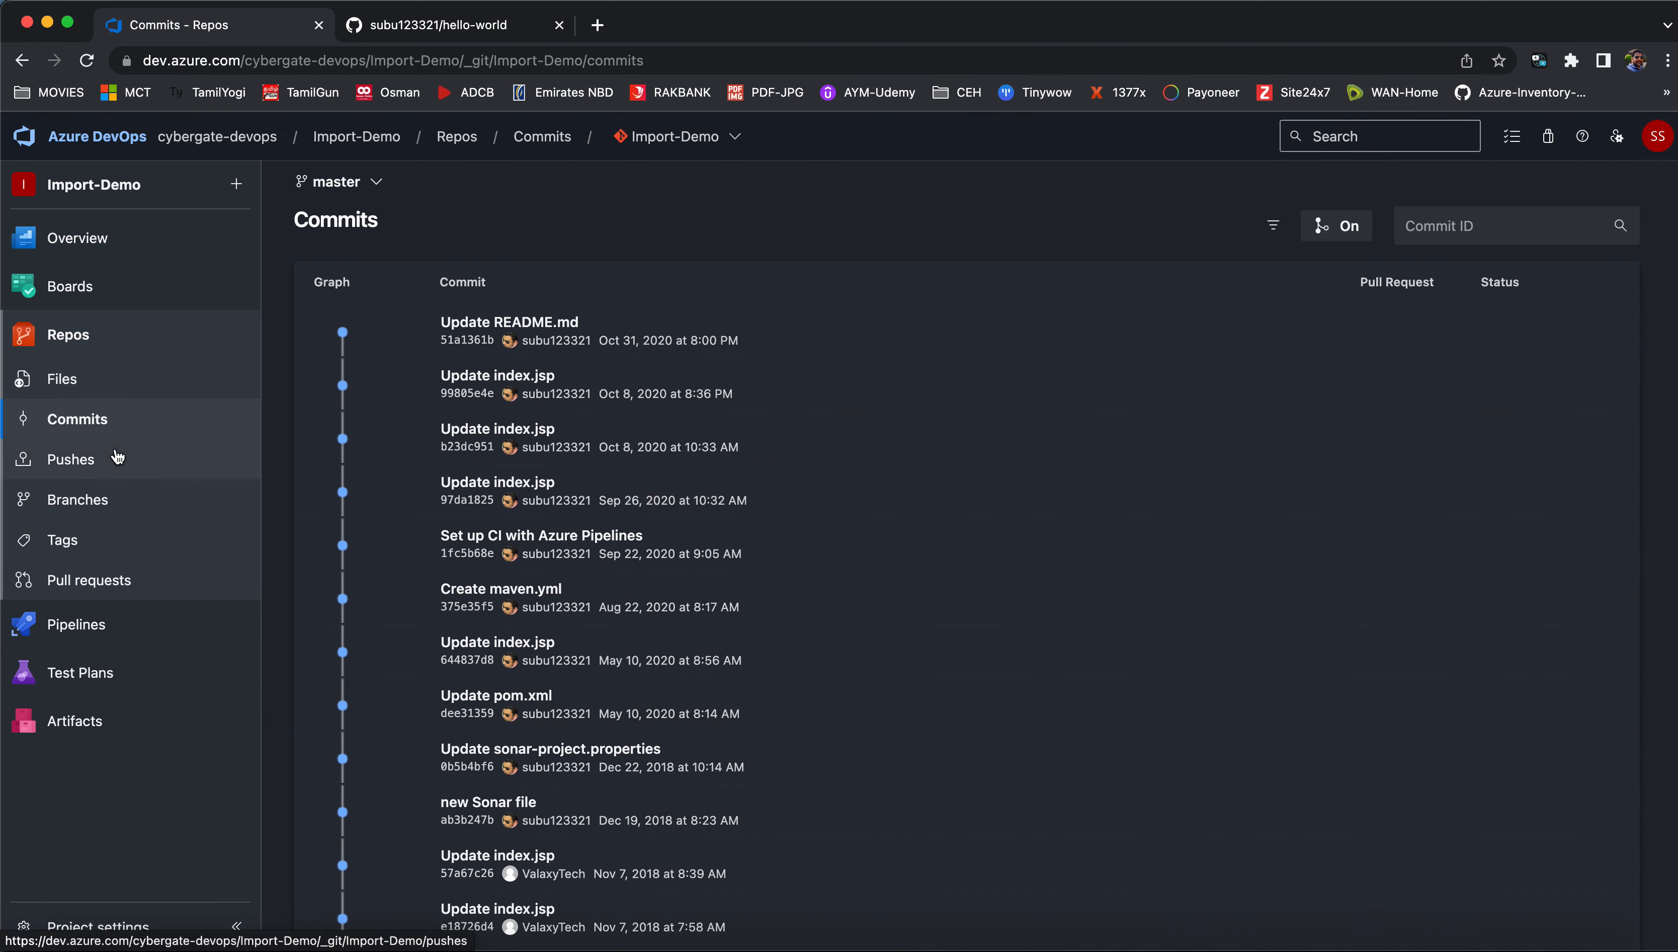
Review the Import-Demo branches (only master) and empty tags, then return to the imported files.
click(77, 500)
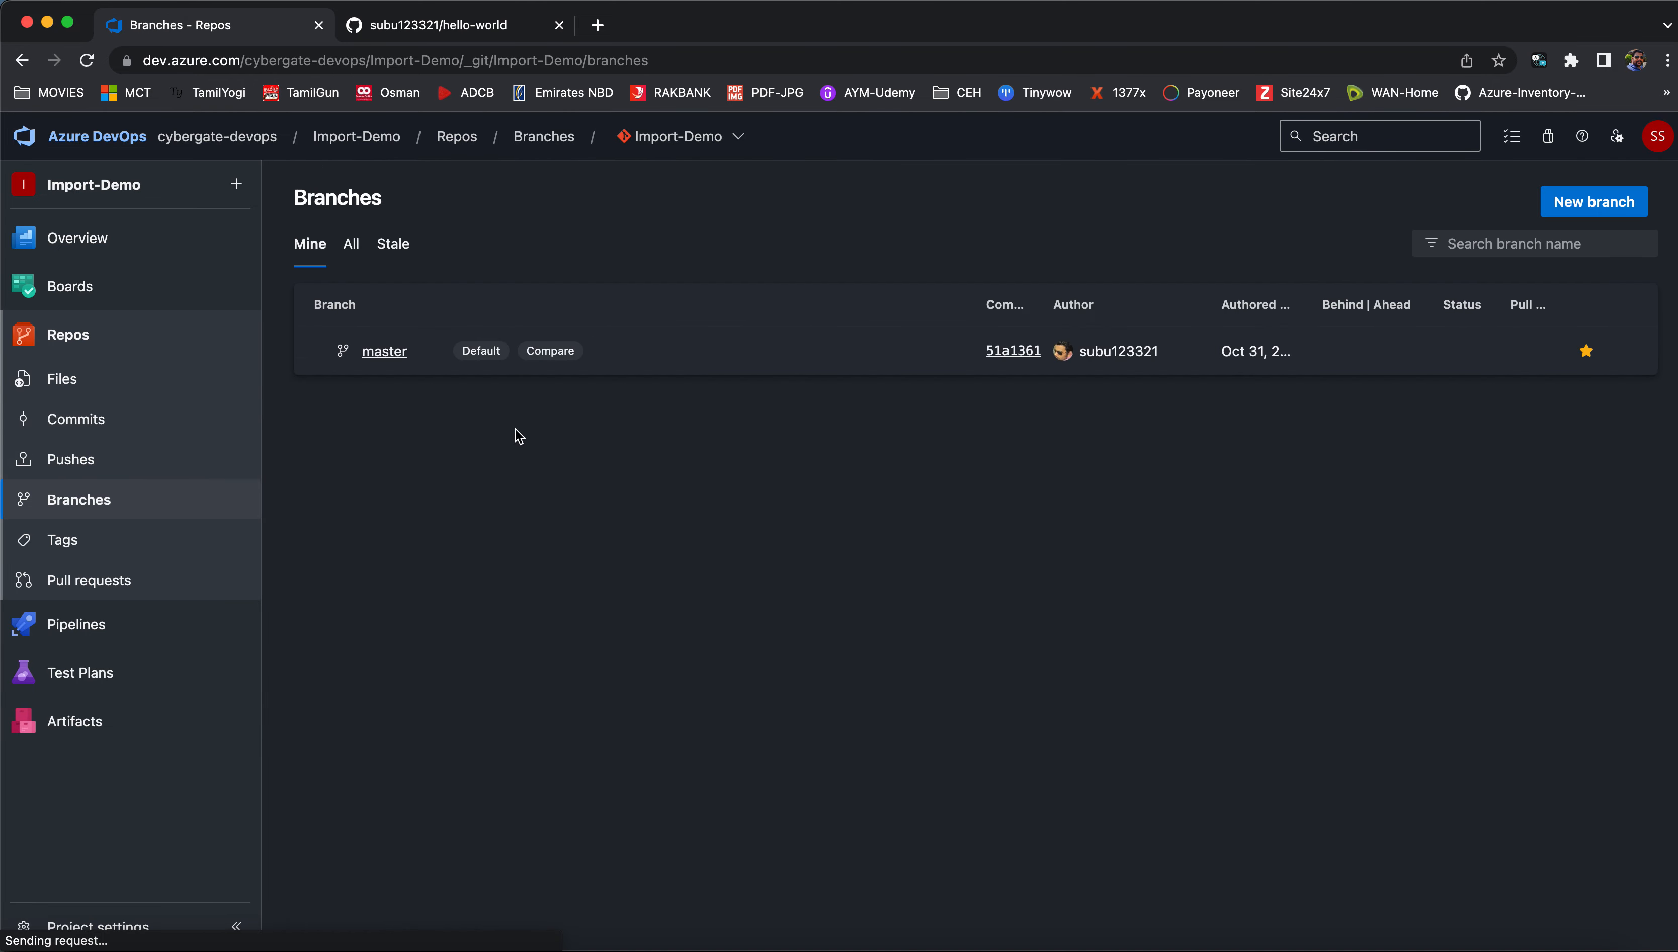
mouse_move(470, 402)
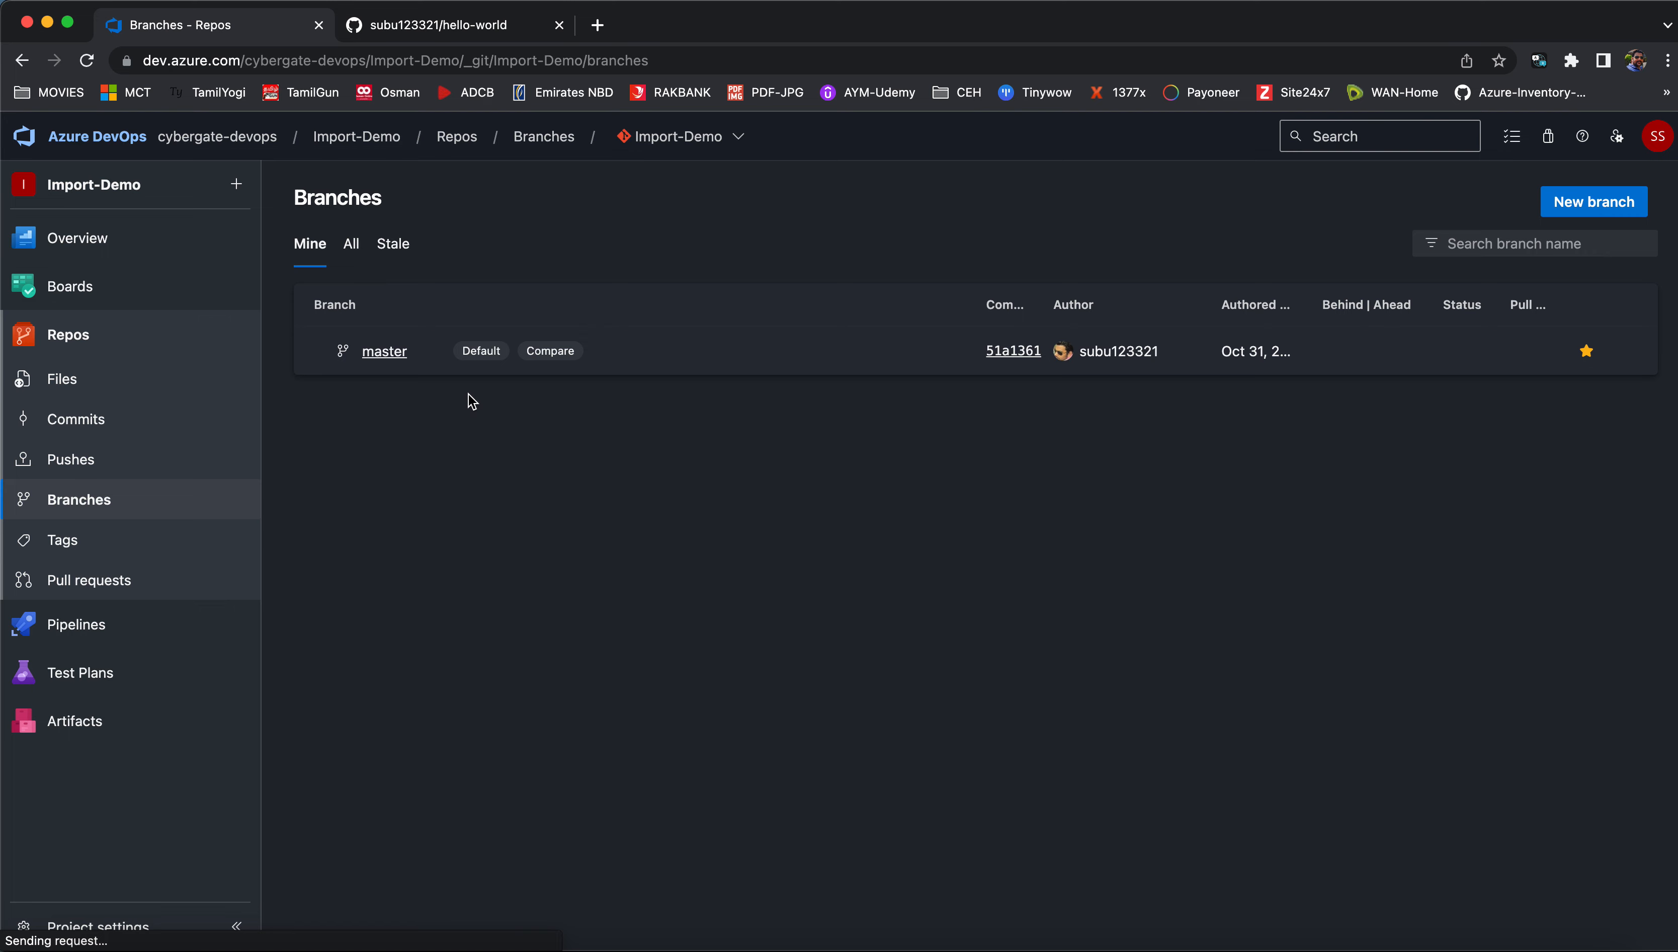
mouse_move(407, 362)
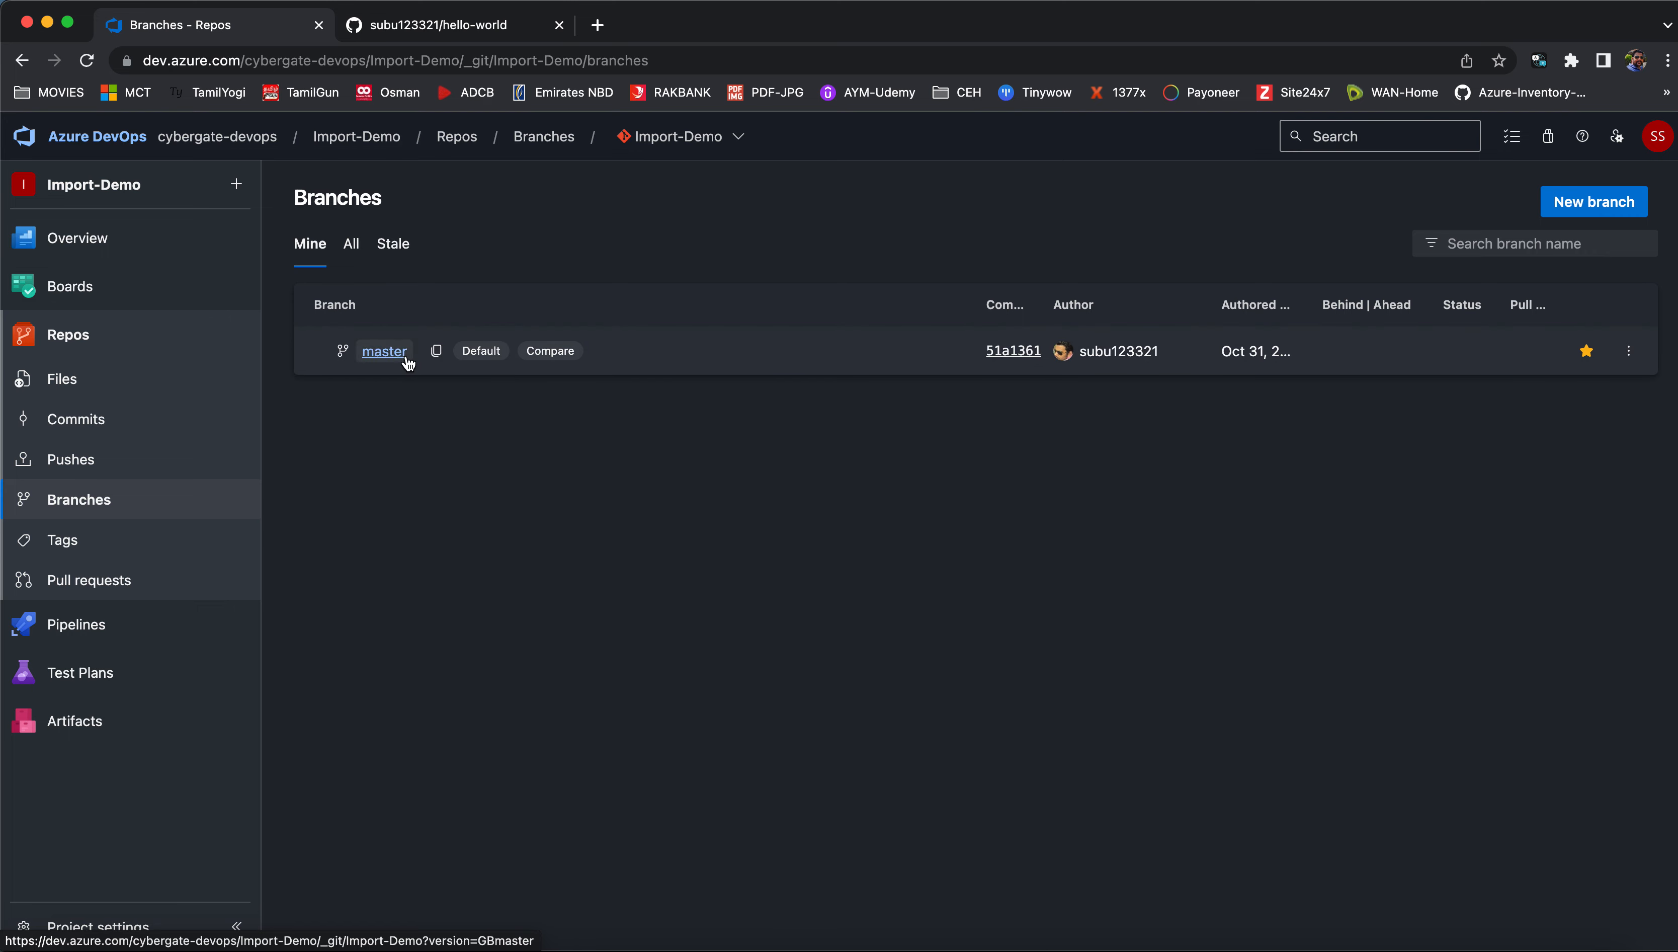
mouse_move(184, 541)
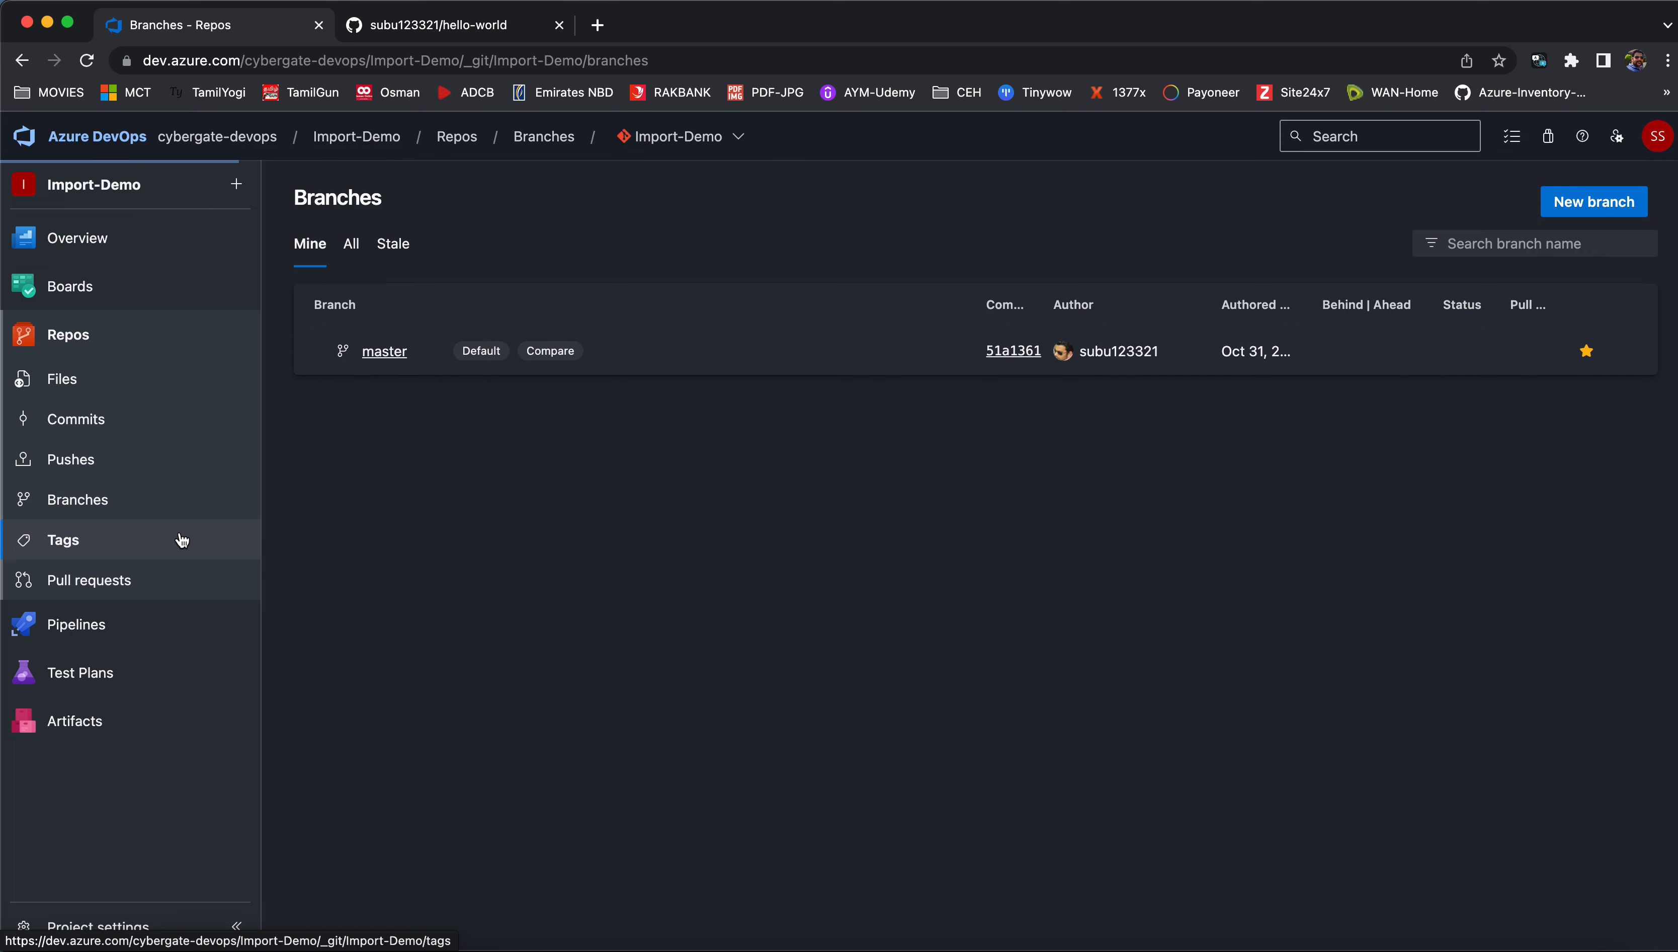
click(64, 540)
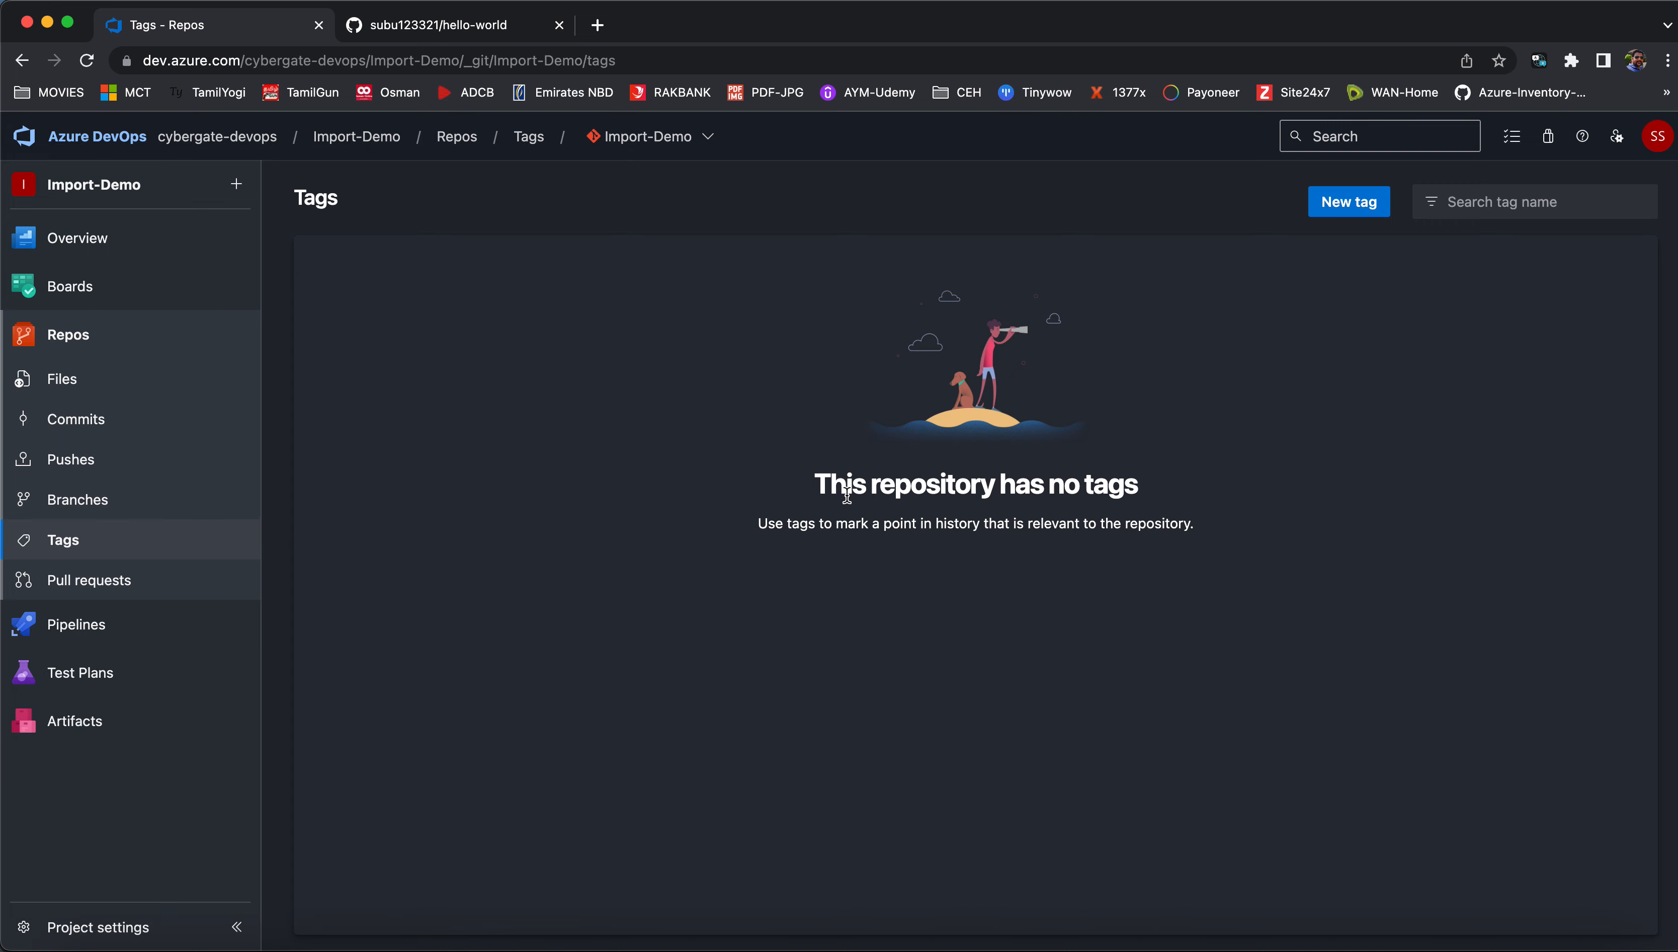
click(63, 380)
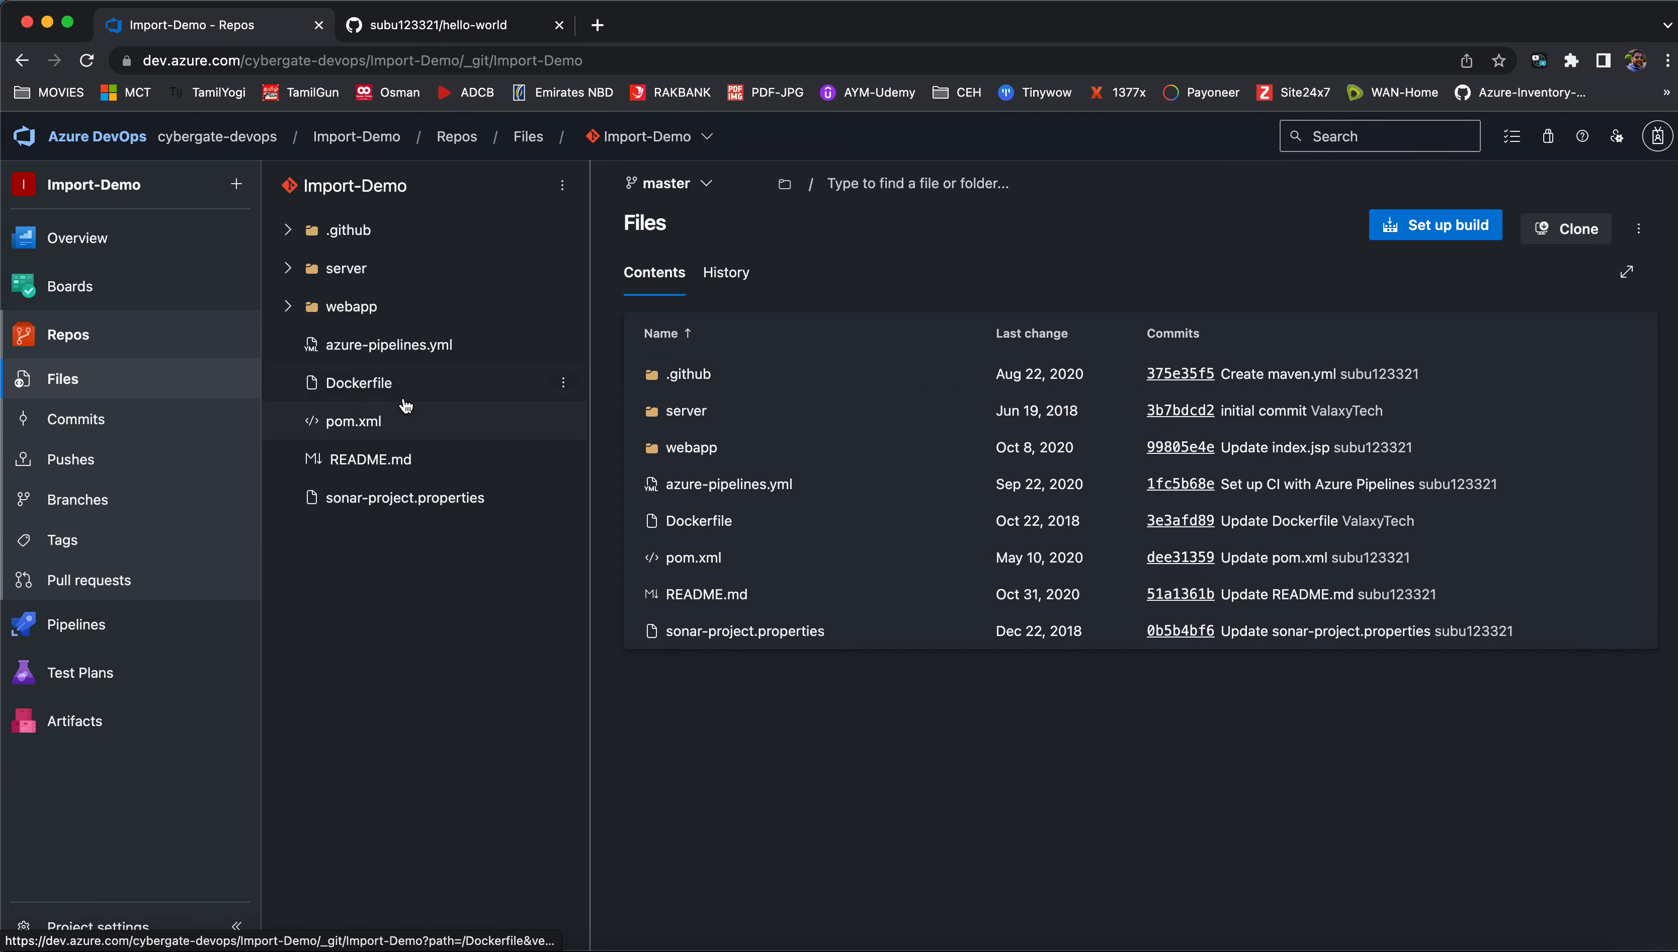